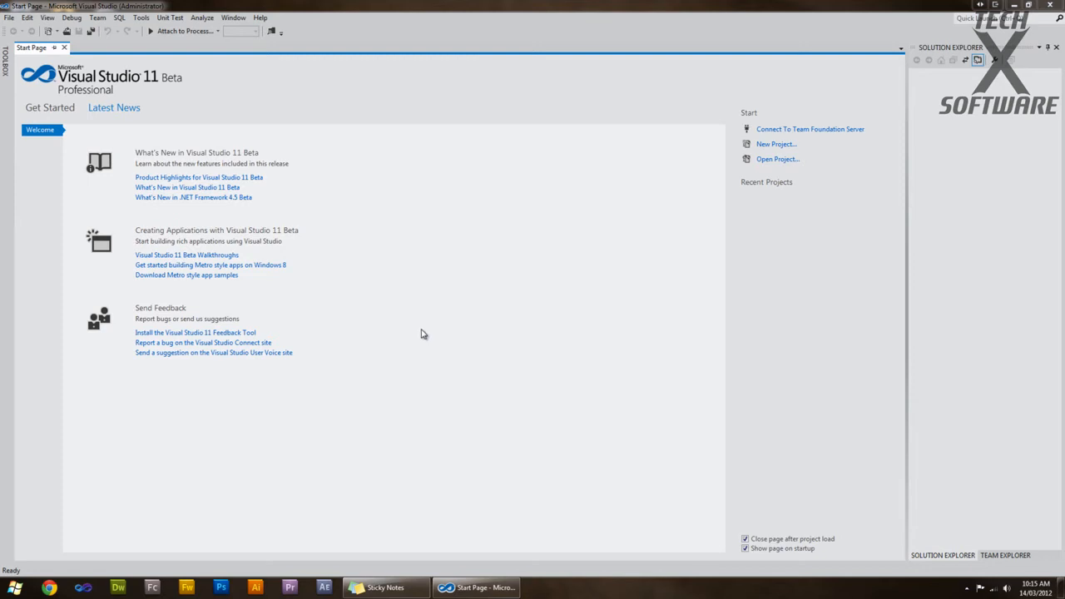
pyautogui.moveTo(419, 334)
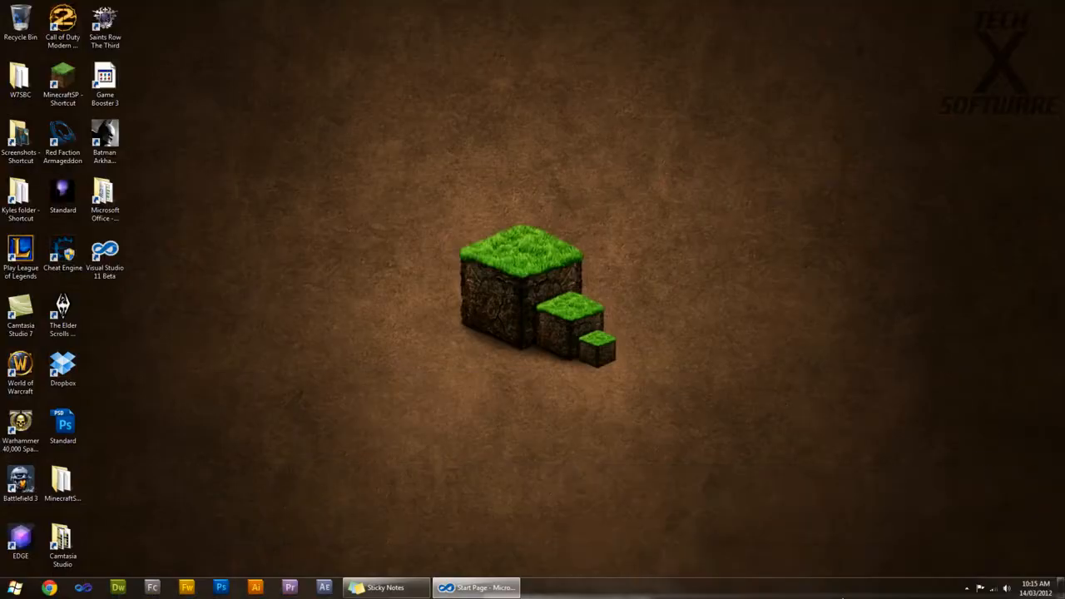
# Step: Restore Visual Studio from the taskbar and take it out of full screen
pyautogui.click(476, 588)
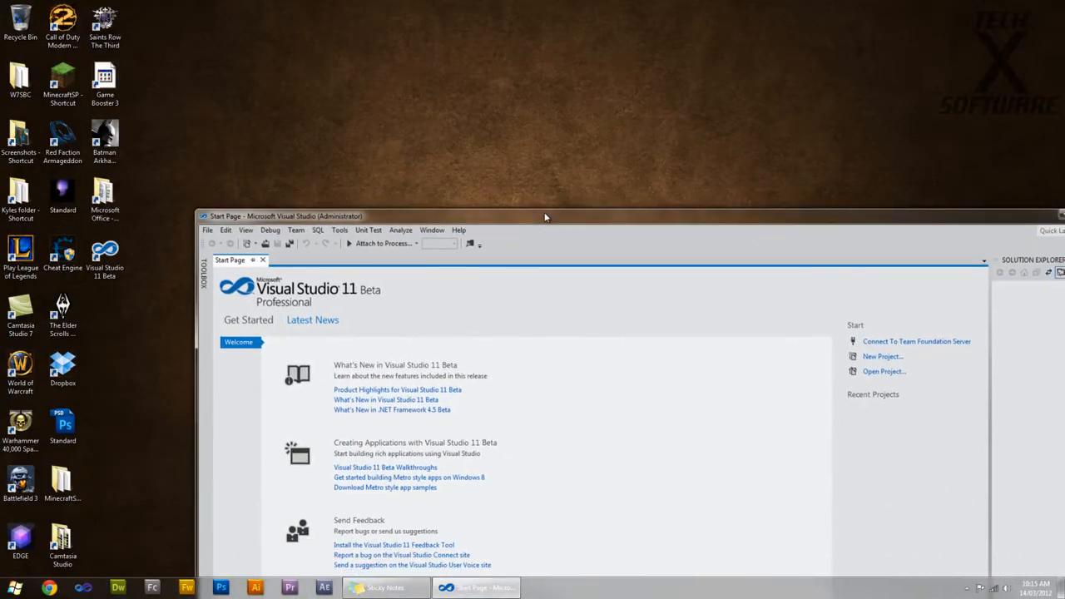
pyautogui.click(105, 258)
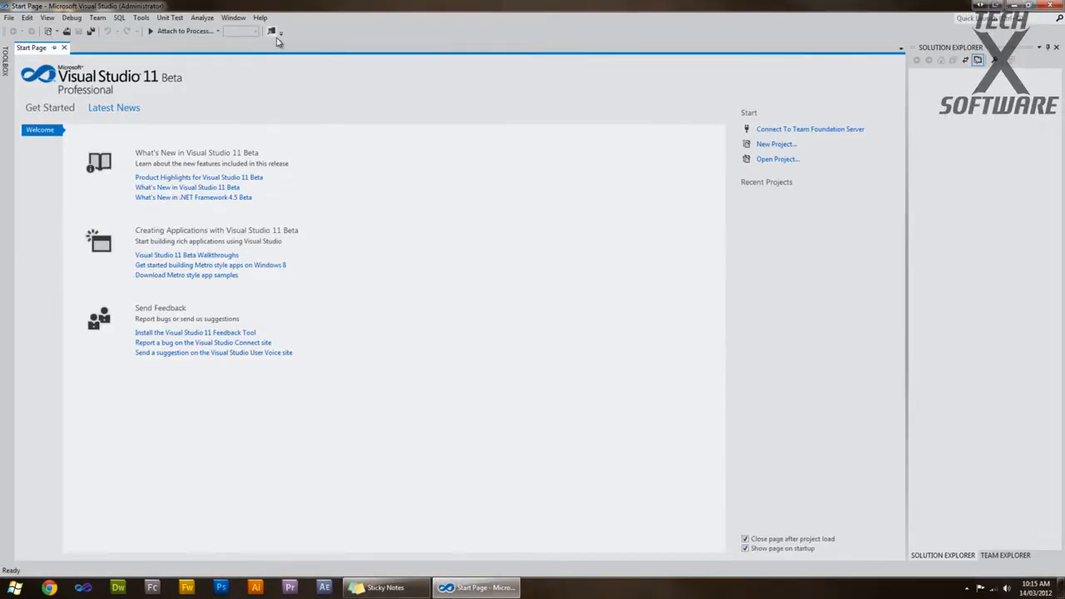
pyautogui.moveTo(628, 153)
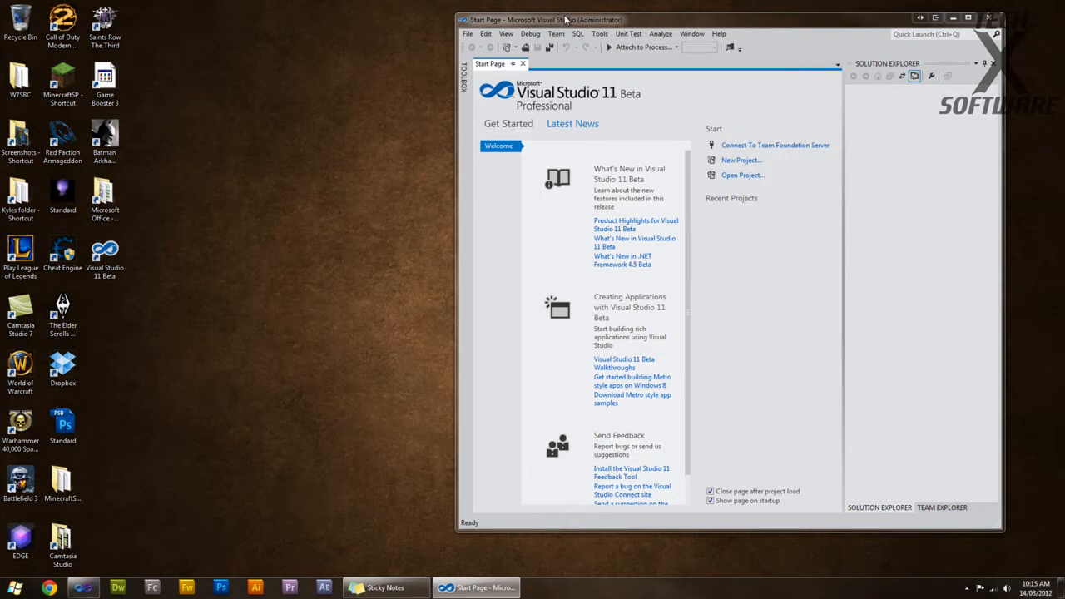
# Step: Drag the Visual Studio window to the right side of the desktop
pyautogui.moveTo(566, 19); pyautogui.dragTo(633, 13)
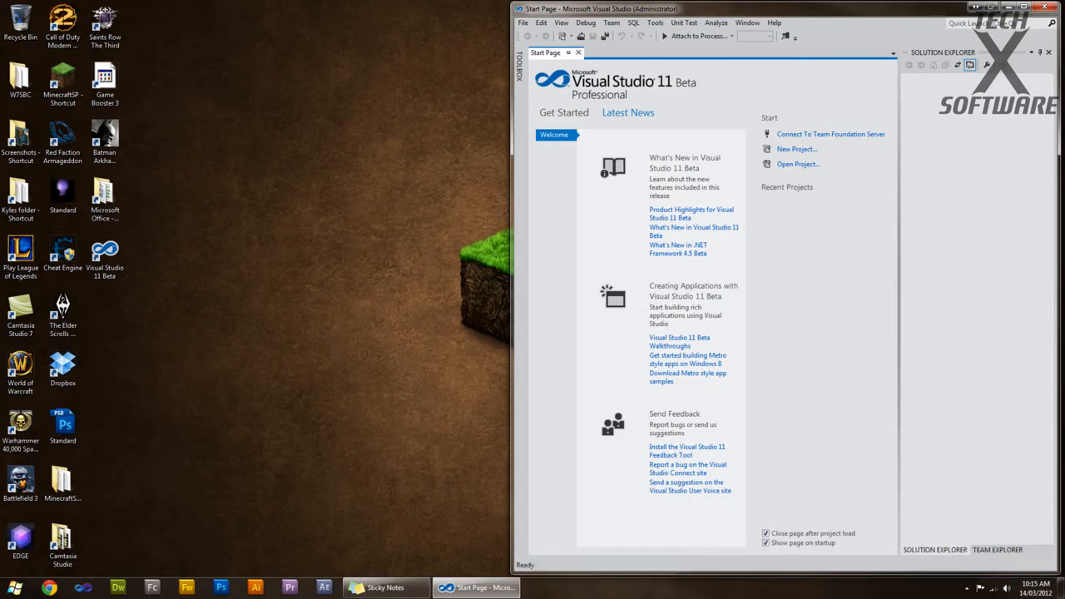
pyautogui.moveTo(887, 187)
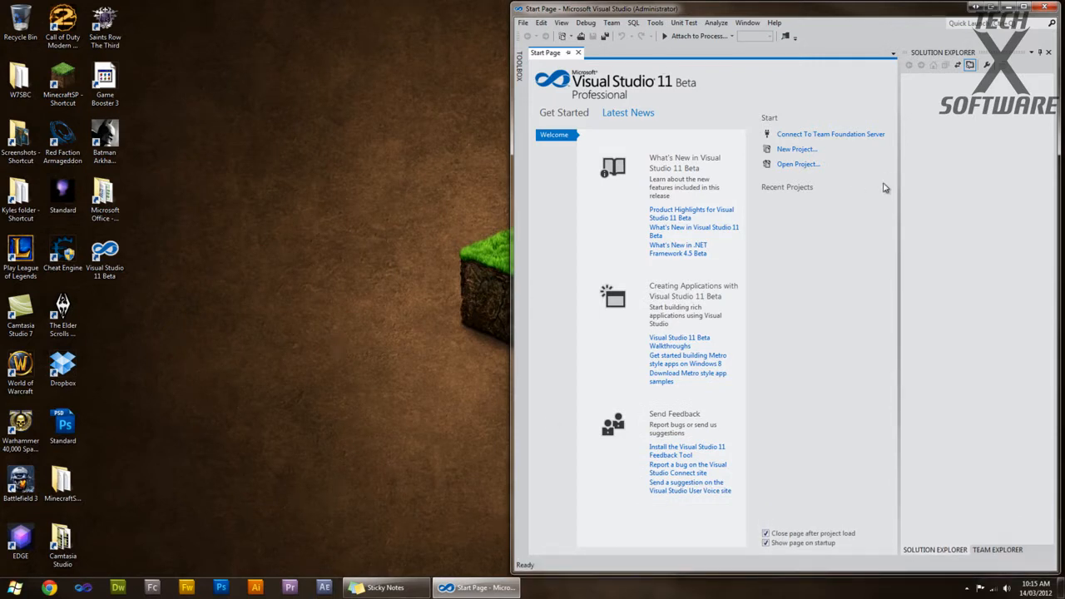
pyautogui.moveTo(693, 170)
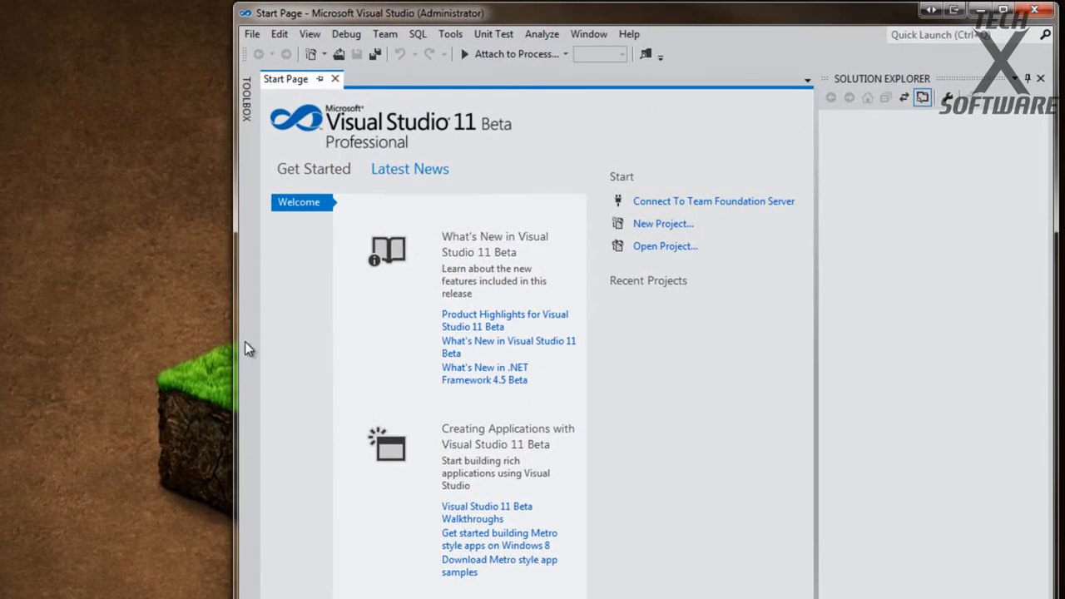
pyautogui.moveTo(222, 107)
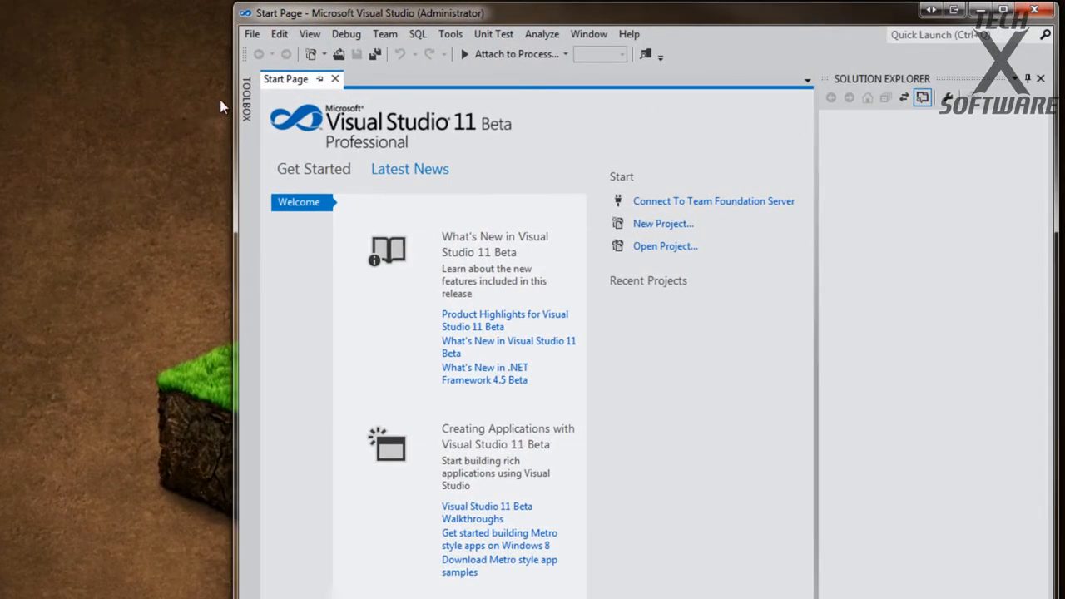
pyautogui.click(244, 99)
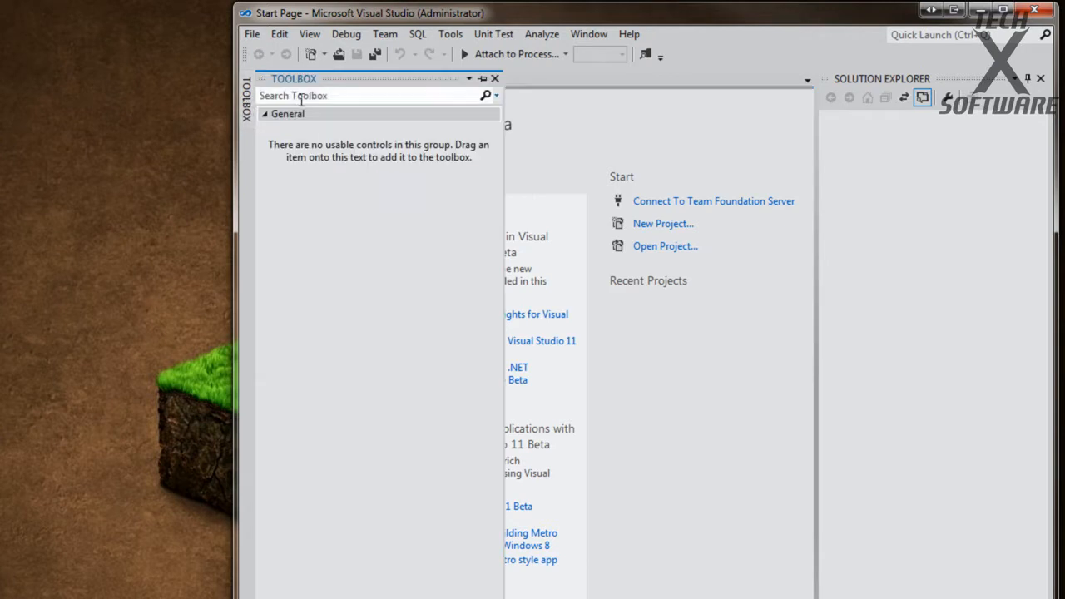
pyautogui.click(495, 78)
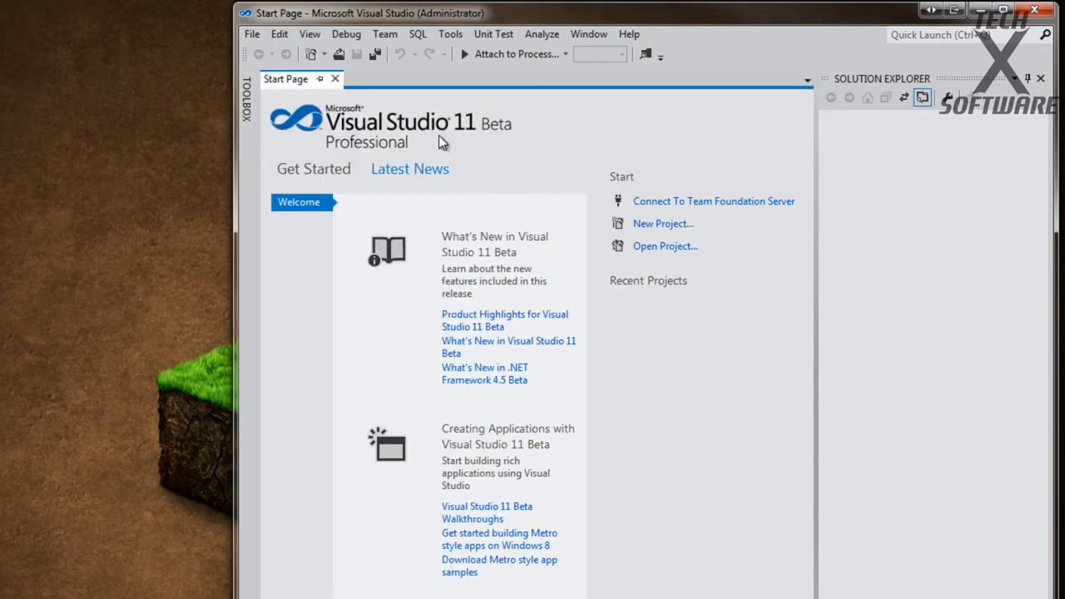
pyautogui.moveTo(244, 158)
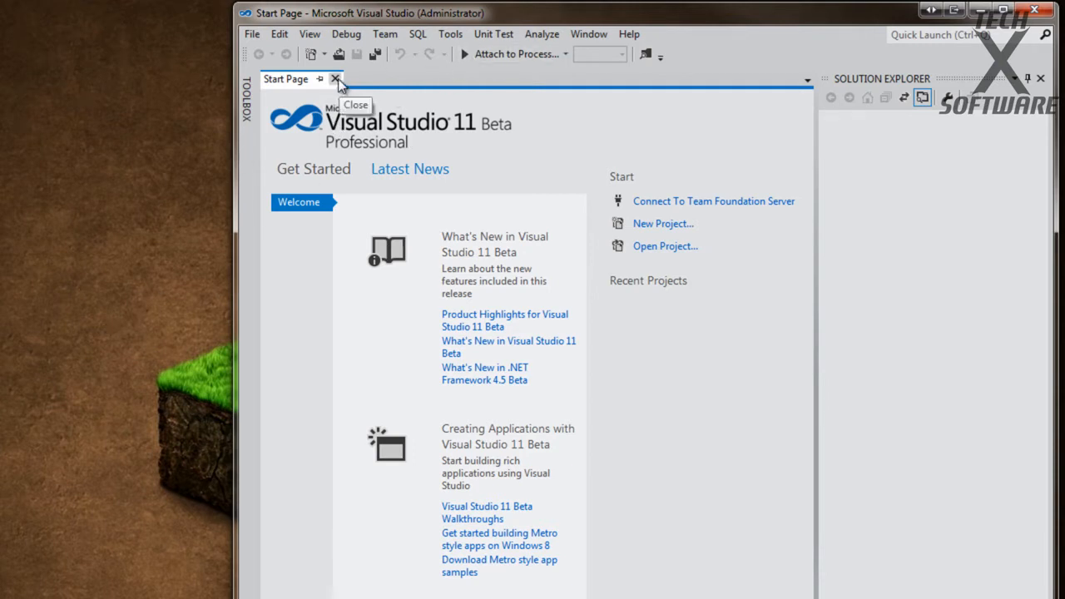
pyautogui.click(251, 34)
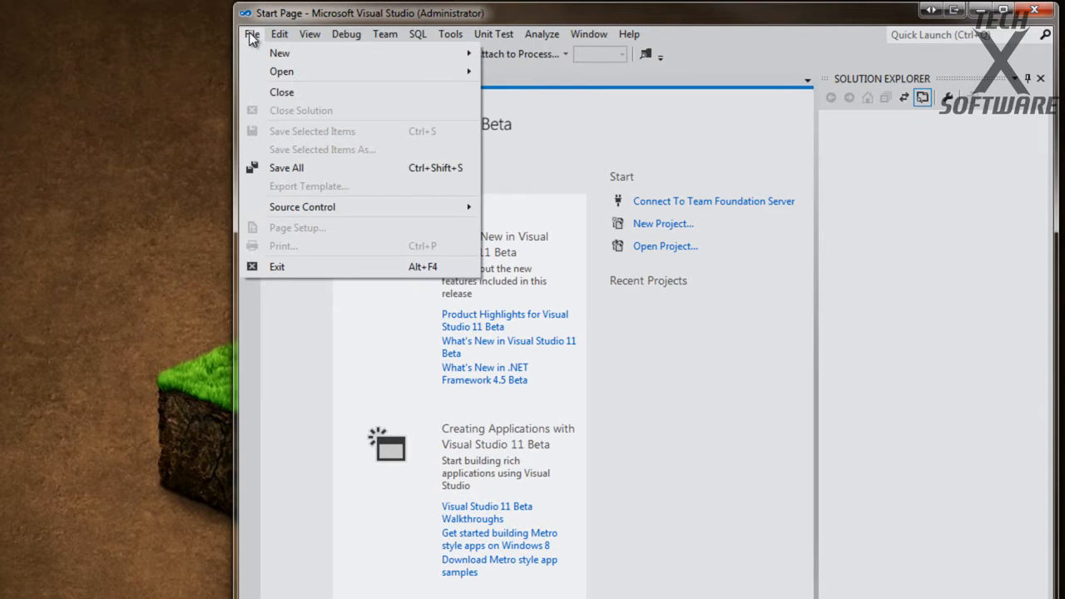
pyautogui.click(253, 35)
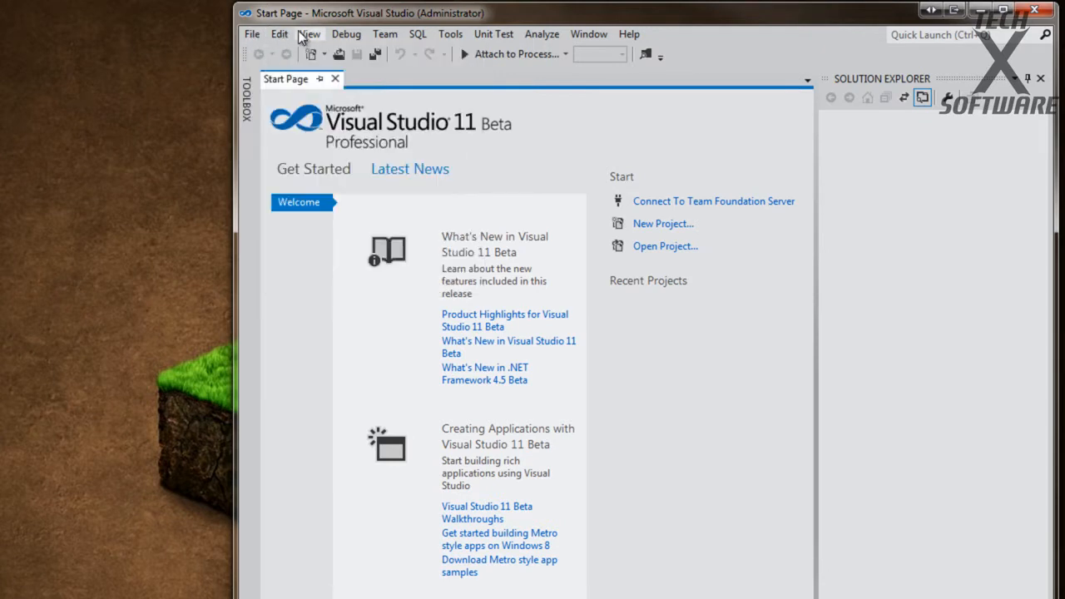
pyautogui.click(309, 33)
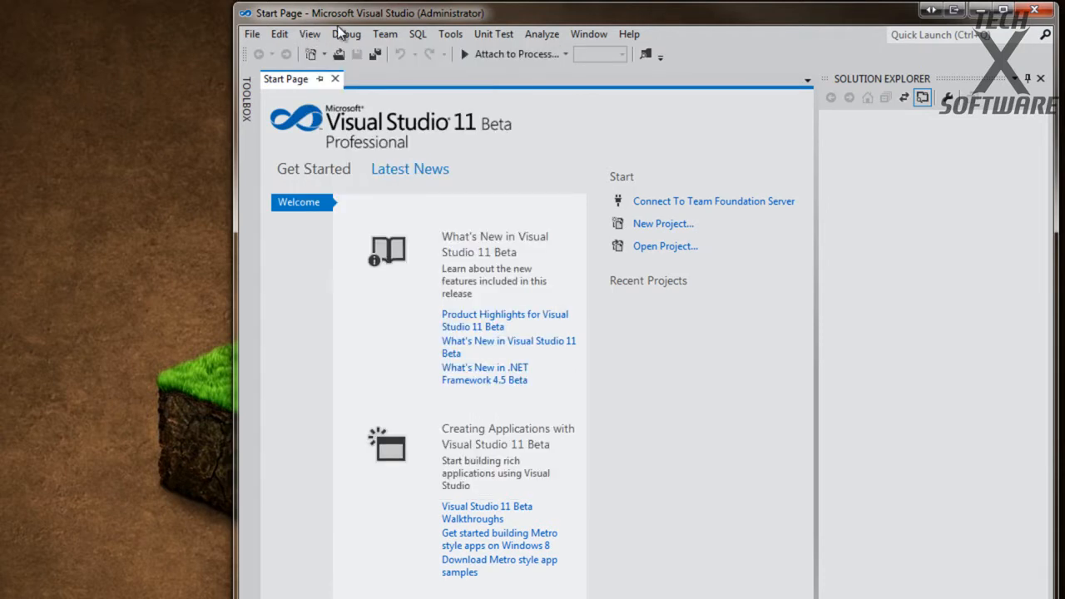
pyautogui.click(347, 33)
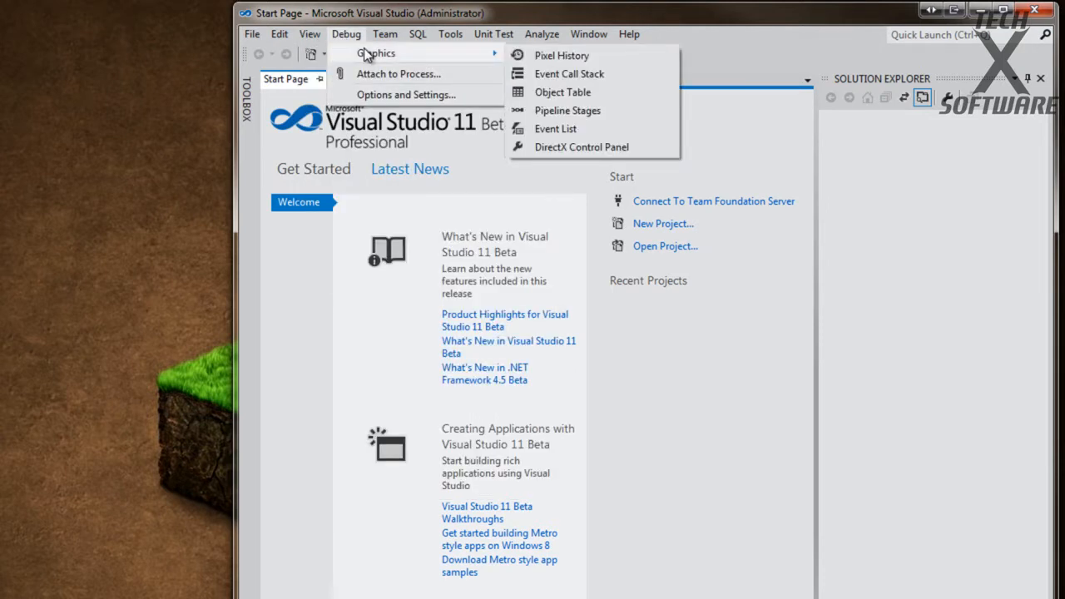
pyautogui.moveTo(427, 44)
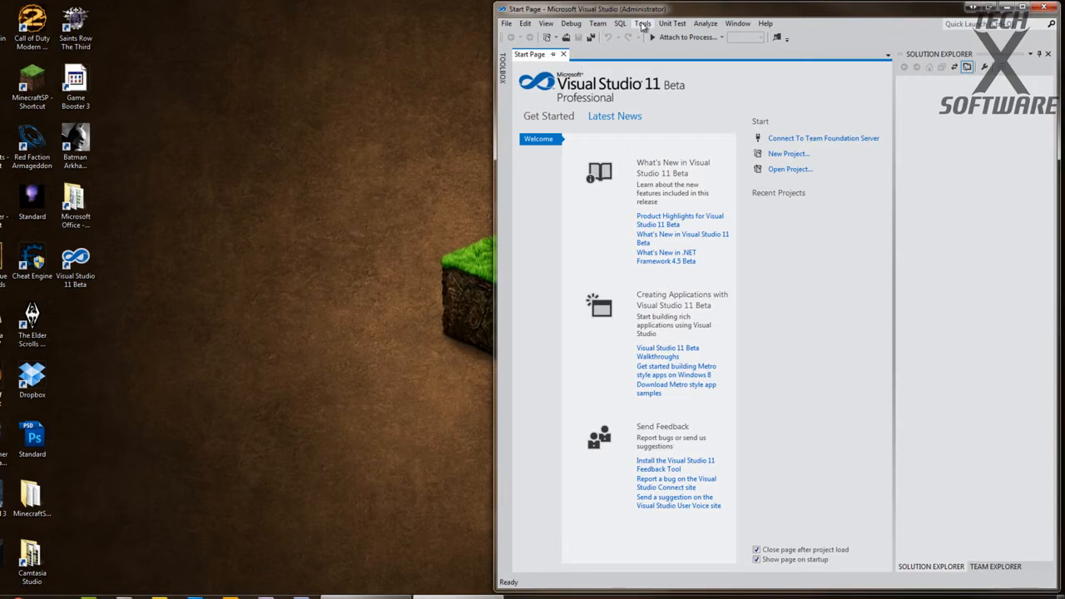
pyautogui.click(620, 22)
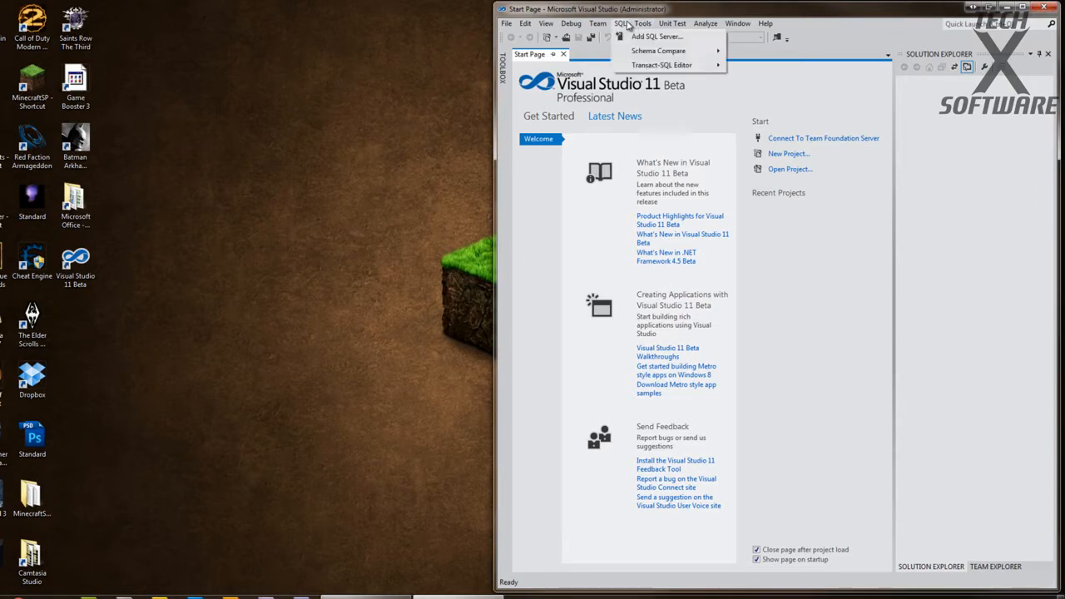
pyautogui.click(642, 23)
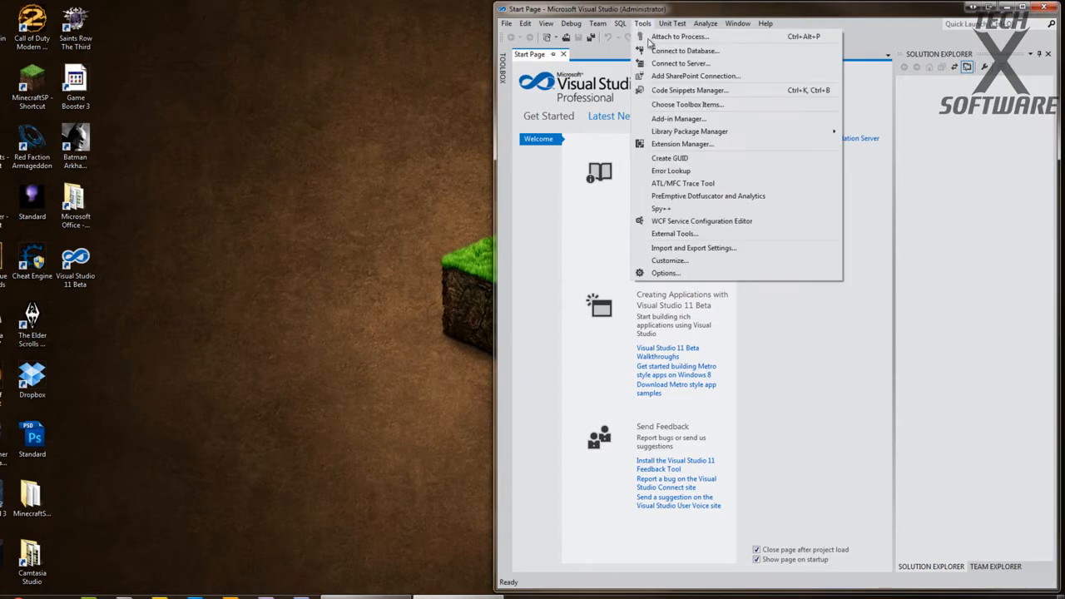
pyautogui.moveTo(681, 64)
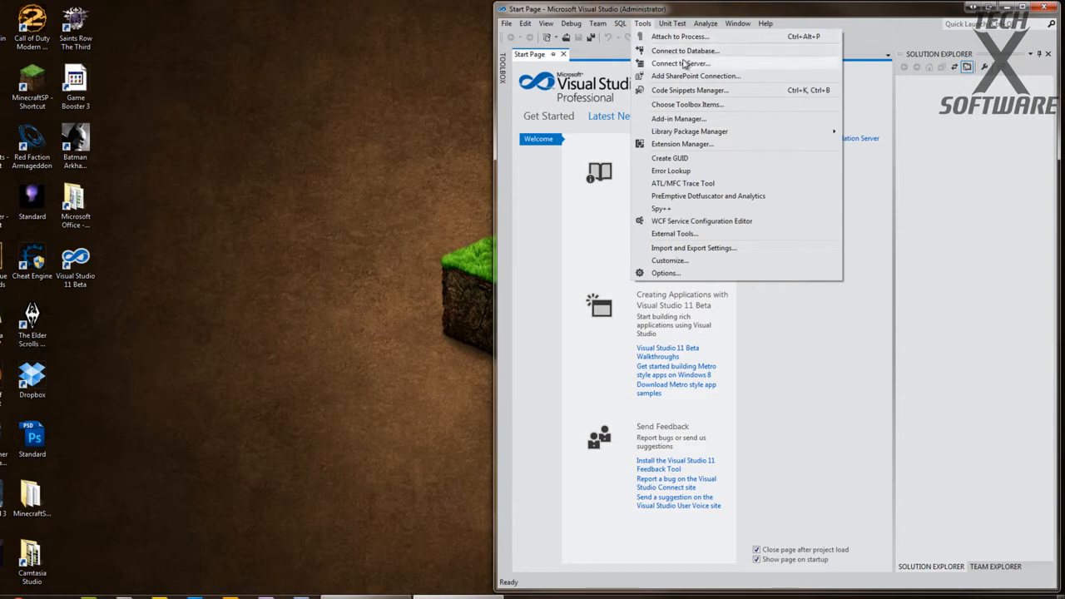
pyautogui.moveTo(681, 225)
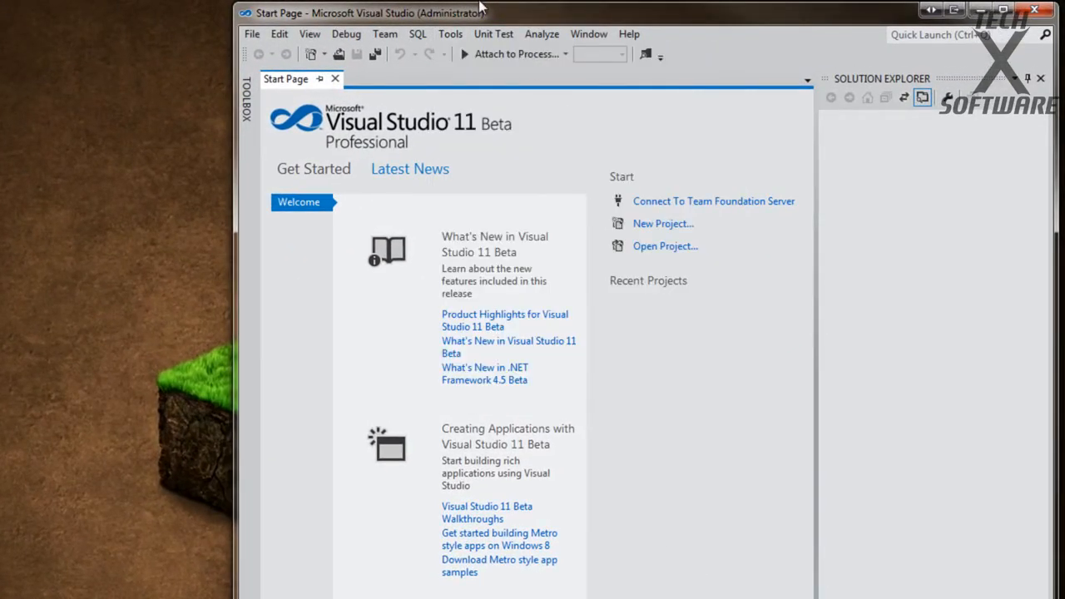
pyautogui.click(493, 33)
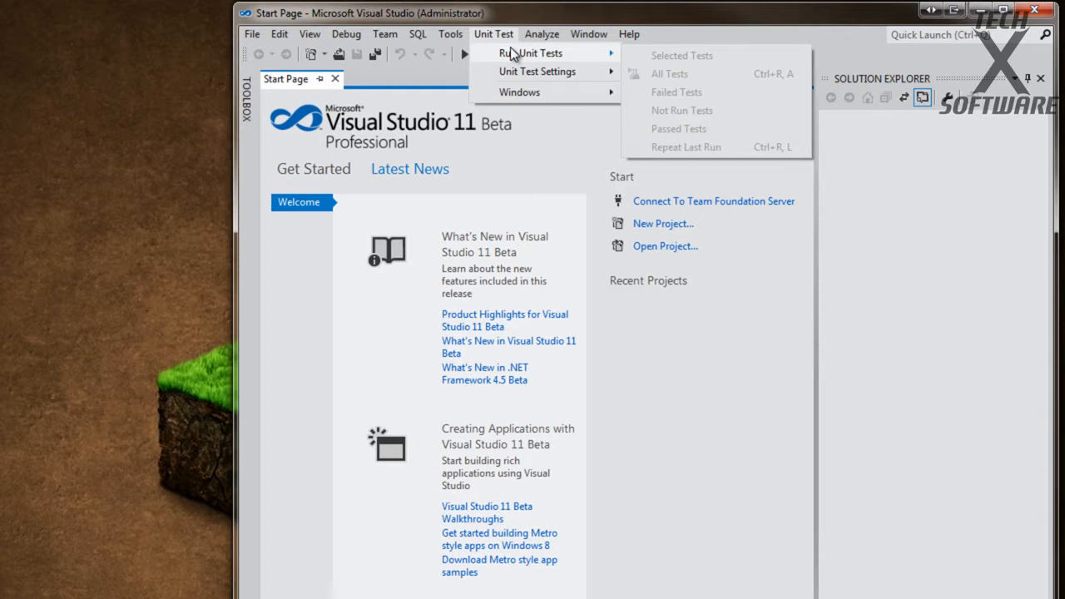
pyautogui.moveTo(519, 91)
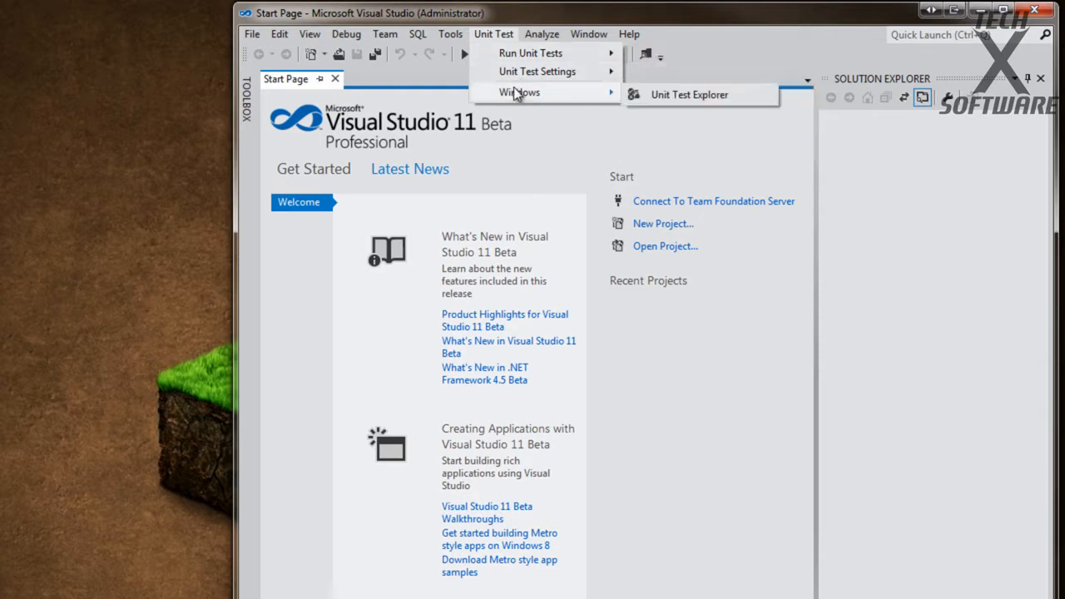
pyautogui.click(541, 33)
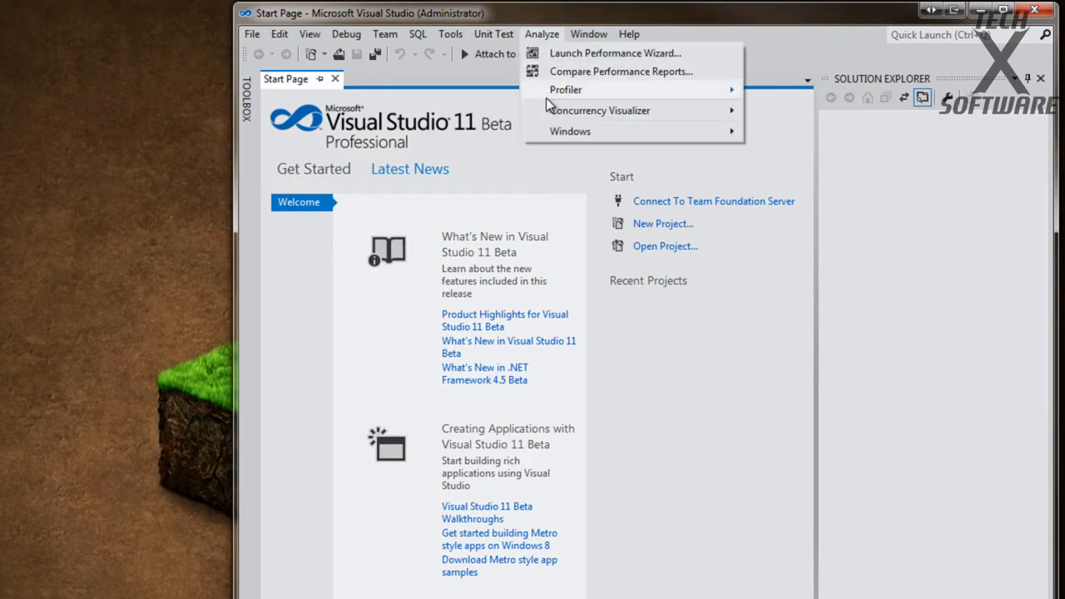
pyautogui.moveTo(566, 89)
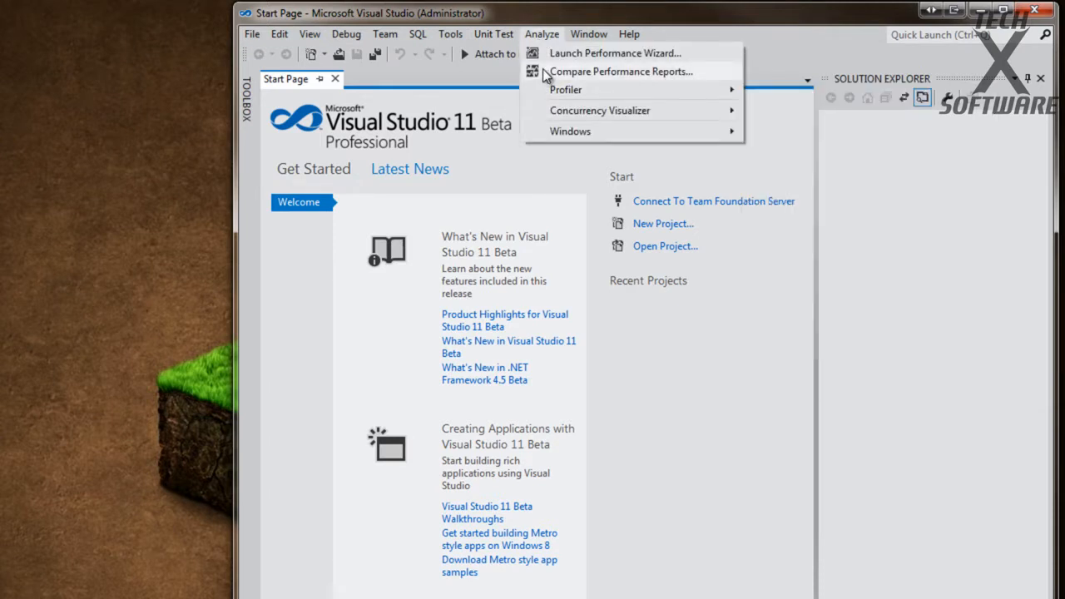
pyautogui.click(589, 33)
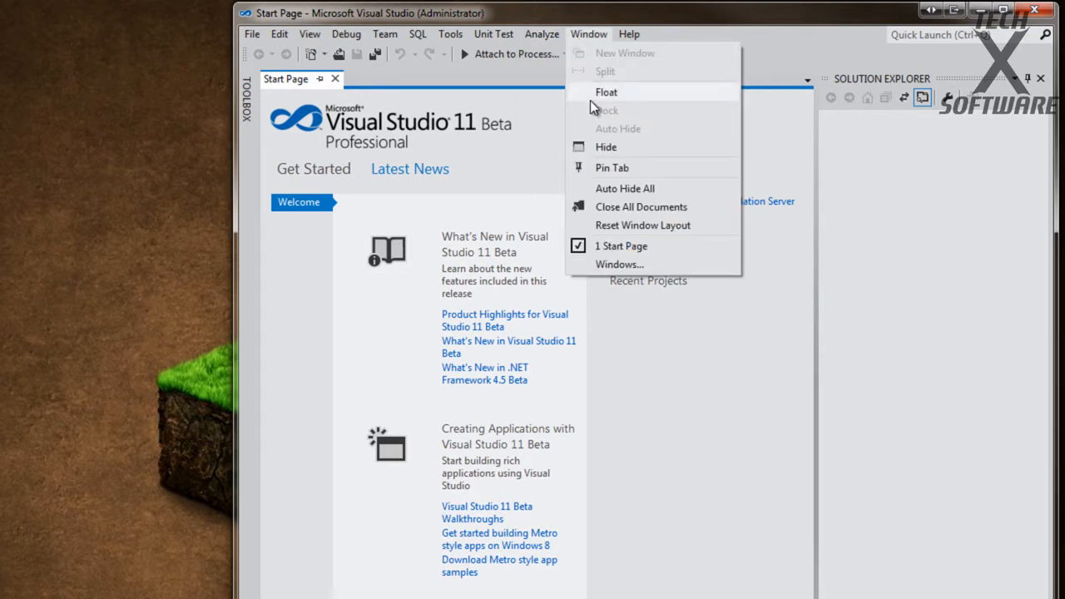
pyautogui.moveTo(602, 43)
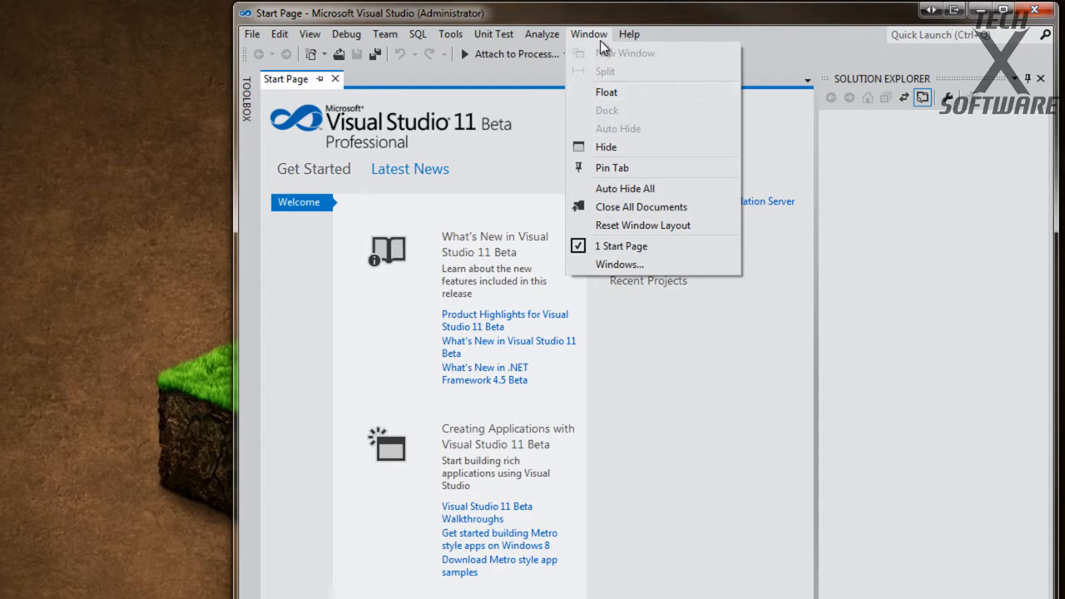
pyautogui.click(629, 34)
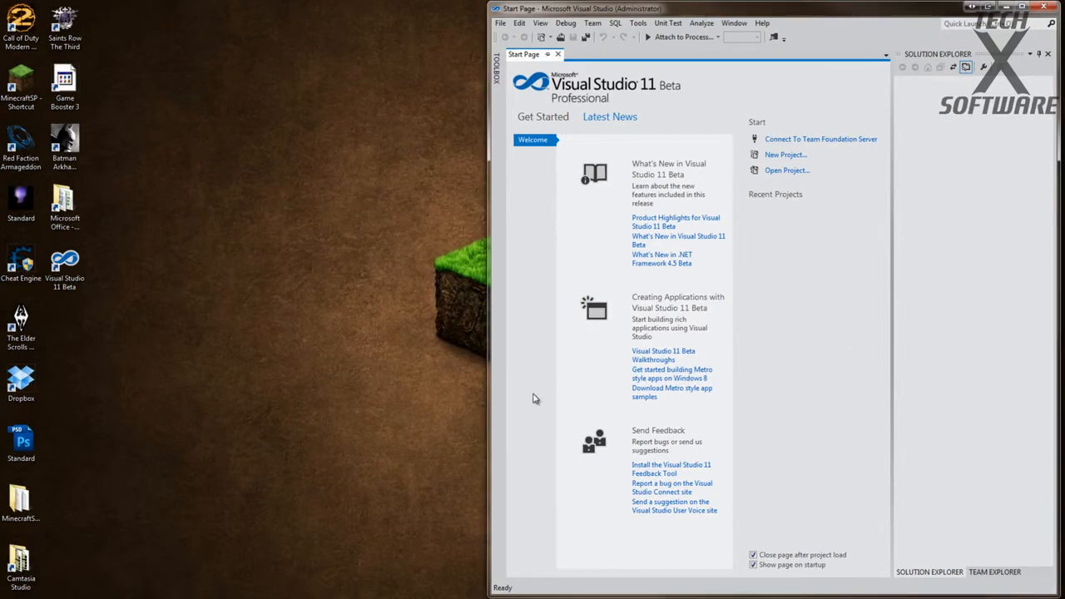
pyautogui.moveTo(839, 324)
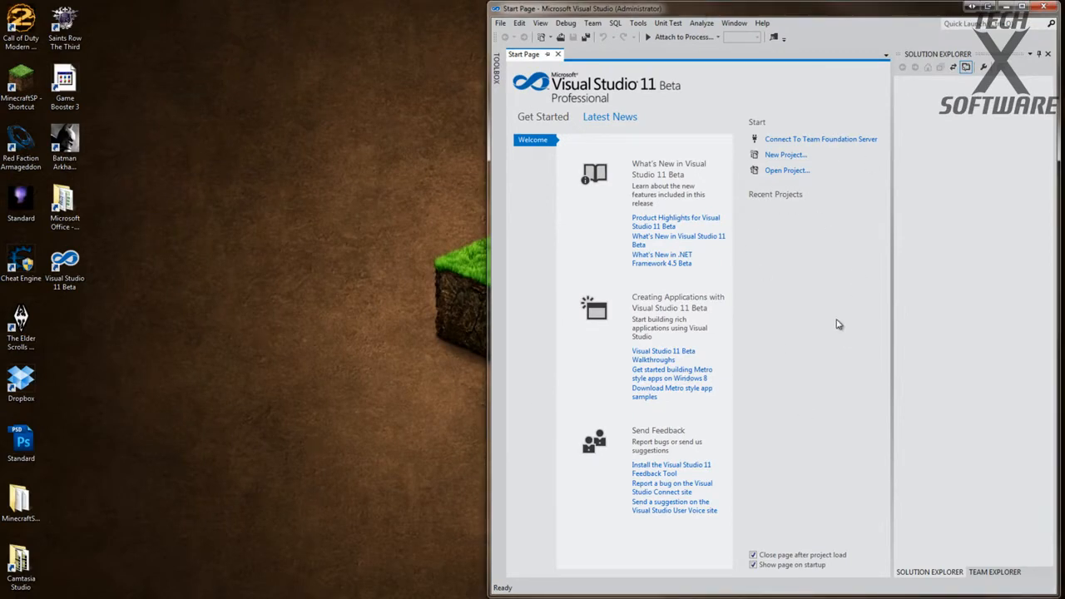
pyautogui.moveTo(700, 135)
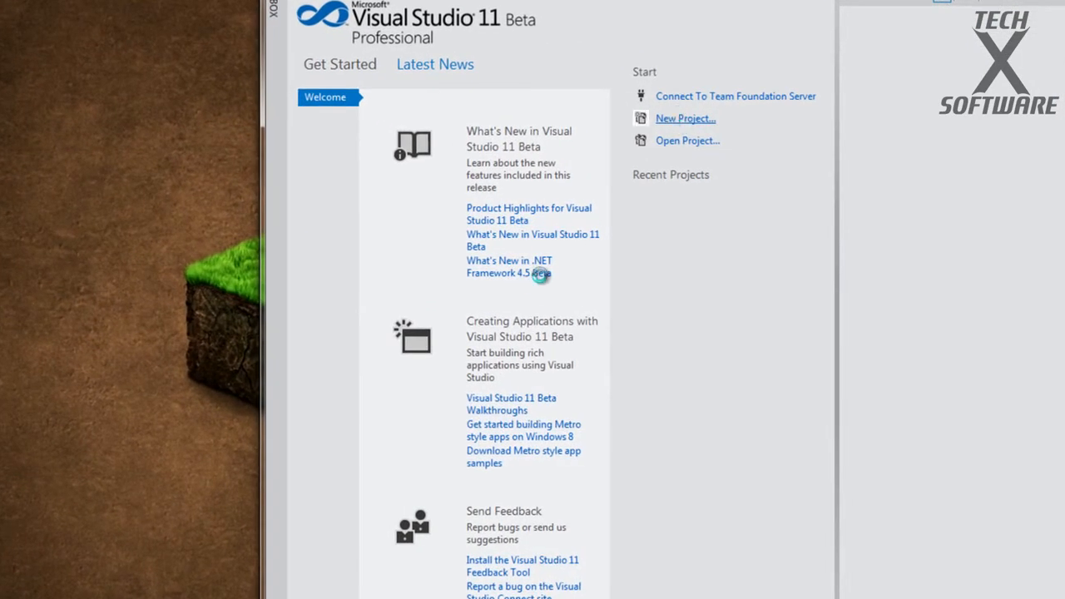
# Step: Start a new project, then collapse Visual C# and expand Other Languages
pyautogui.click(685, 119)
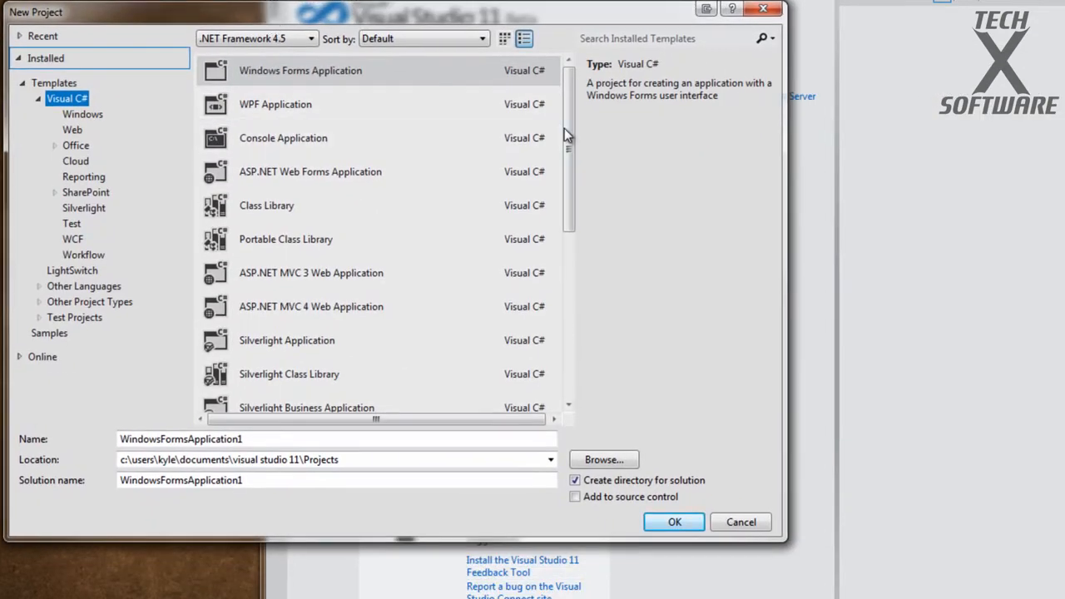
pyautogui.scroll(-3)
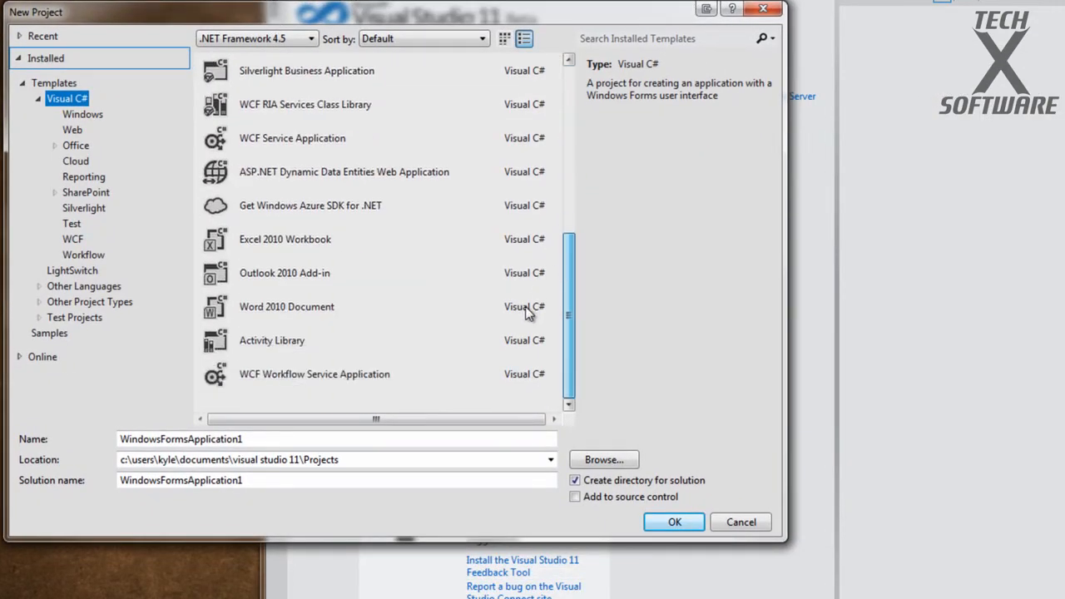
pyautogui.scroll(3)
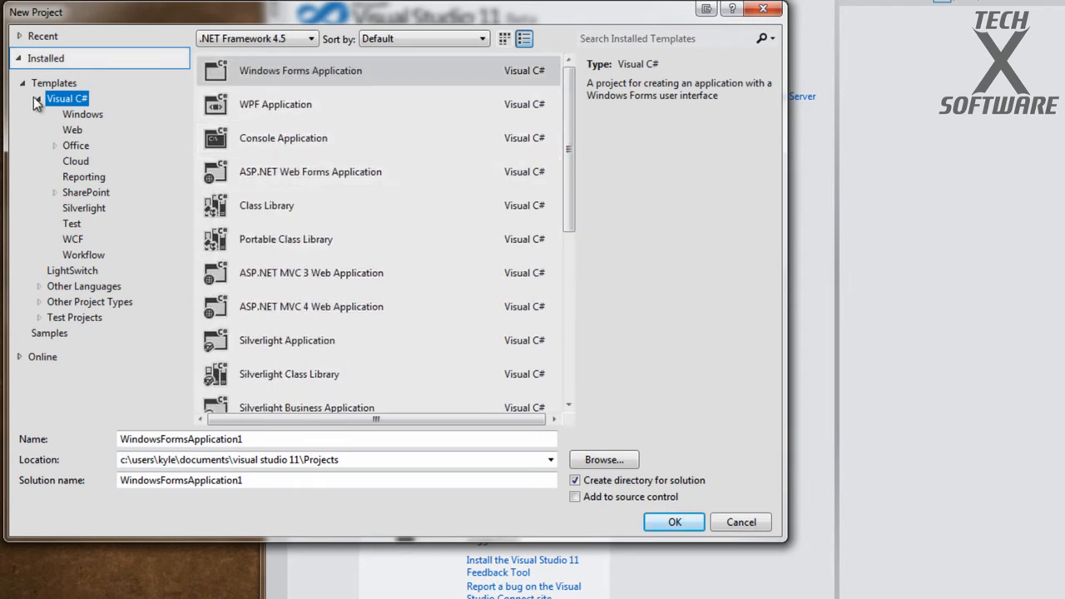
pyautogui.click(35, 99)
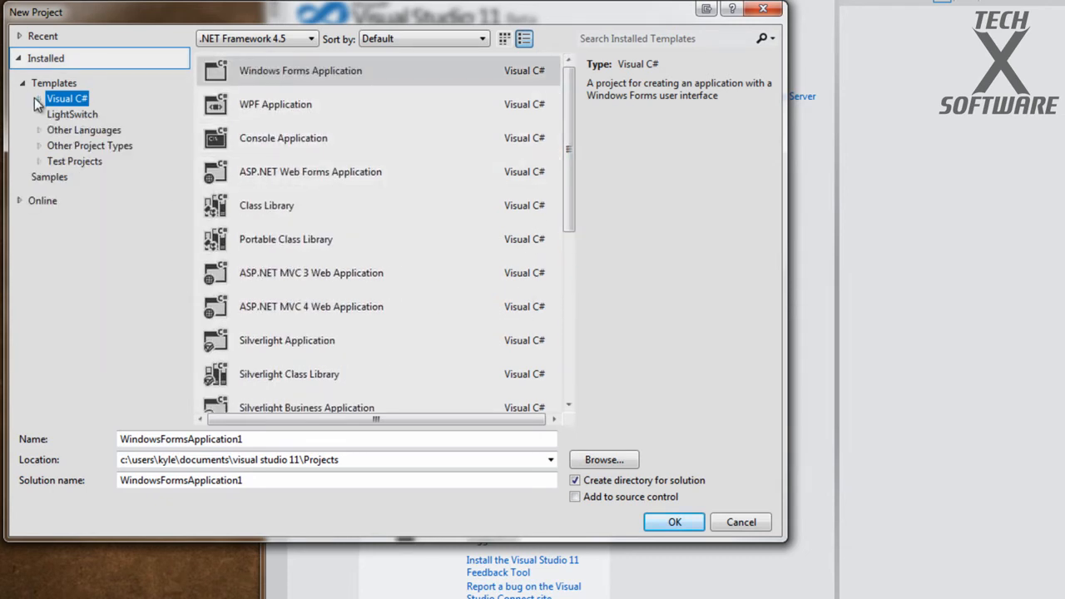
pyautogui.click(39, 130)
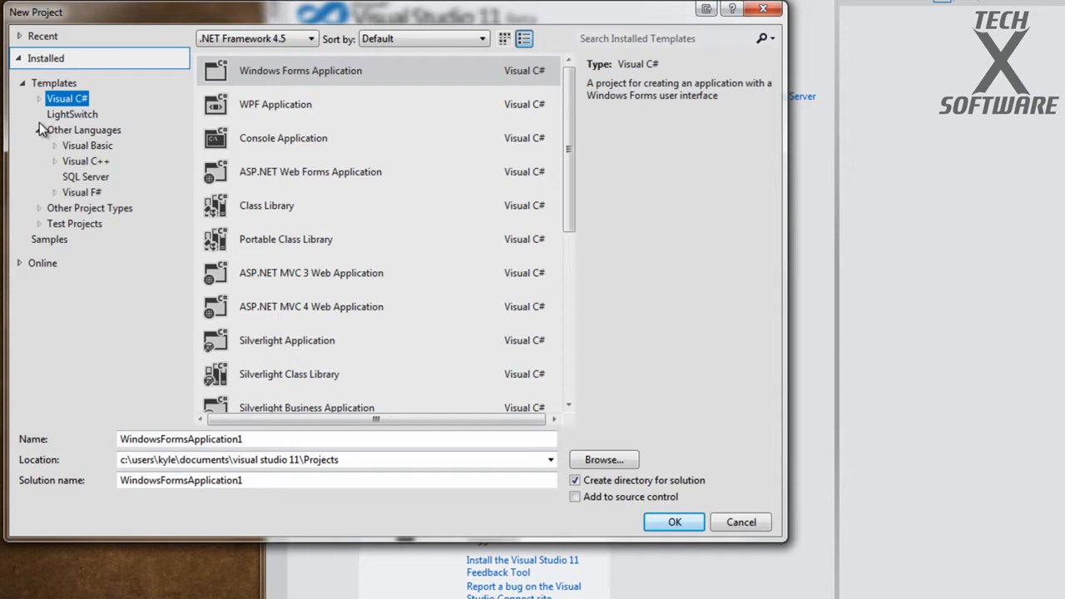
# Step: Expand and collapse Visual F# and Other Languages, returning to Visual C# templates
pyautogui.click(54, 193)
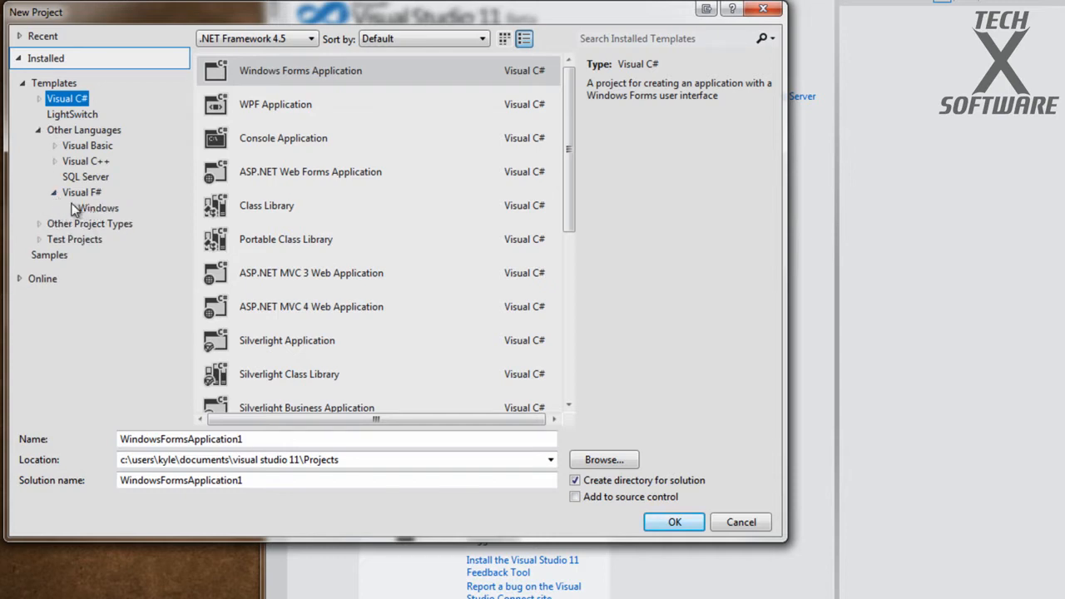
pyautogui.moveTo(133, 235)
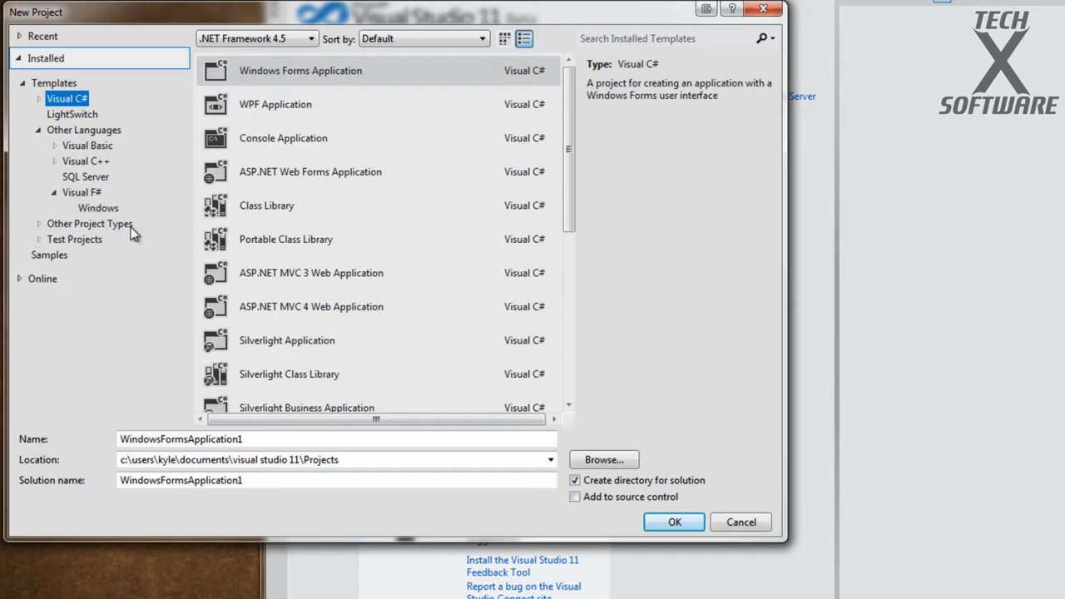
pyautogui.moveTo(135, 207)
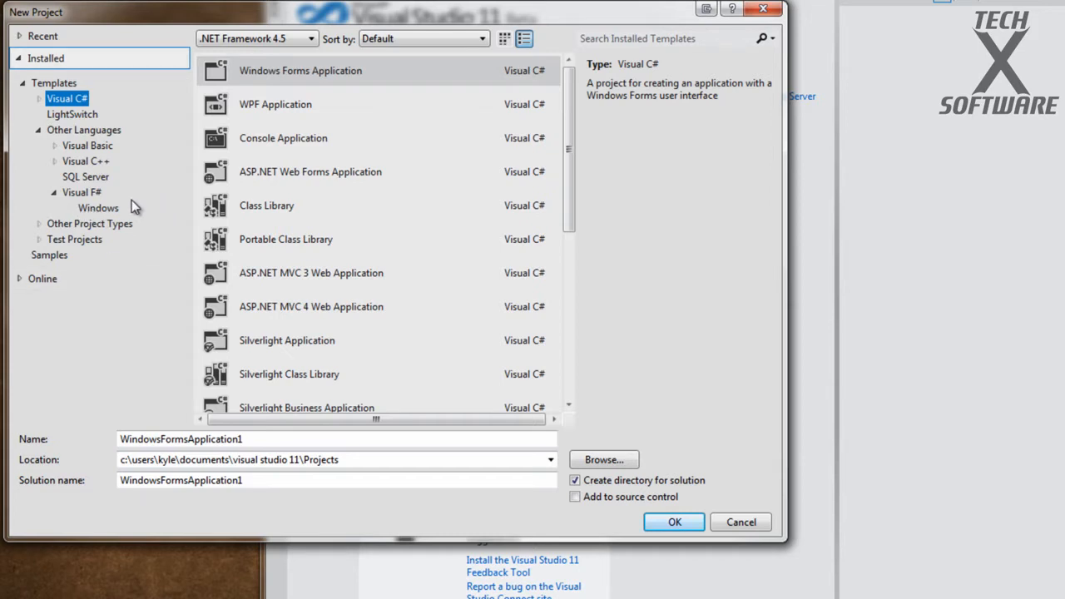
pyautogui.moveTo(65, 208)
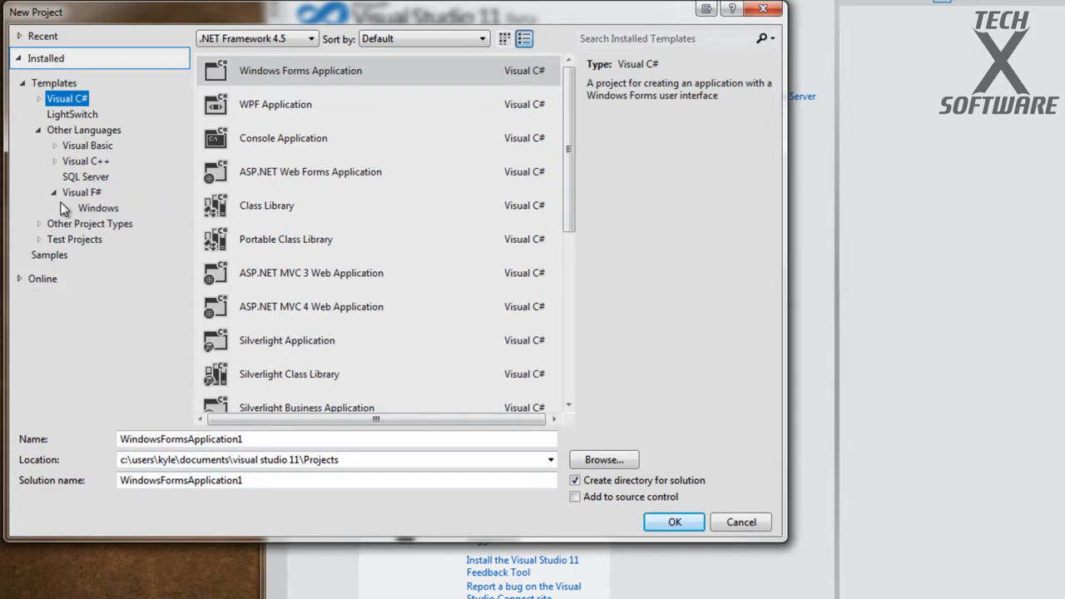
pyautogui.click(39, 208)
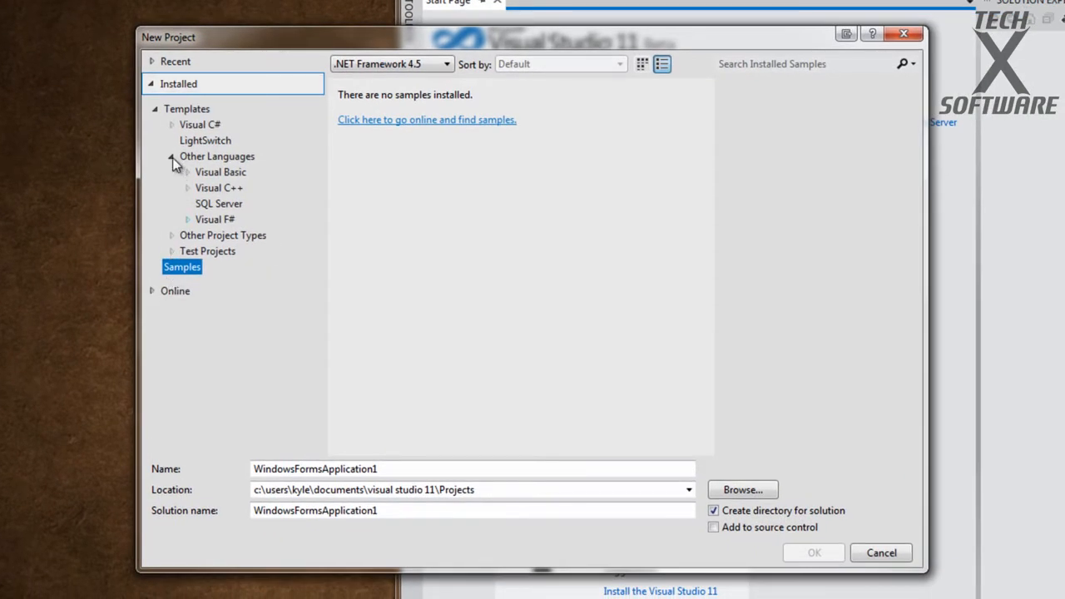
pyautogui.click(205, 140)
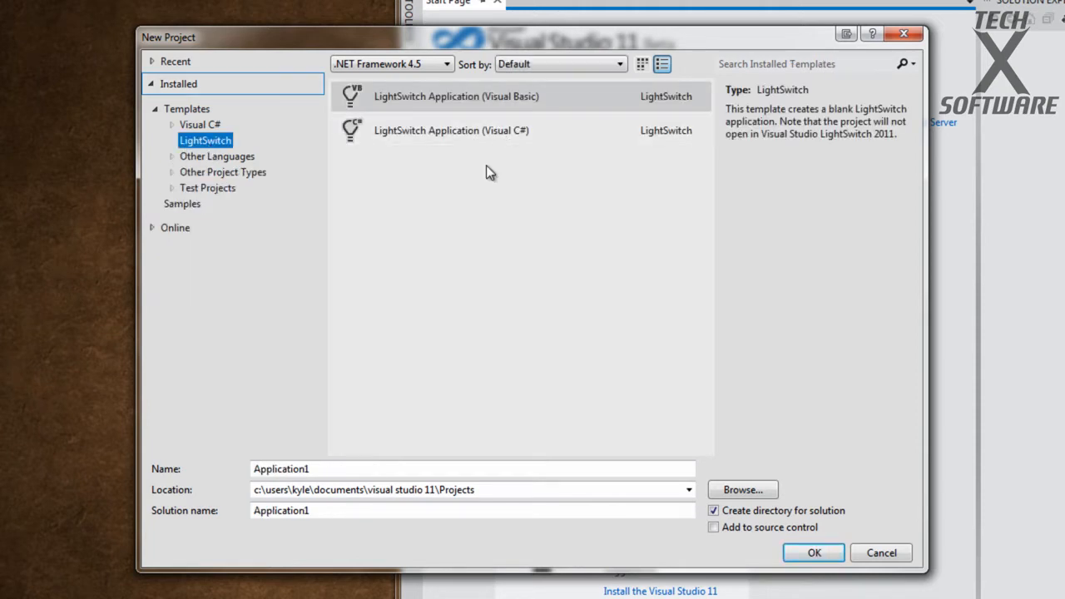
pyautogui.moveTo(460, 244)
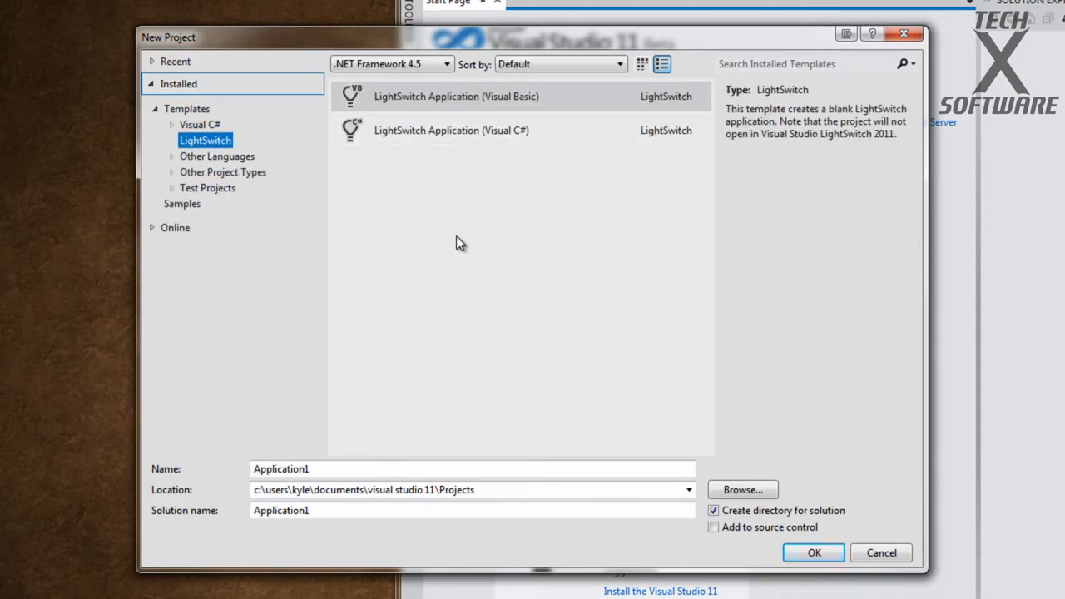
pyautogui.moveTo(878, 137)
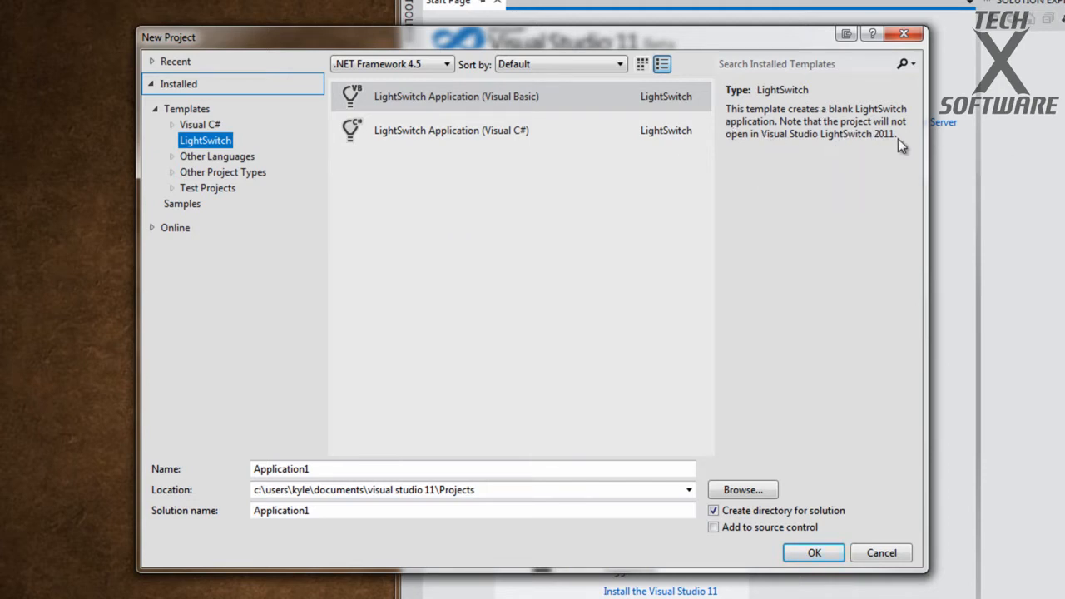
pyautogui.moveTo(851, 172)
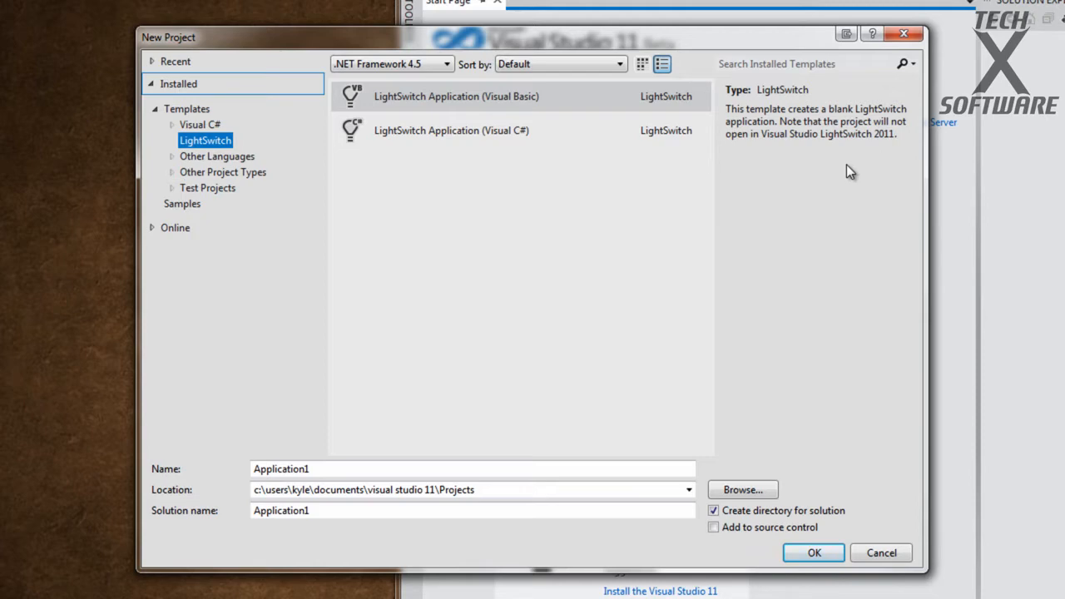
pyautogui.moveTo(320, 157)
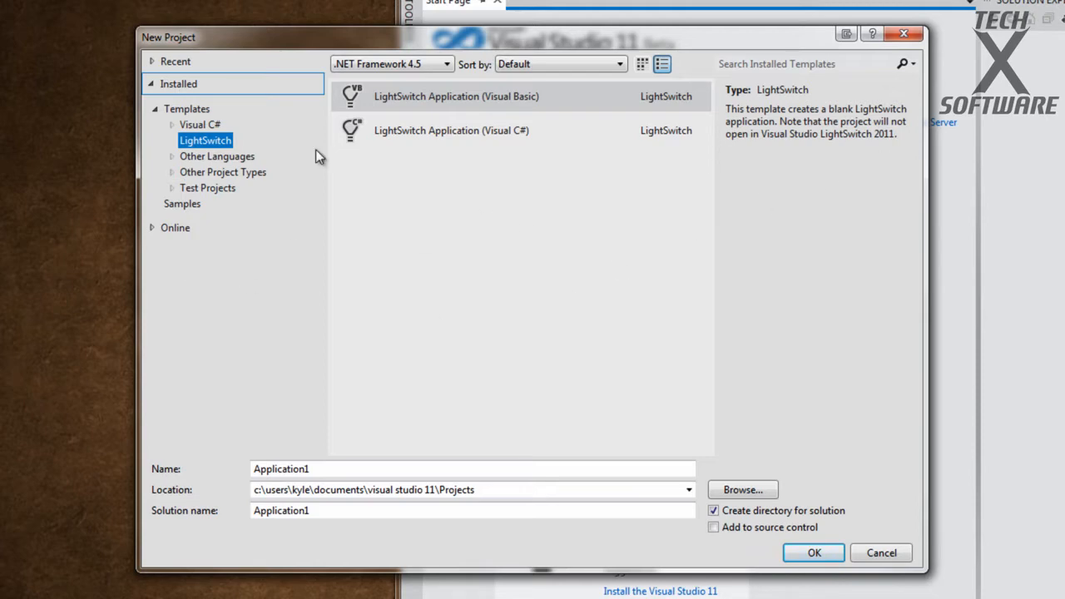
pyautogui.click(199, 124)
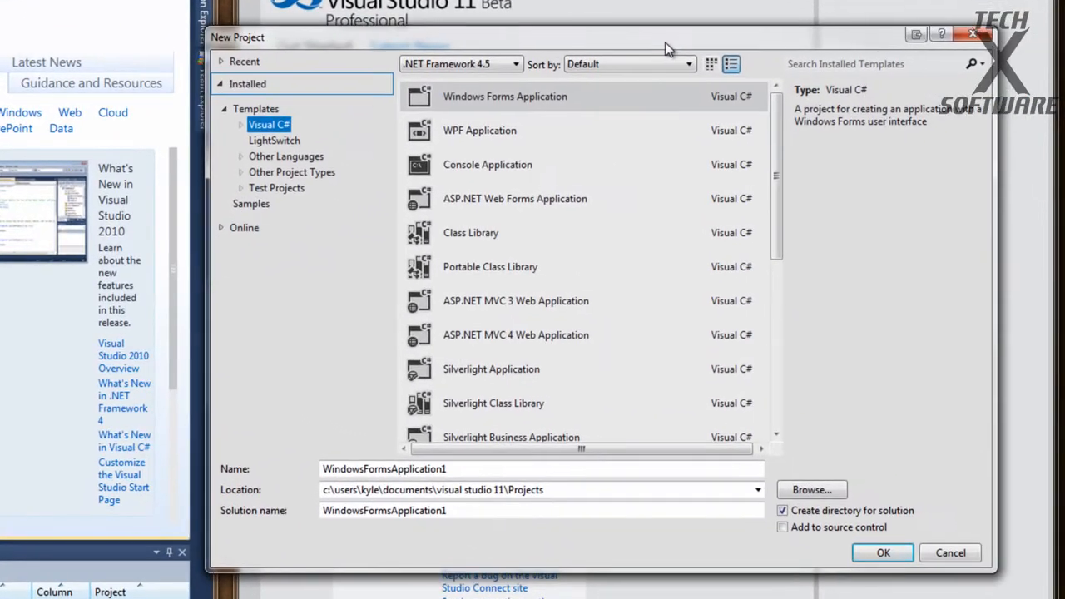
pyautogui.moveTo(691, 456)
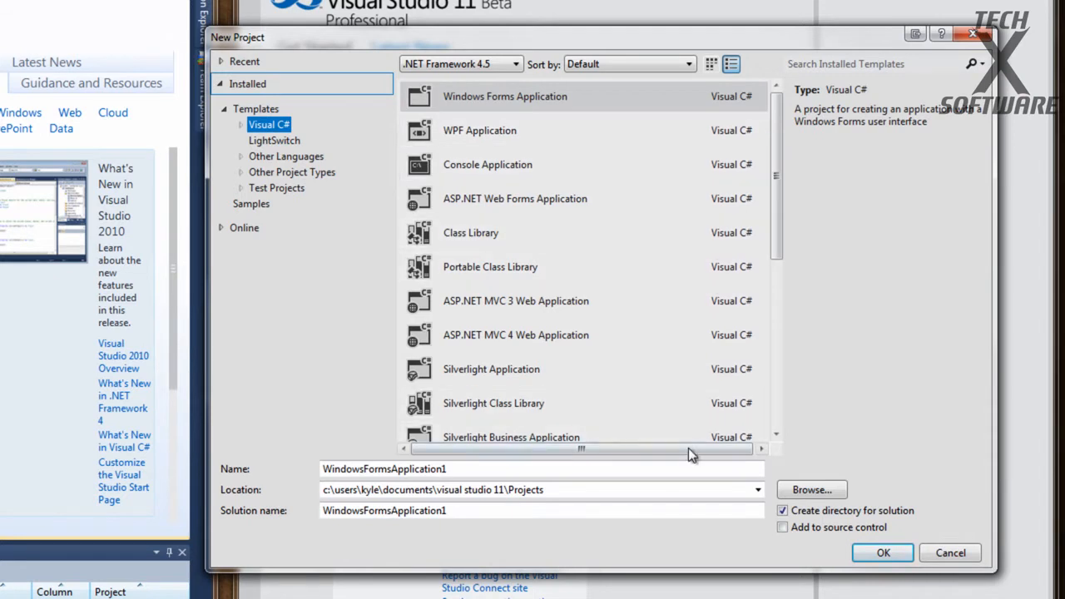
# Step: Name the Windows Forms Application project 'hello'
pyautogui.tripleClick(384, 469)
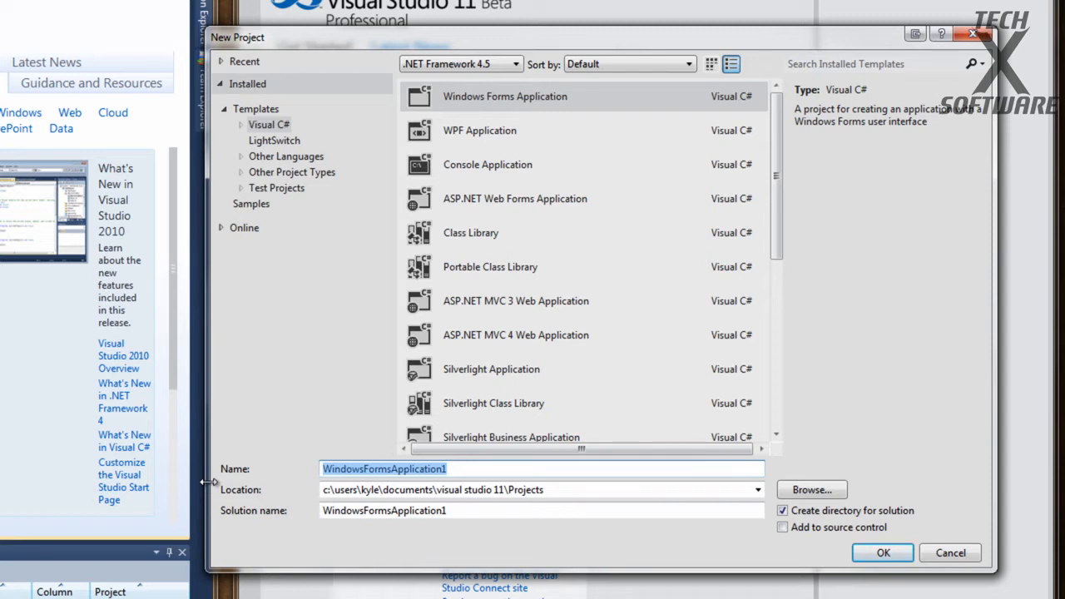
pyautogui.write('hello')
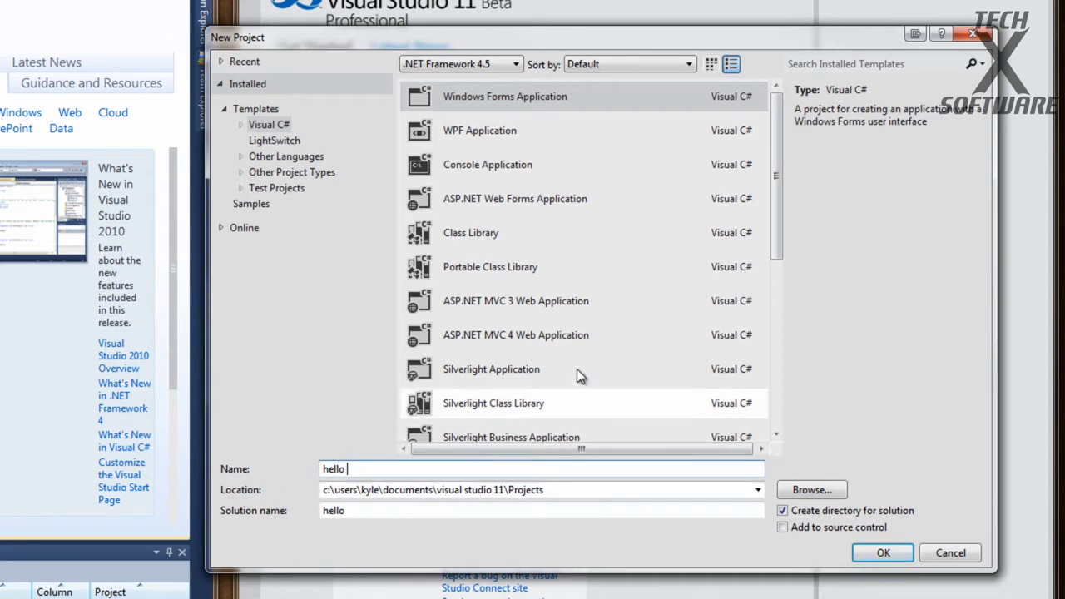
pyautogui.scroll(-3)
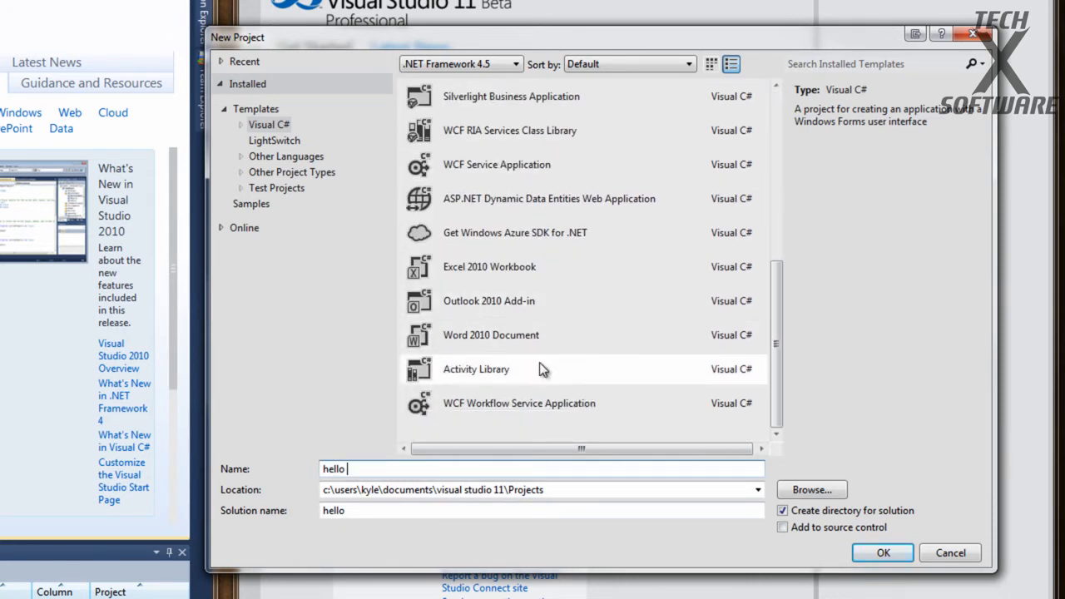
pyautogui.moveTo(516, 217)
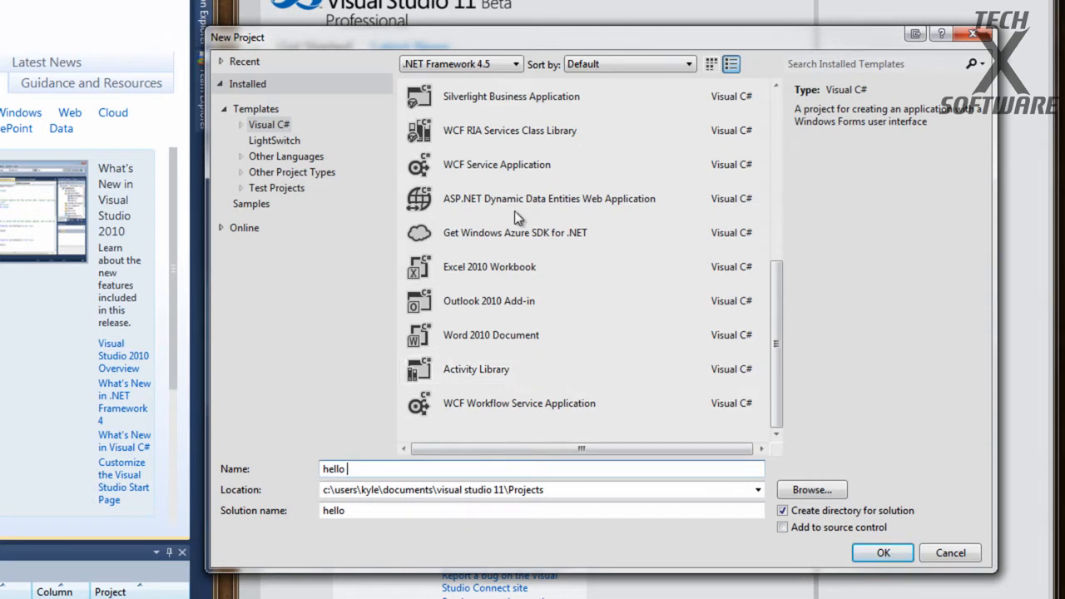
pyautogui.moveTo(516, 241)
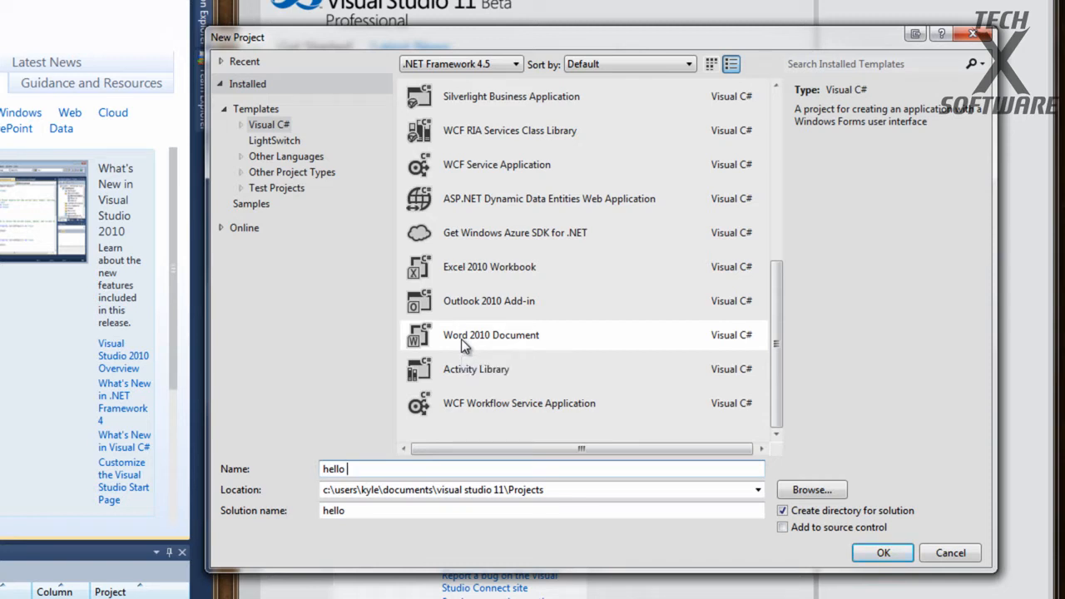
pyautogui.moveTo(500, 318)
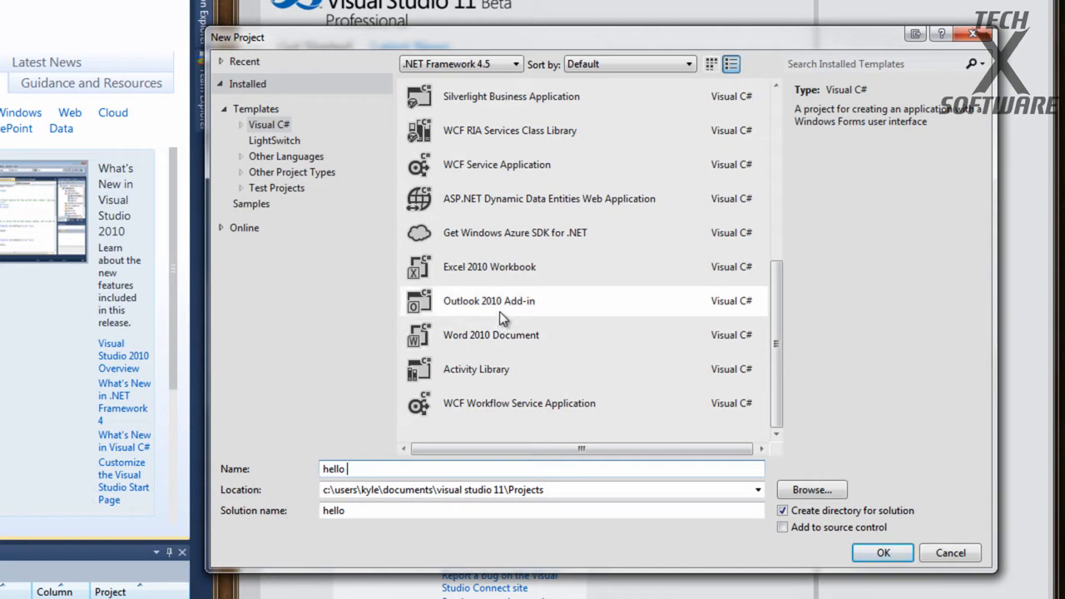
pyautogui.moveTo(491, 369)
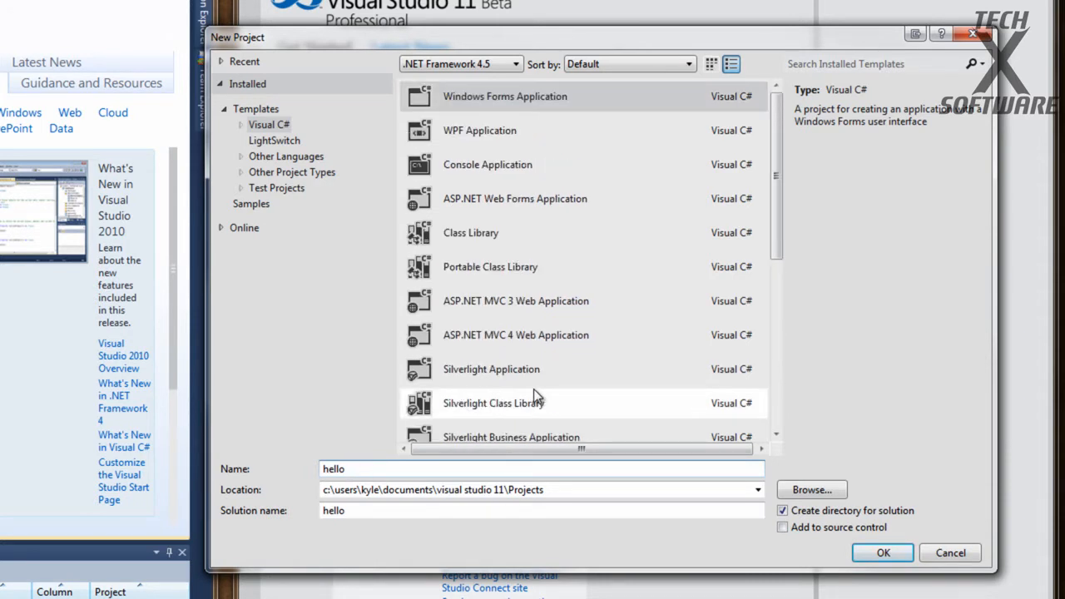
pyautogui.moveTo(470, 365)
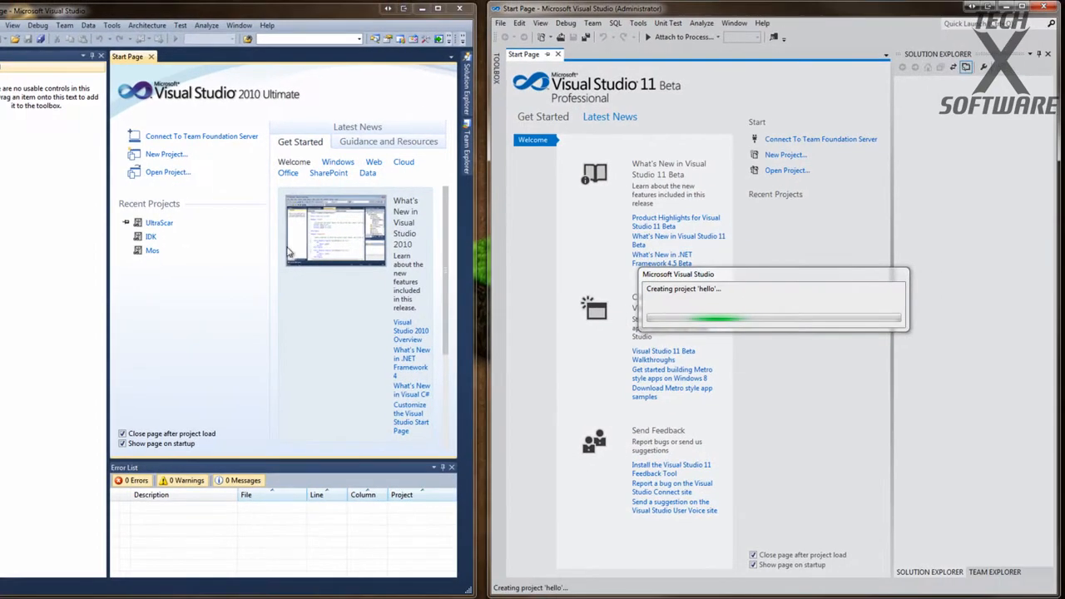
# Step: Confirm project creation so hello's blank Form1 opens in the designer
pyautogui.click(152, 250)
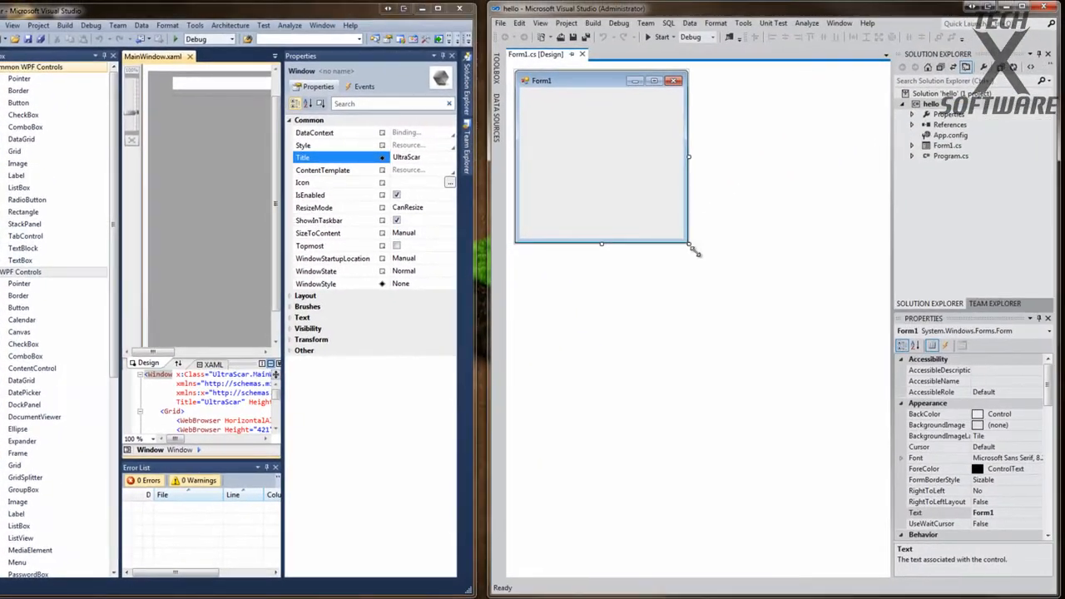
pyautogui.moveTo(695, 252); pyautogui.dragTo(860, 369)
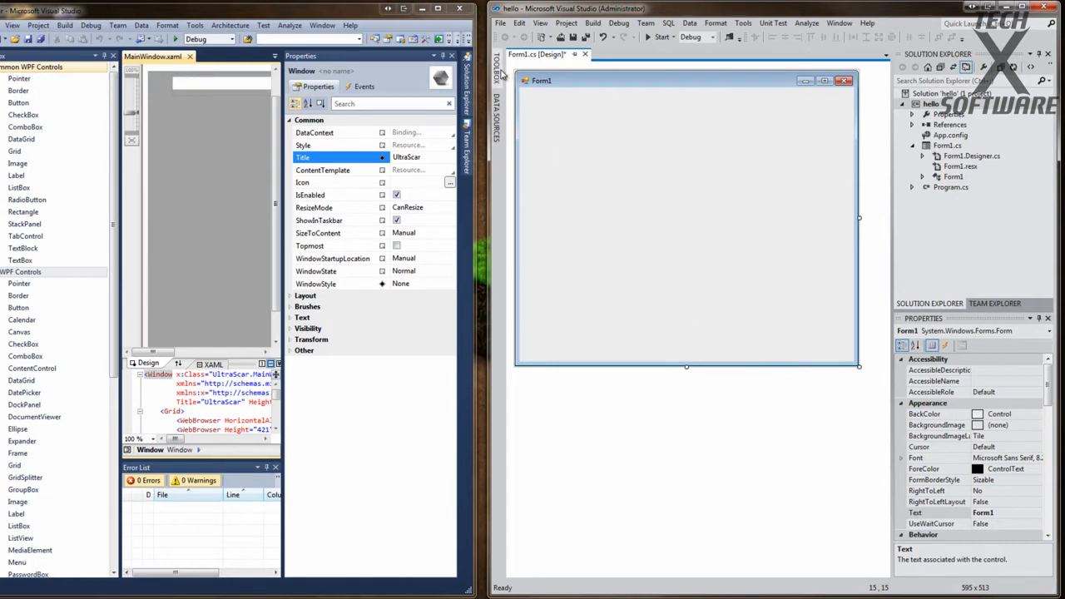
pyautogui.click(497, 53)
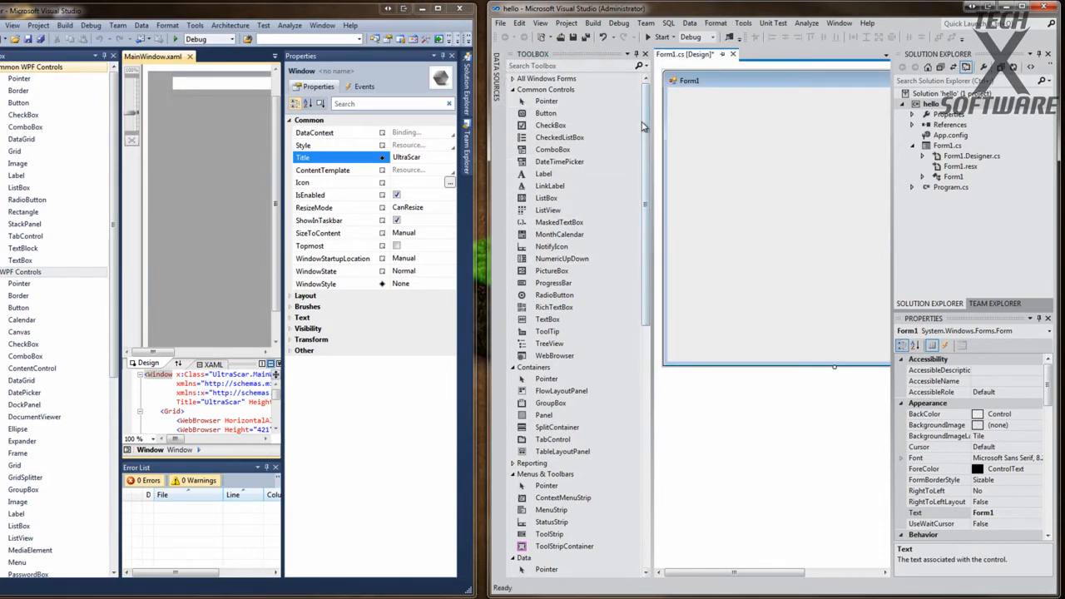
pyautogui.scroll(-3)
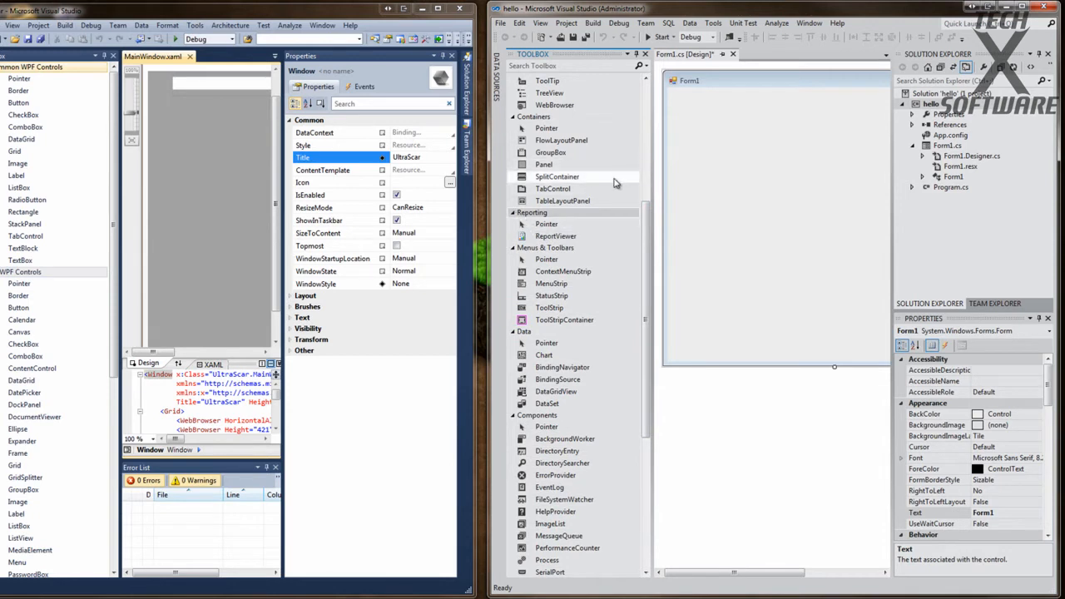
pyautogui.scroll(-3)
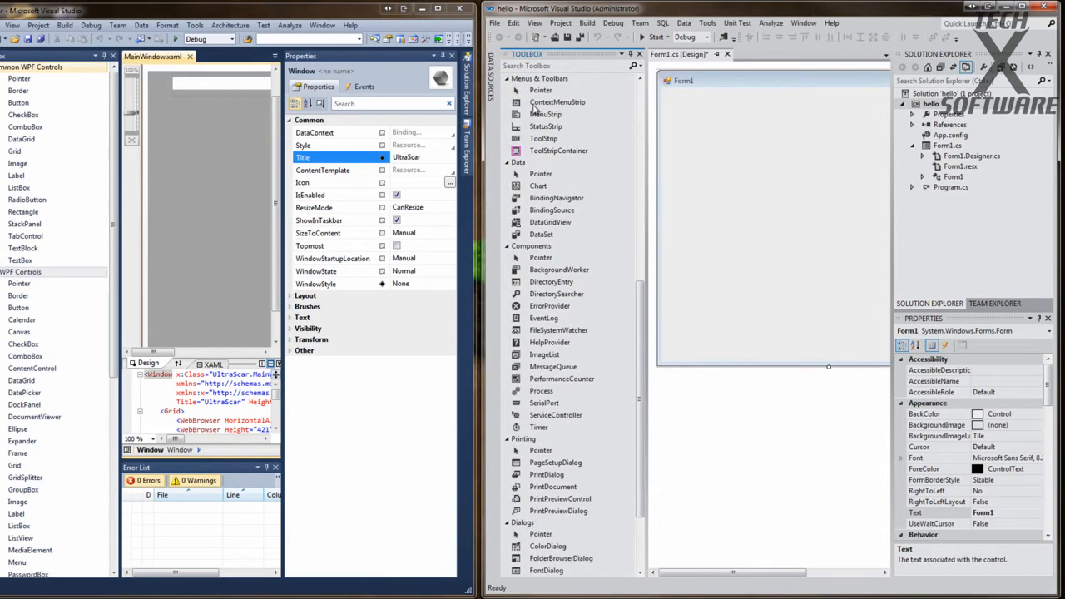
pyautogui.moveTo(399, 195)
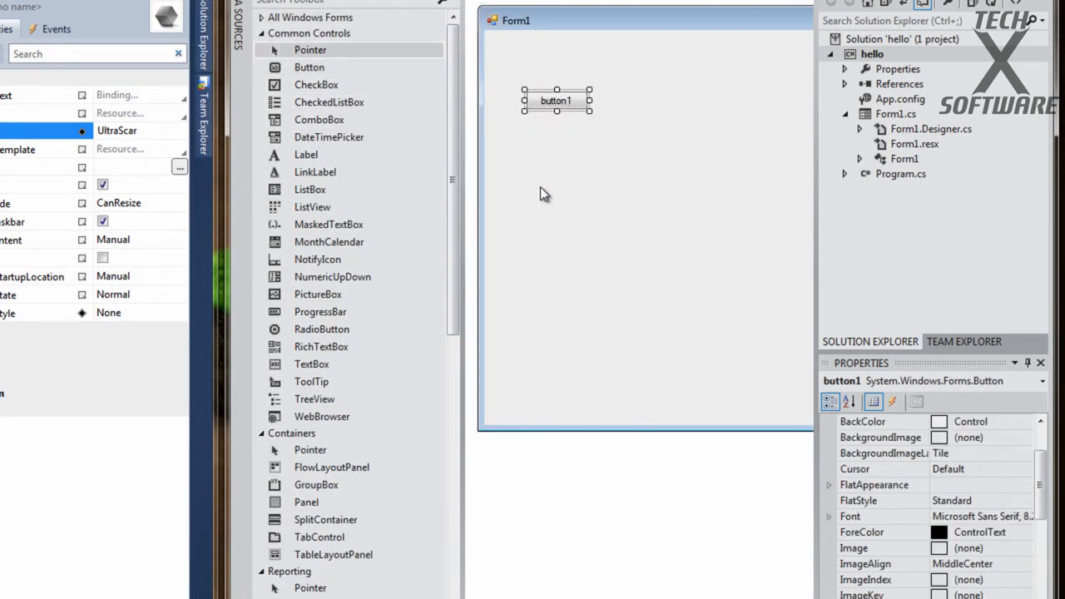
# Step: Delete button1 from Form1 and switch to the UltraScar instance
pyautogui.press('Delete')
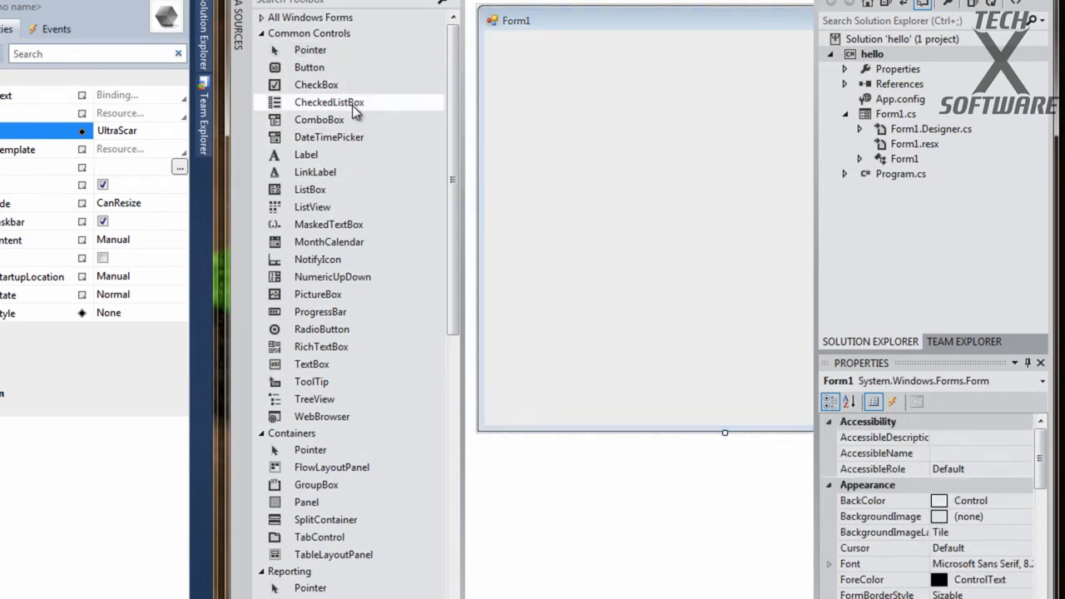
pyautogui.doubleClick(329, 101)
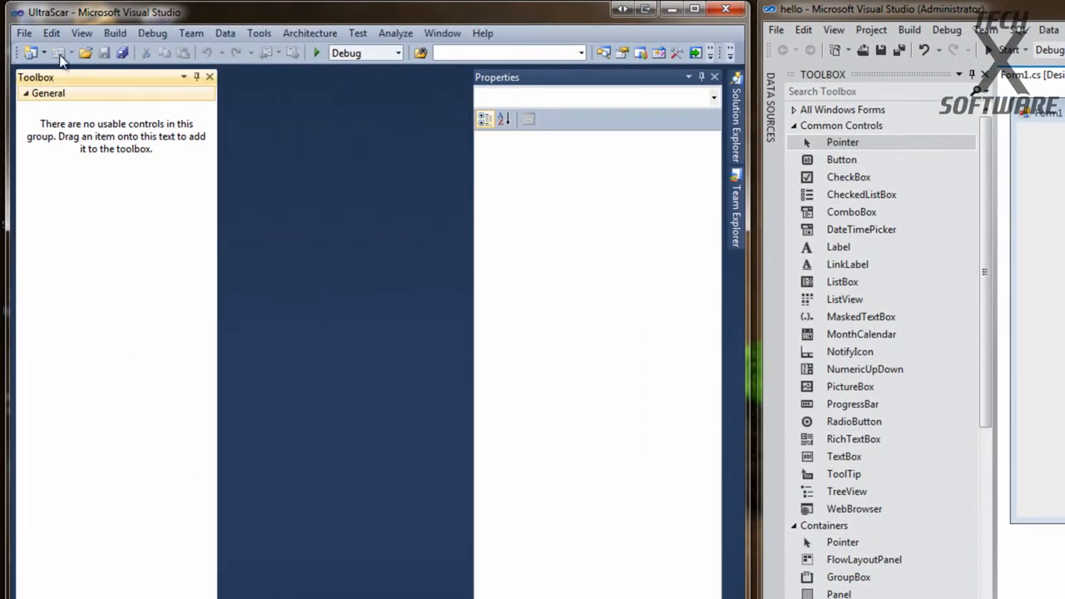
pyautogui.moveTo(86, 53)
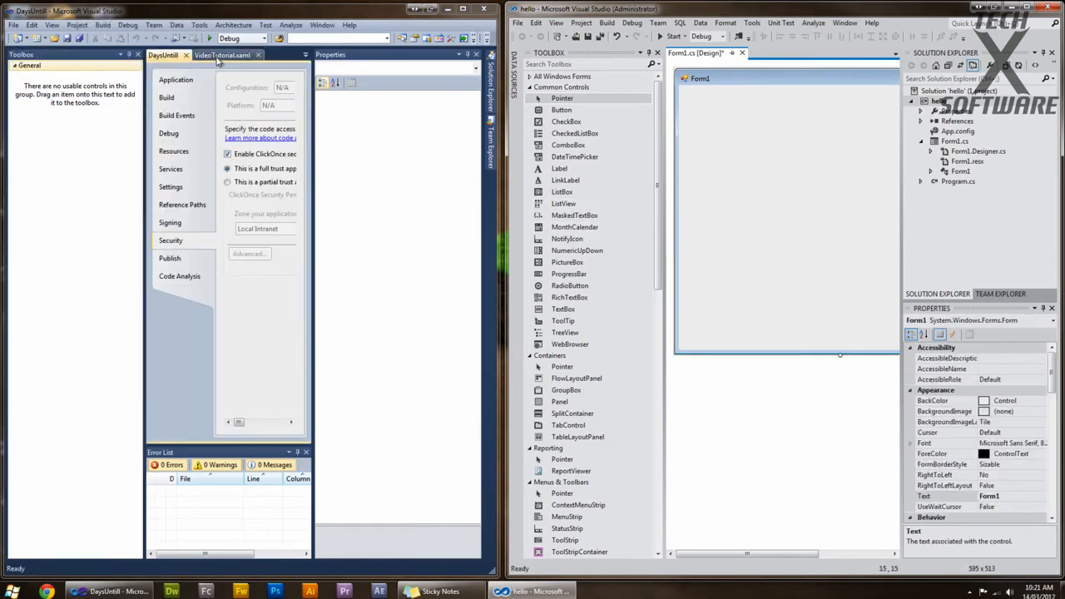
# Step: Show VideoTutorial.xaml, collapse Images, and toggle the Properties folder in Solution Explorer
pyautogui.click(223, 55)
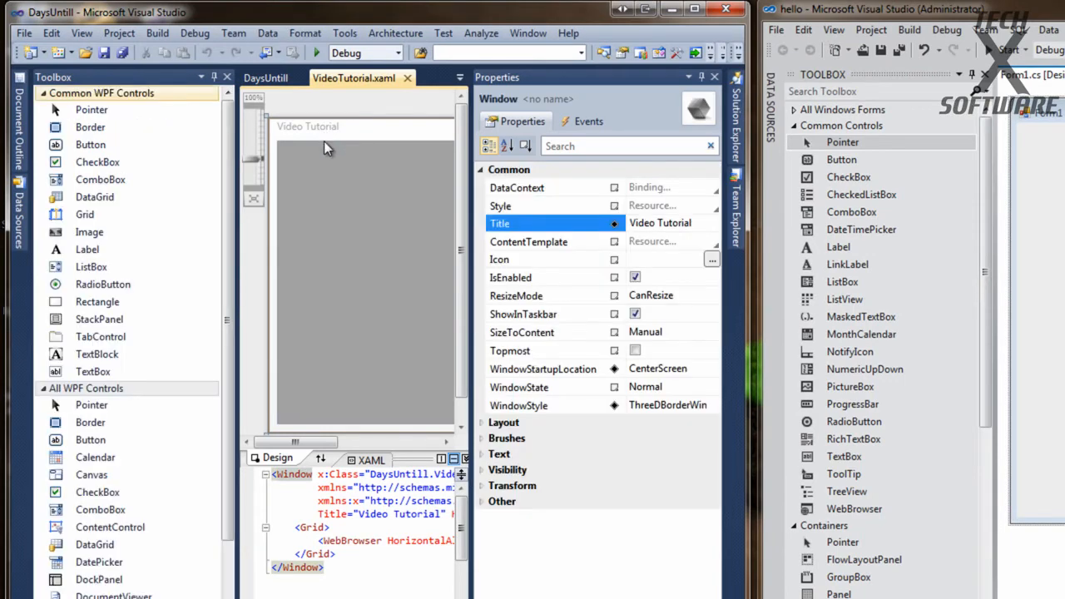
pyautogui.moveTo(333, 250)
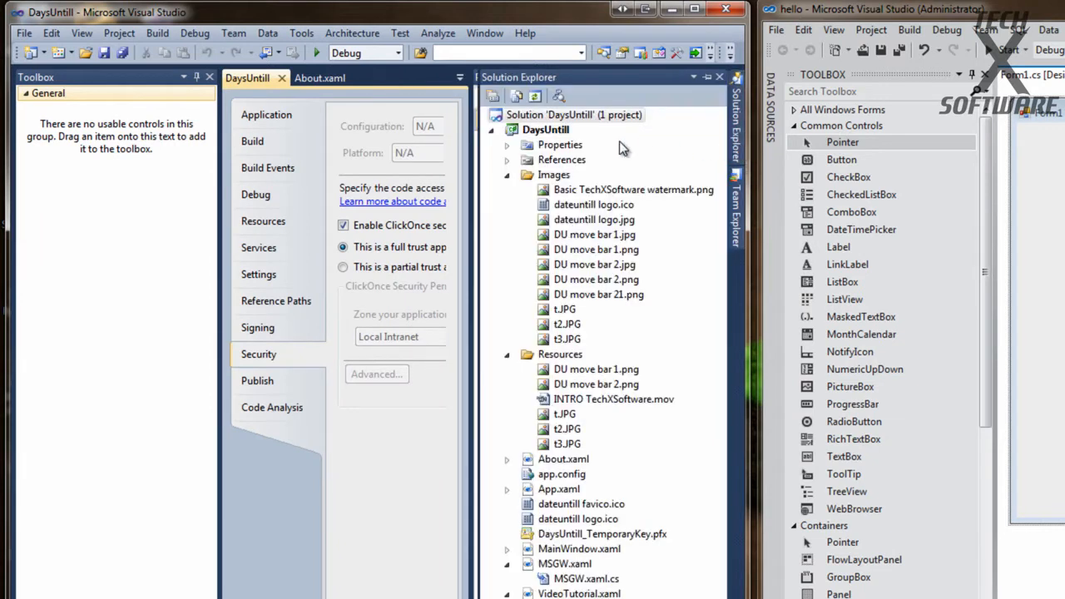
pyautogui.moveTo(524, 322)
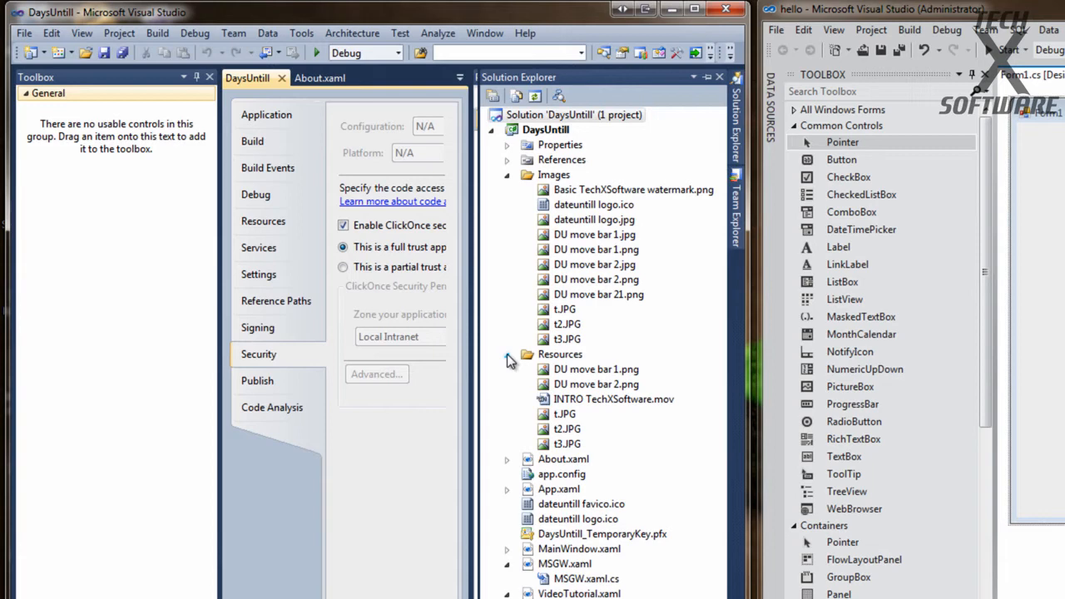
pyautogui.click(506, 175)
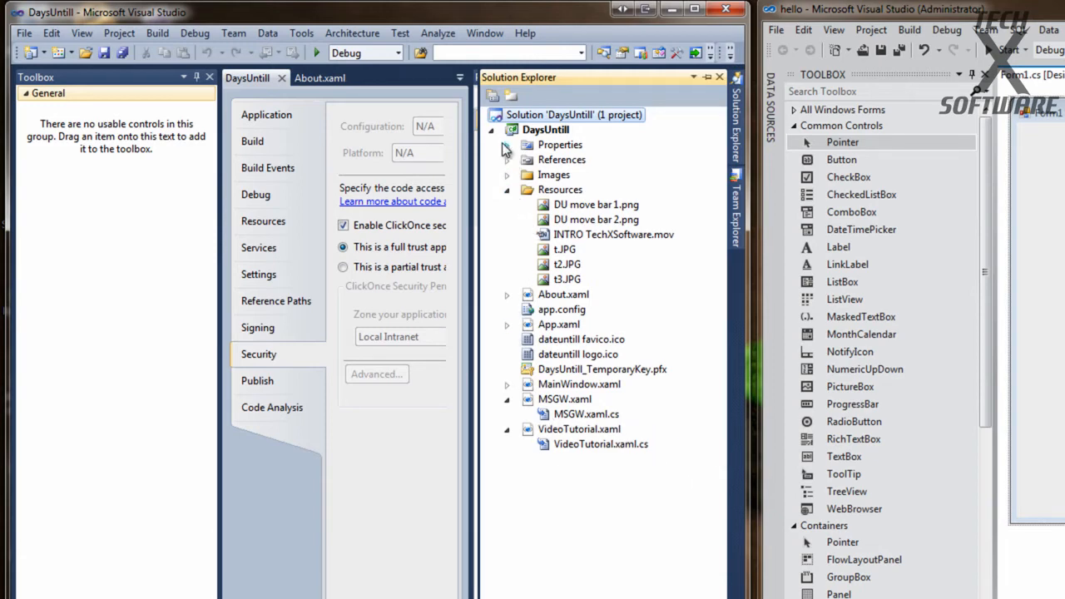
pyautogui.click(507, 144)
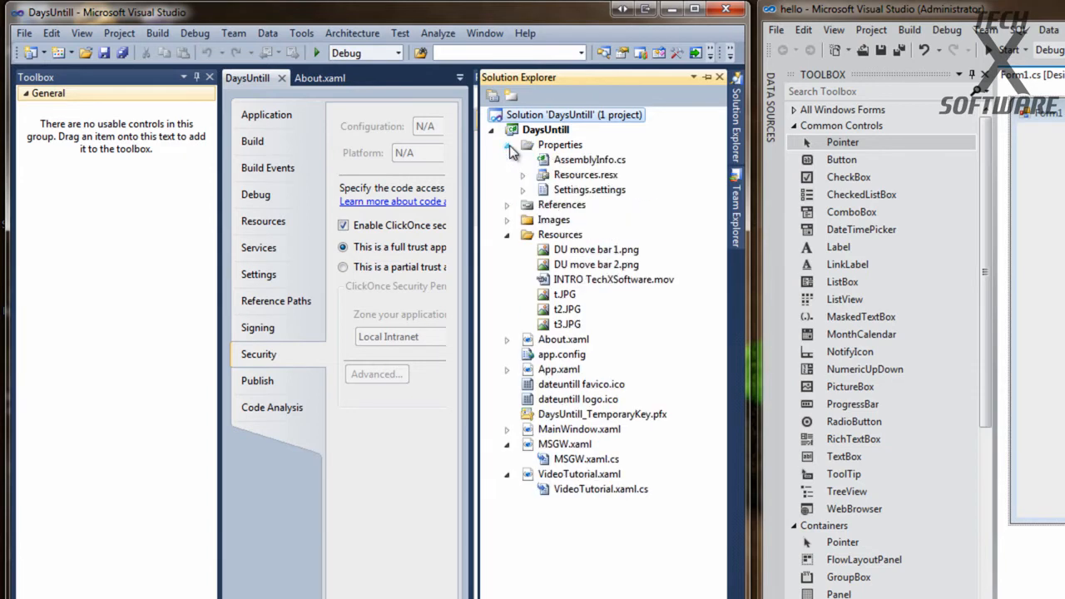
pyautogui.click(507, 144)
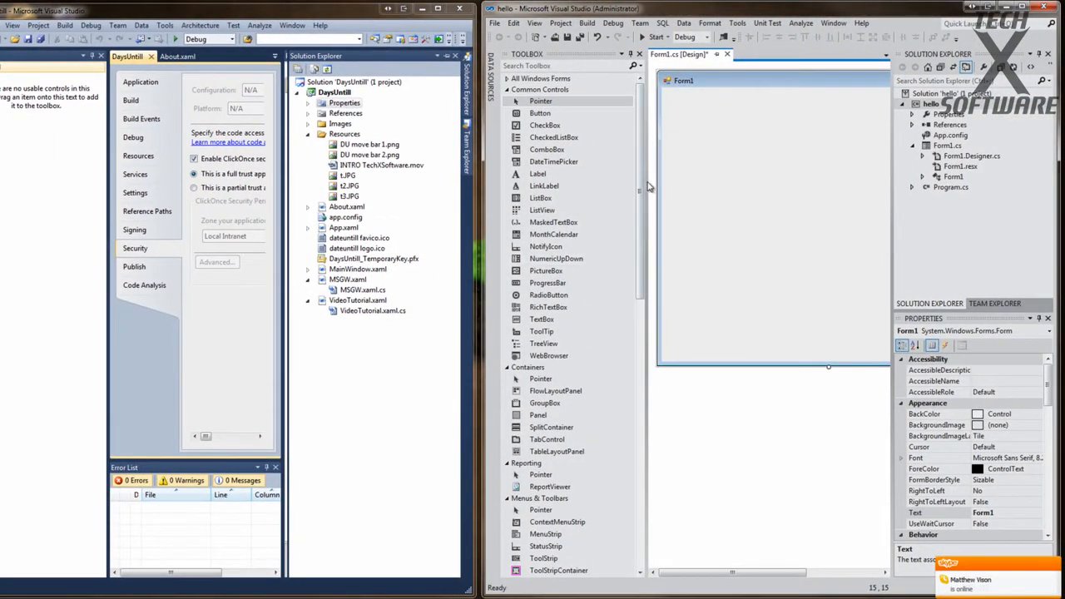
pyautogui.scroll(-3)
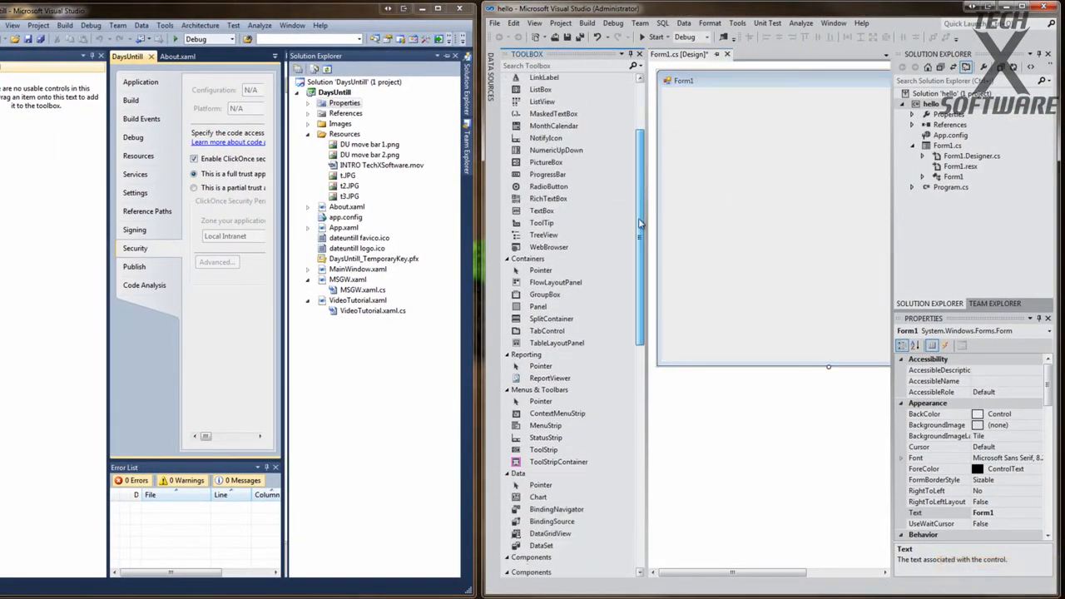
pyautogui.scroll(-3)
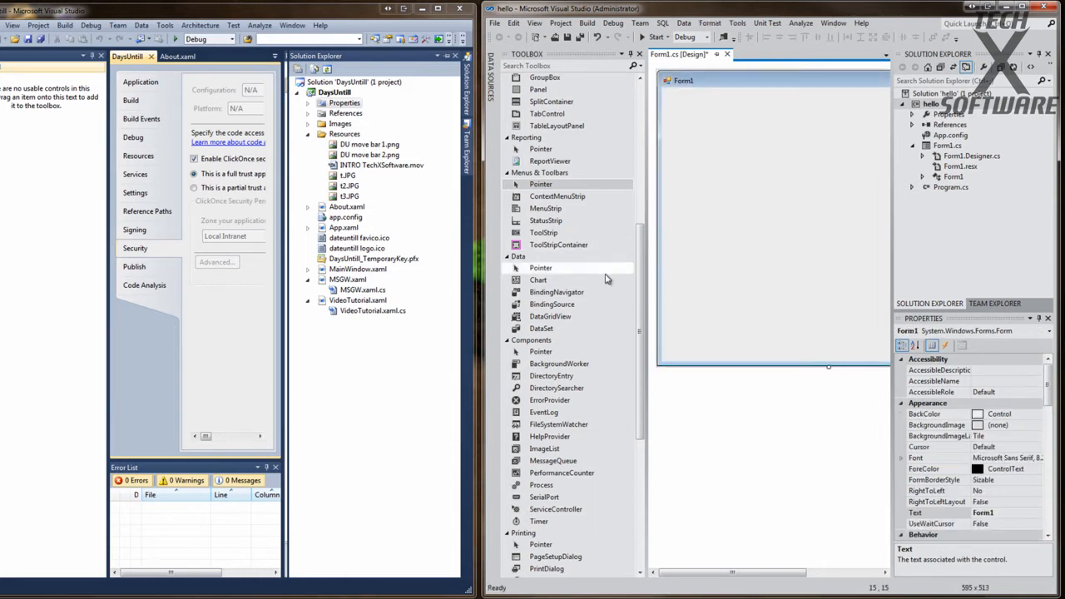
pyautogui.scroll(-3)
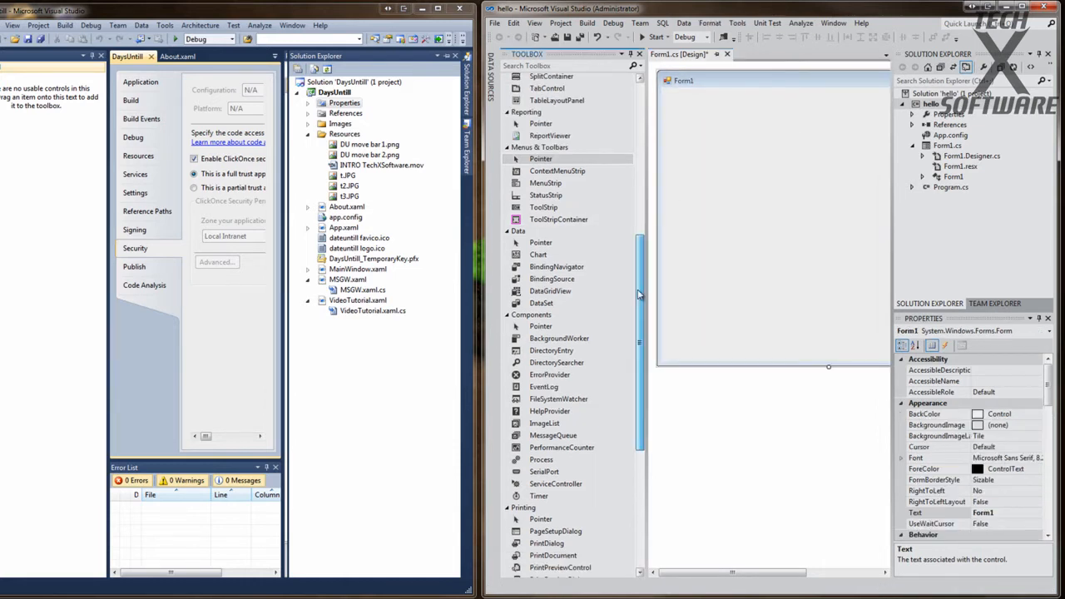
pyautogui.scroll(-3)
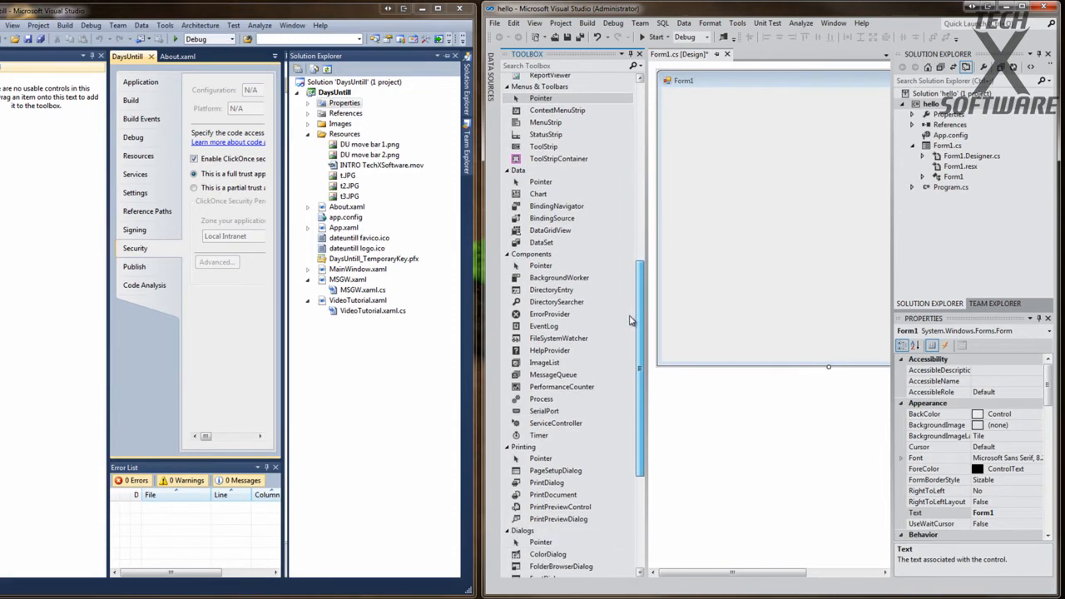
pyautogui.scroll(-3)
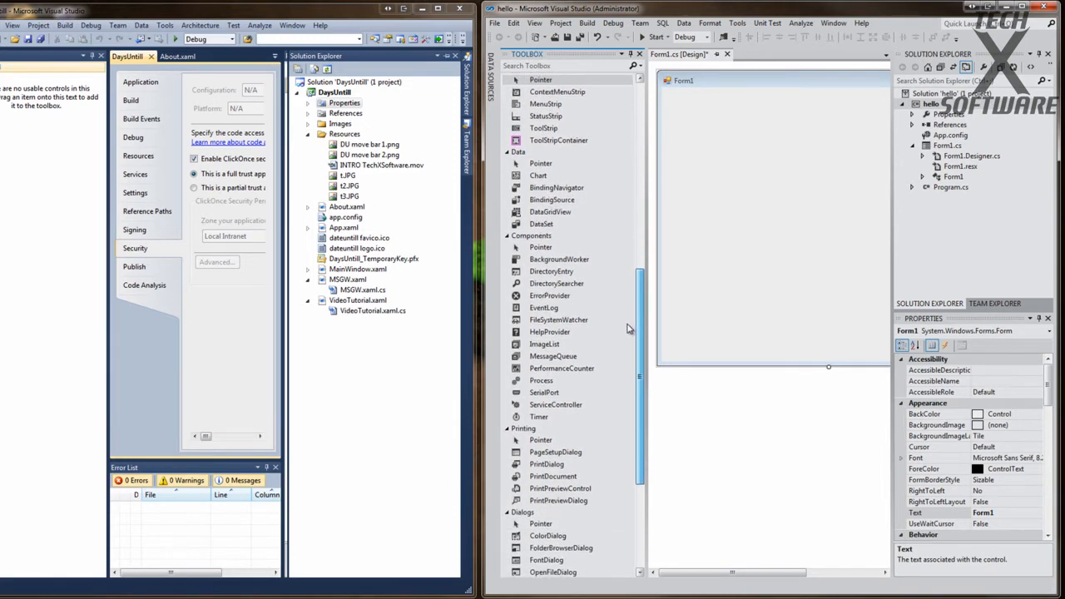
pyautogui.scroll(-3)
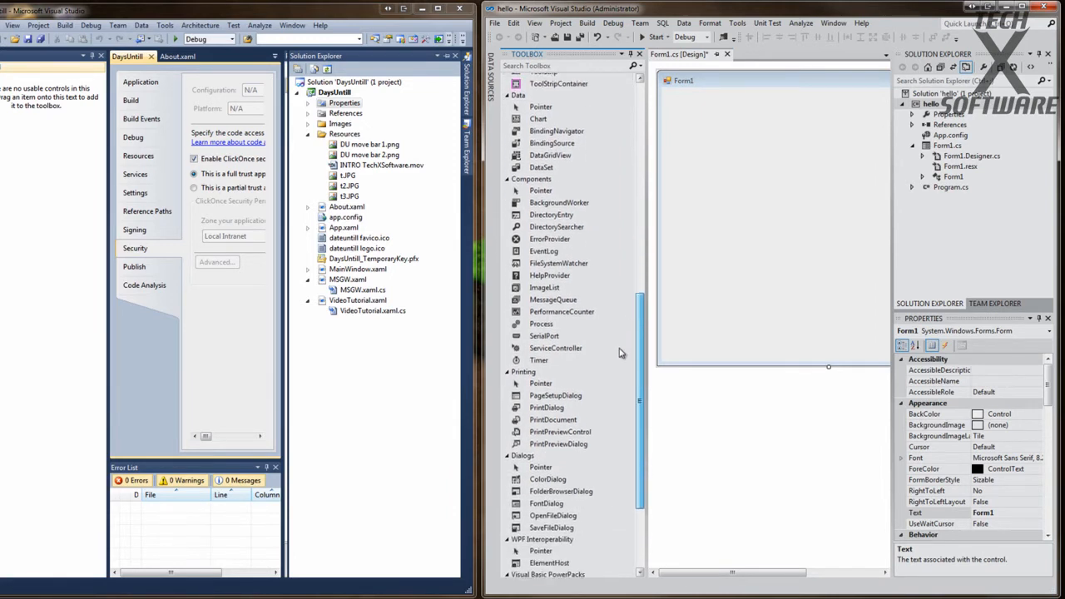
pyautogui.scroll(-3)
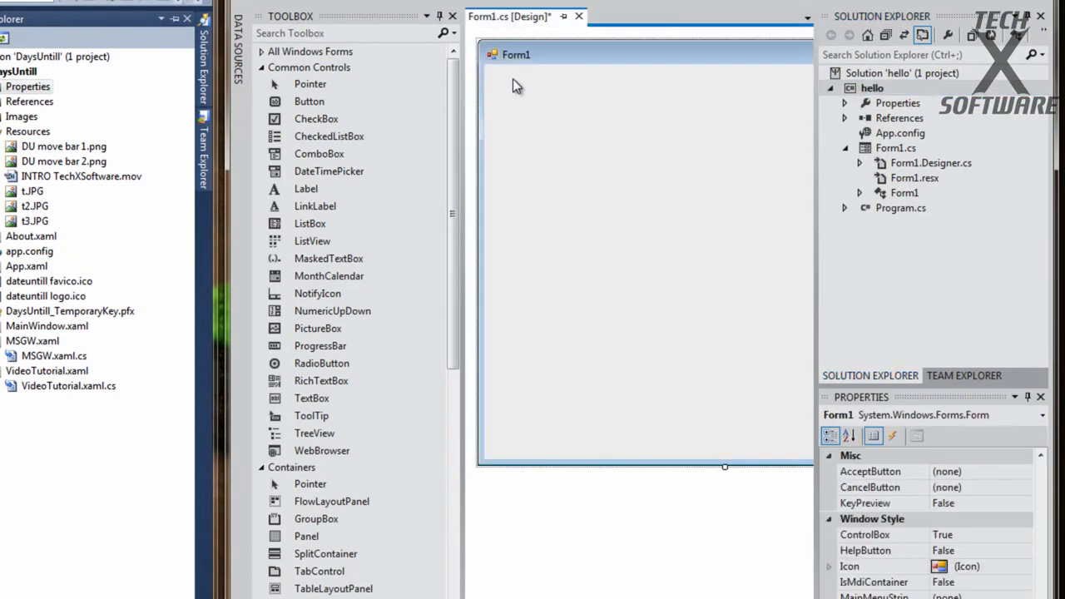
pyautogui.moveTo(439, 152)
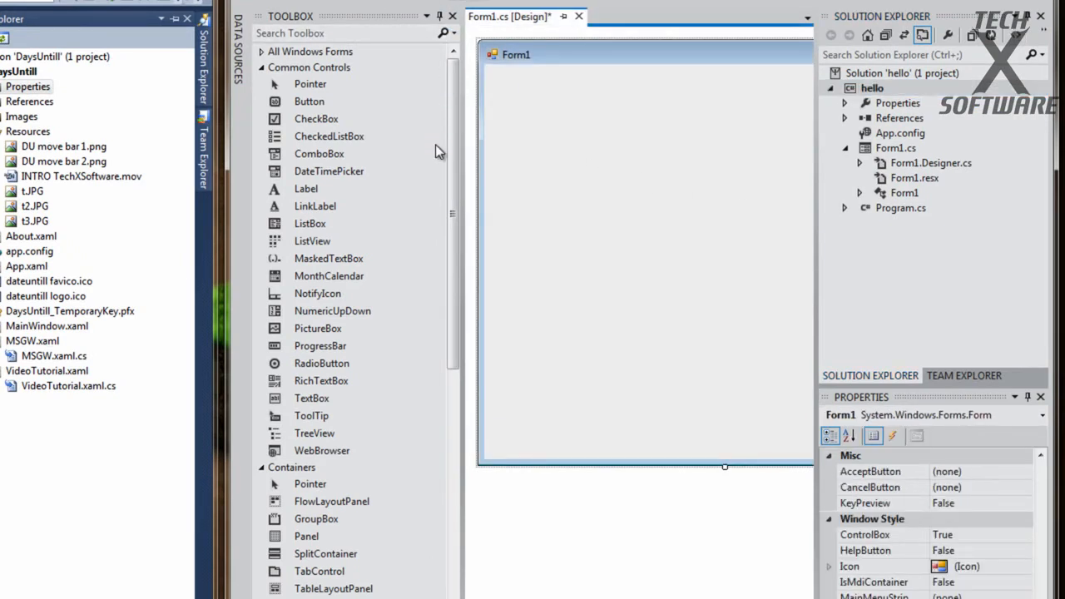
pyautogui.moveTo(319, 153)
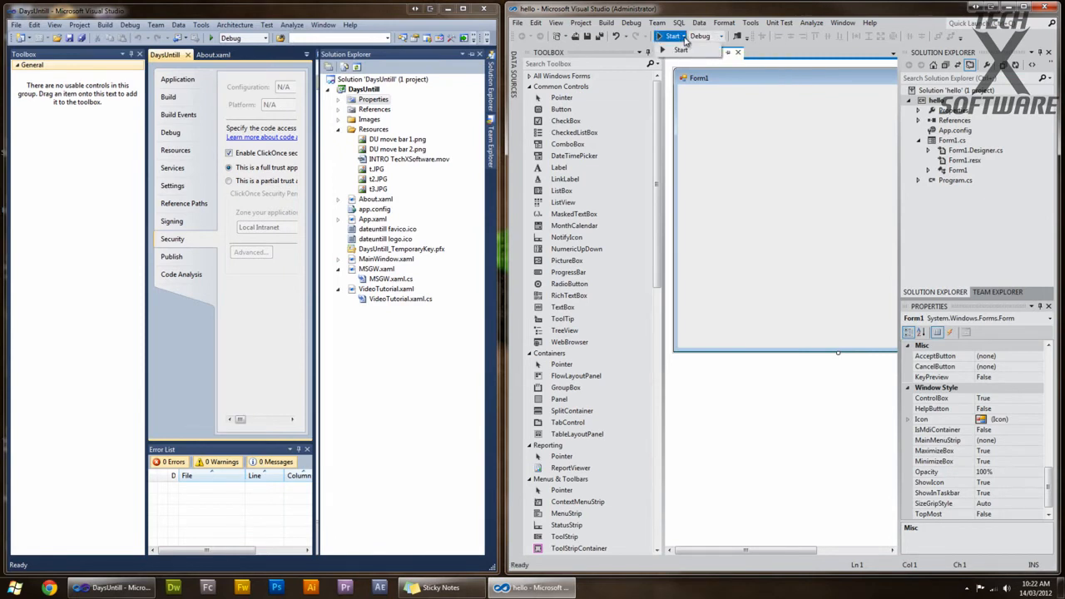
pyautogui.moveTo(561, 109)
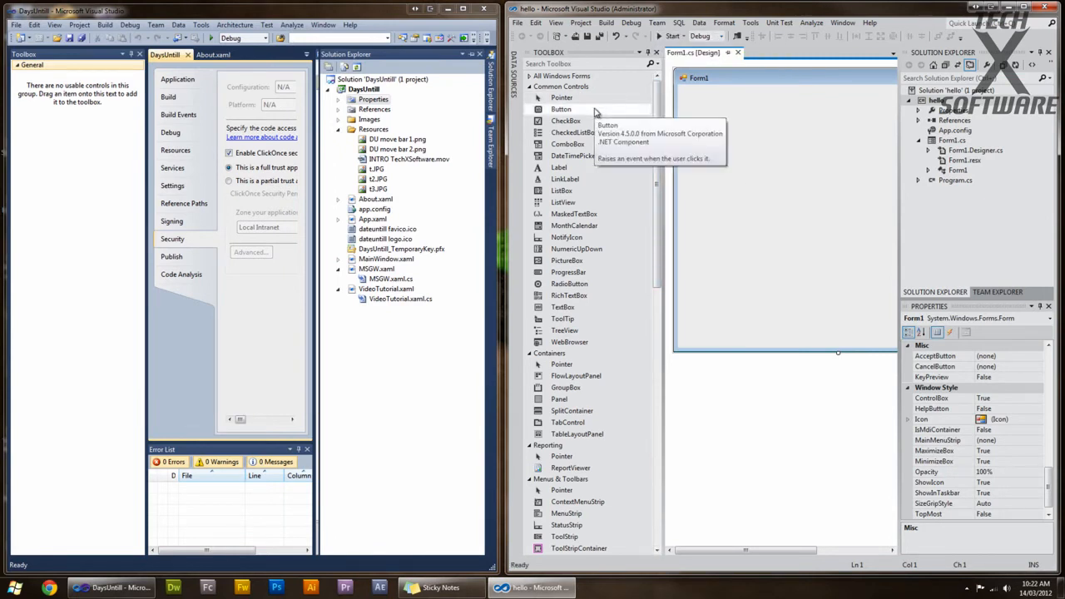
# Step: Add a Button from the Toolbox and nudge button1 slightly left
pyautogui.doubleClick(561, 109)
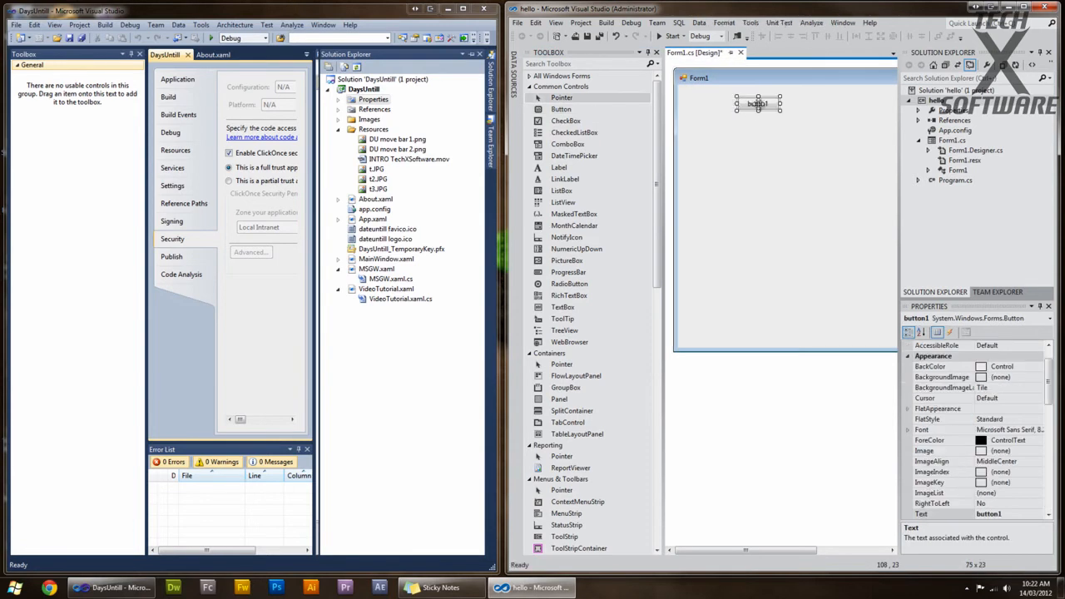
pyautogui.moveTo(758, 103); pyautogui.dragTo(732, 127)
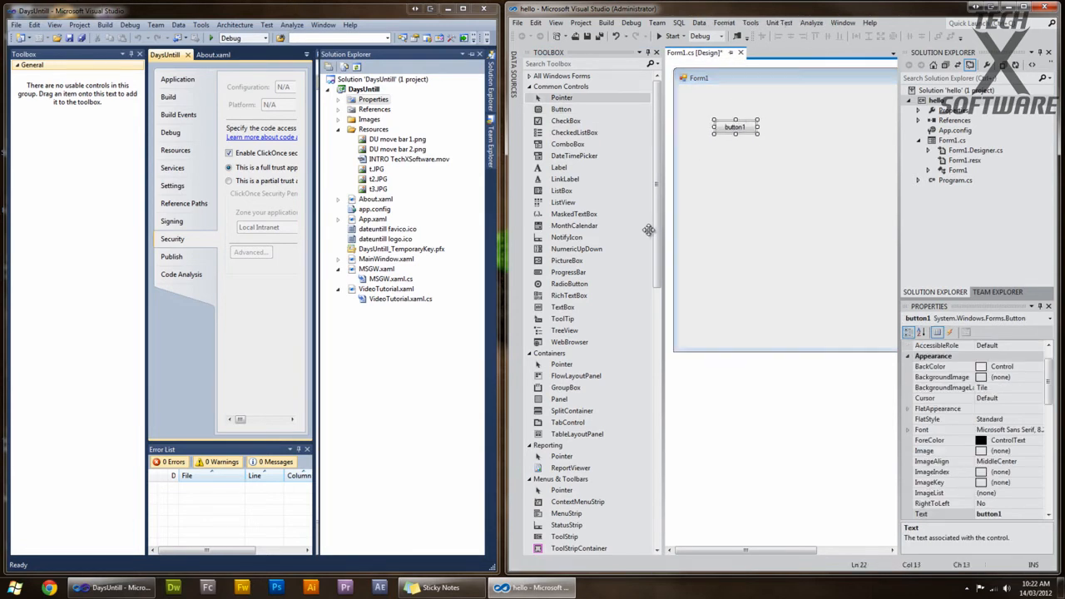
# Step: Generate button1_Click in Form1.cs and start typing 'this'
pyautogui.doubleClick(735, 127)
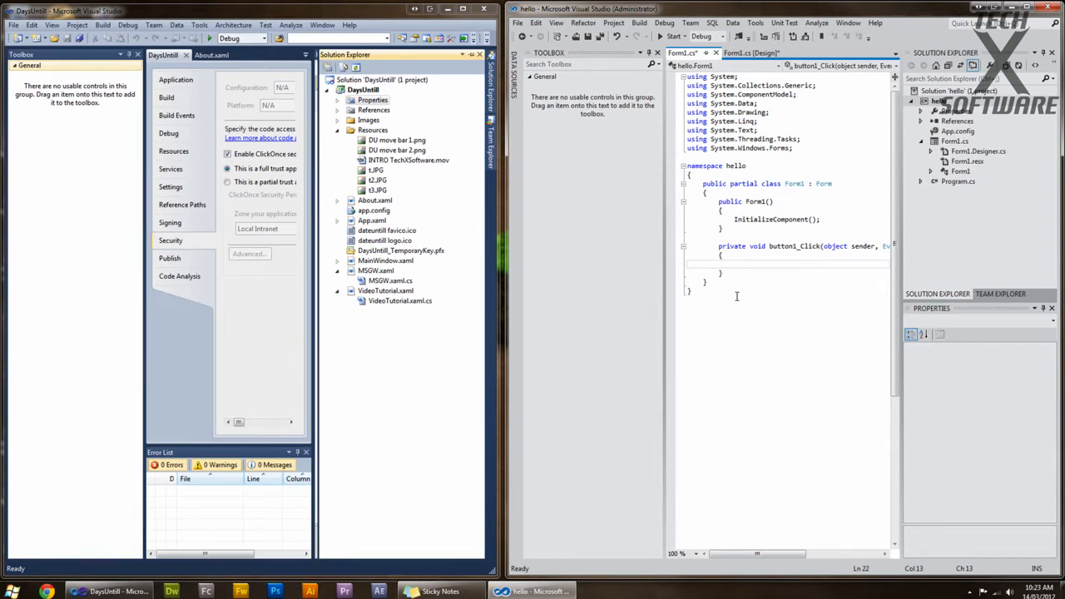
pyautogui.write('this')
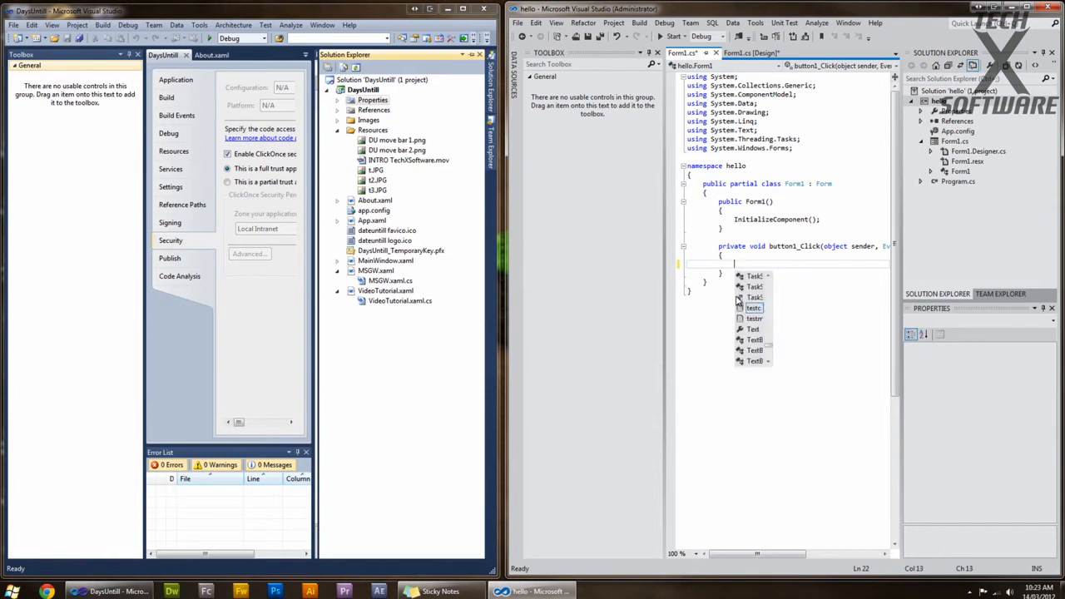
pyautogui.moveTo(753, 308)
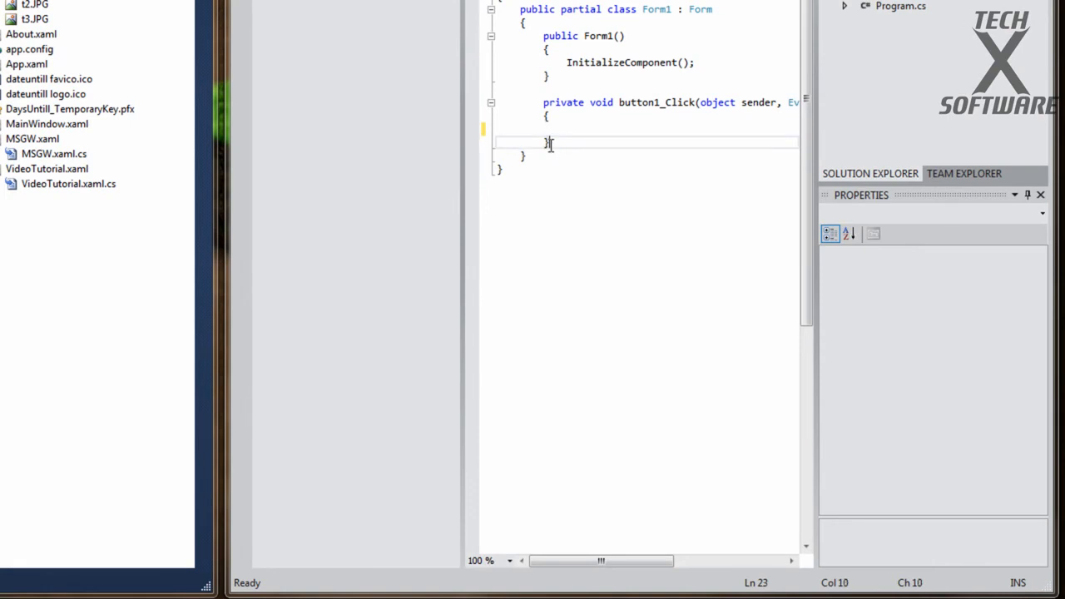
# Step: Type this.Text = "this is VS 11" into button1_Click
pyautogui.write('this.Text = "')
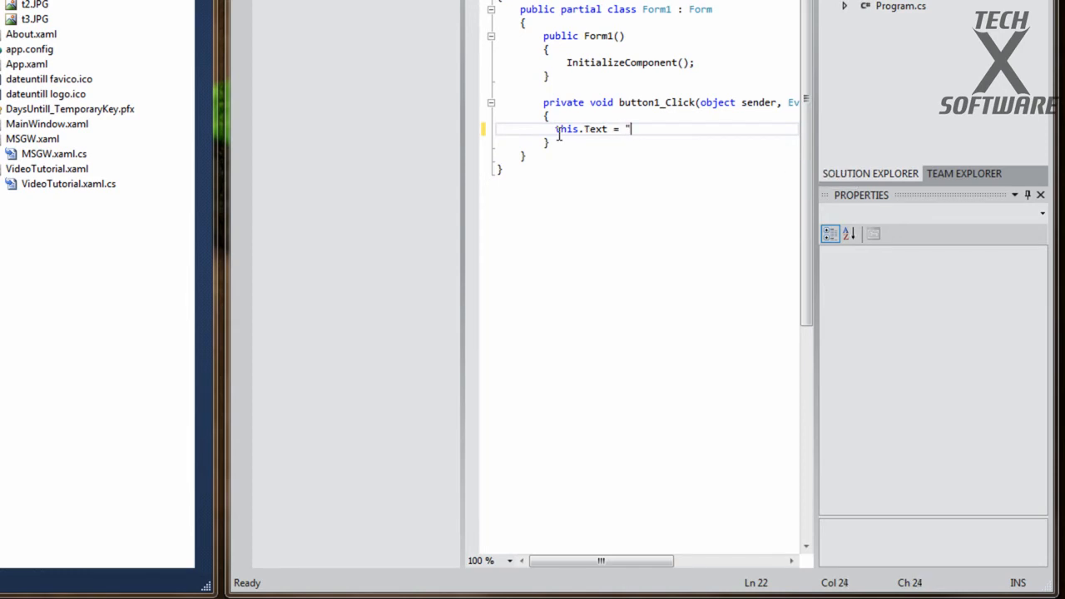
pyautogui.write('this is')
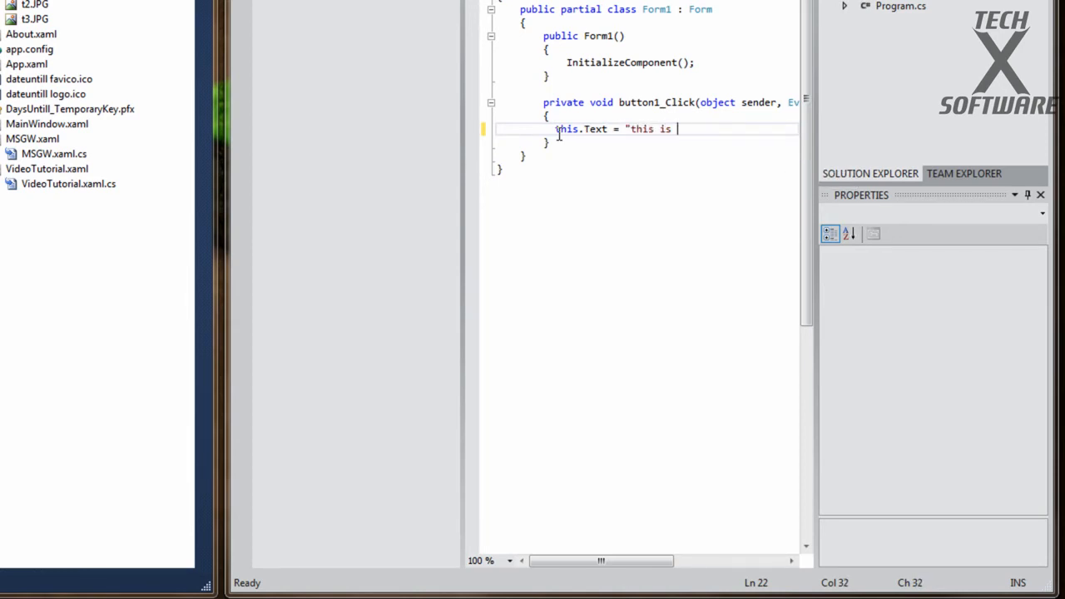
pyautogui.write('VS')
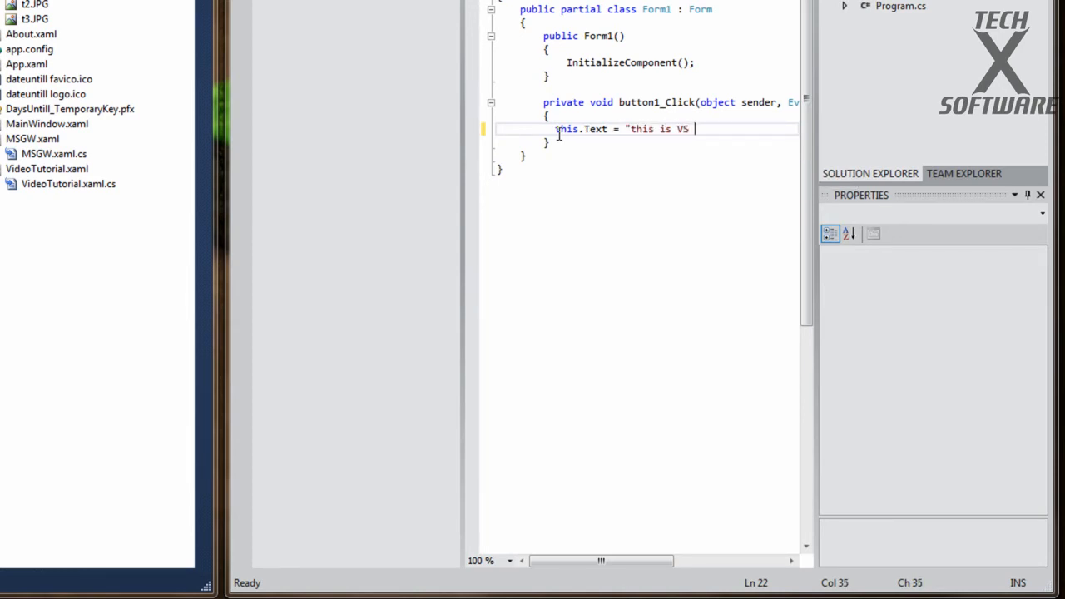
pyautogui.write('11";')
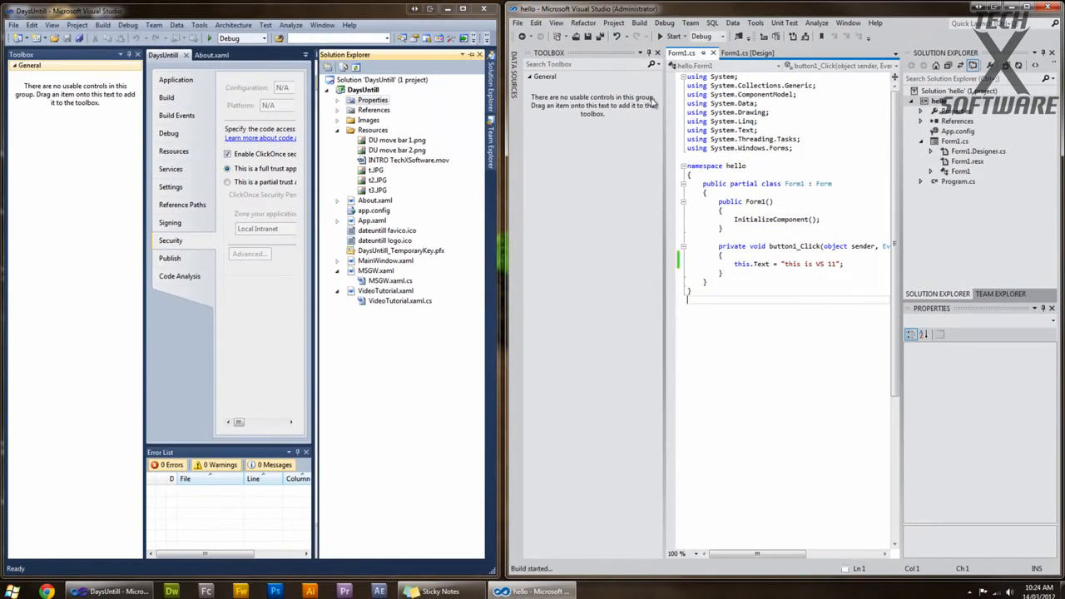
pyautogui.click(674, 36)
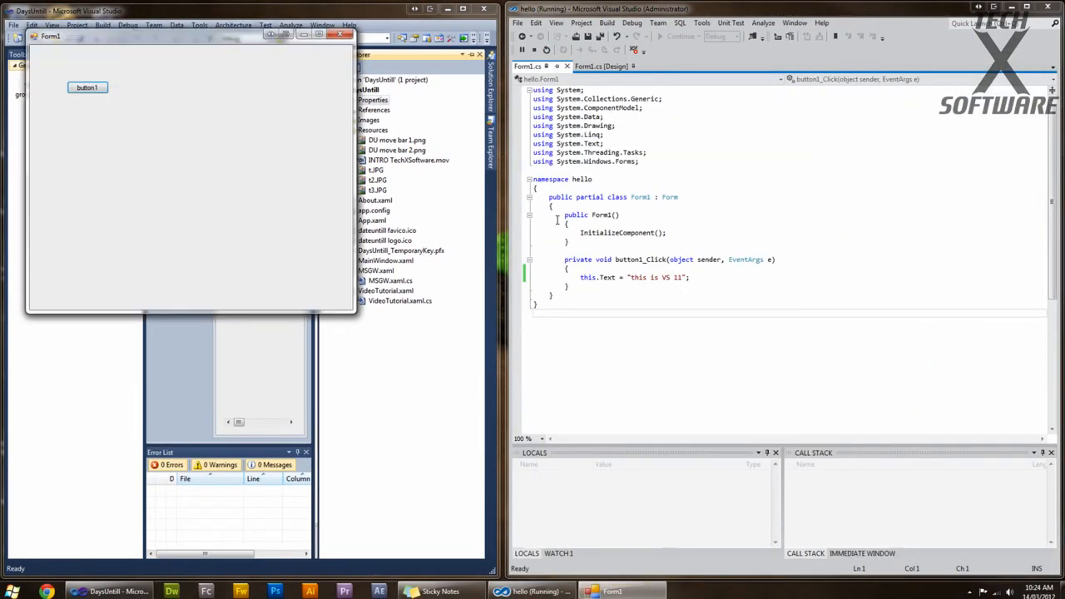
pyautogui.click(87, 87)
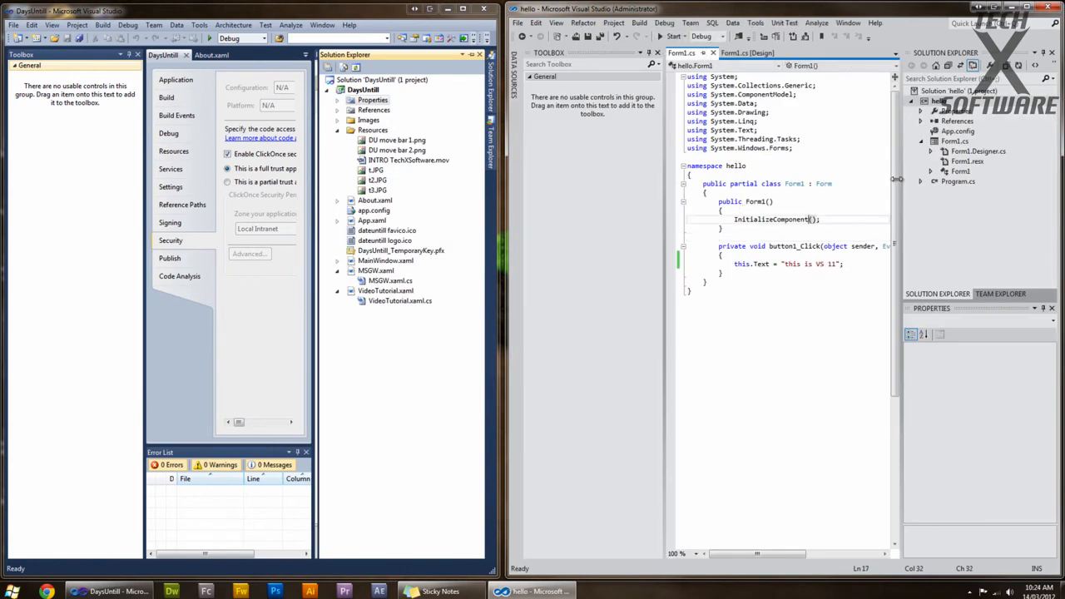
pyautogui.moveTo(796, 40)
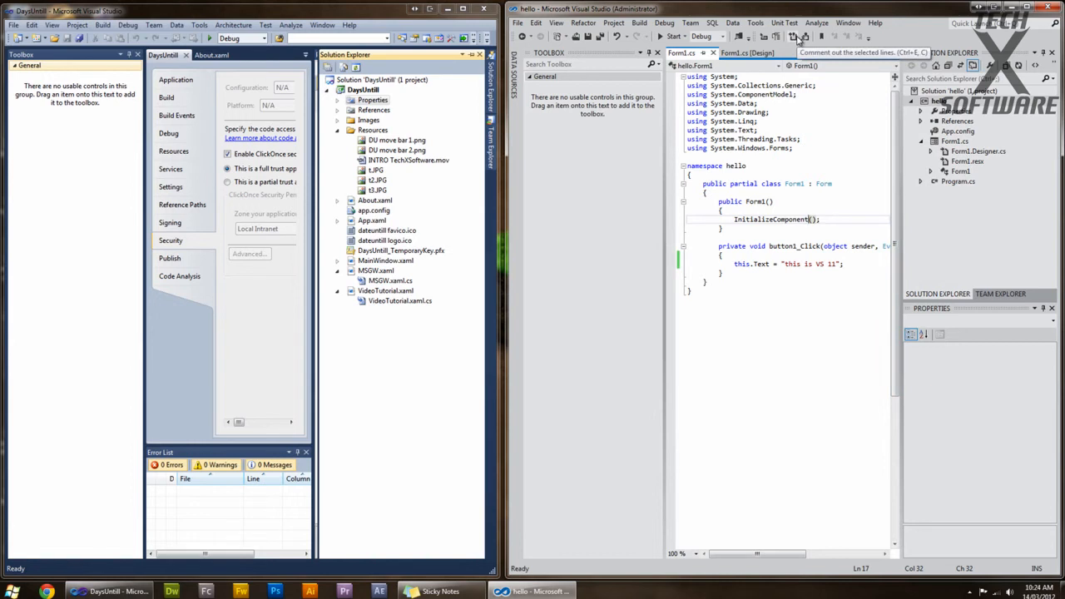
pyautogui.click(793, 37)
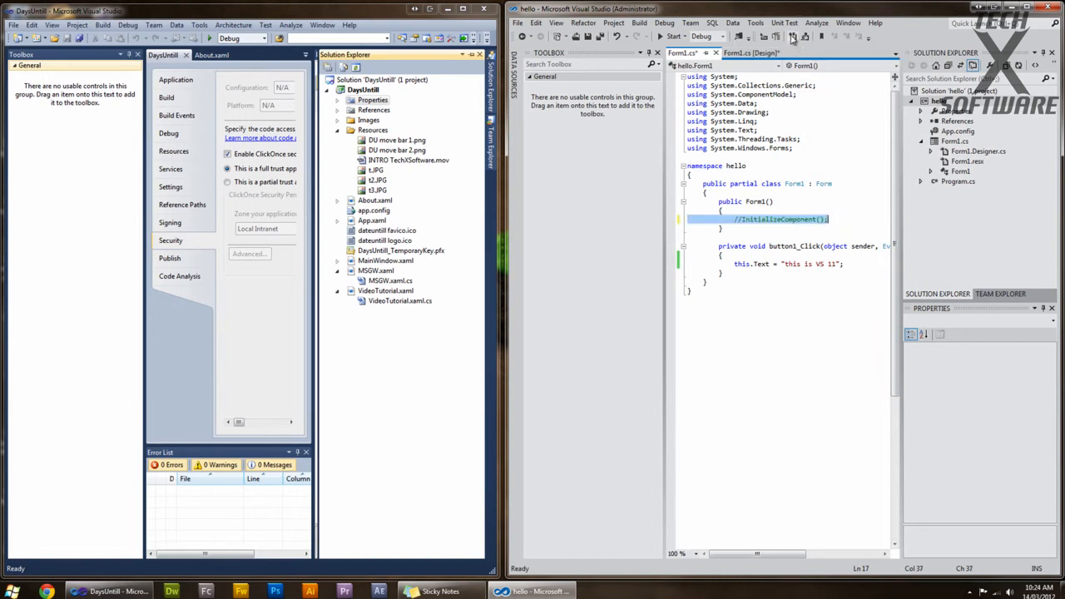
pyautogui.write('////')
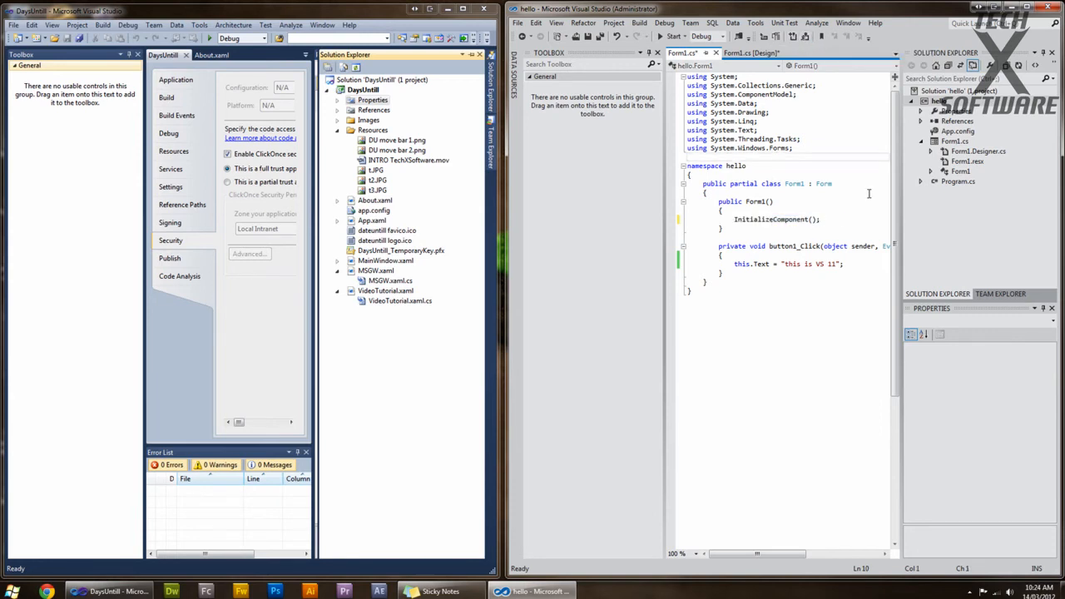
pyautogui.doubleClick(772, 219)
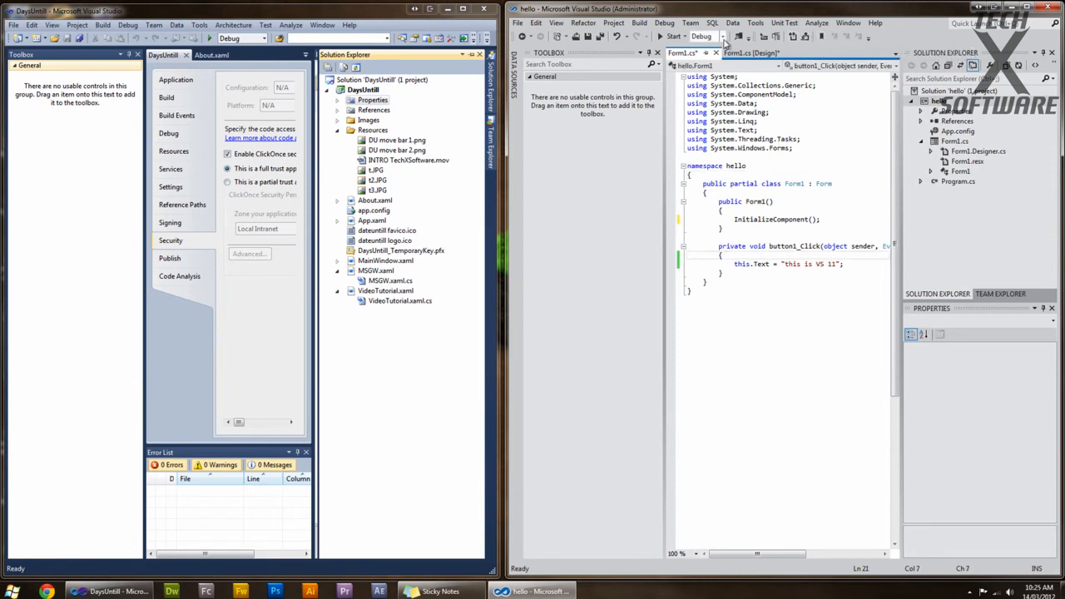
pyautogui.click(408, 160)
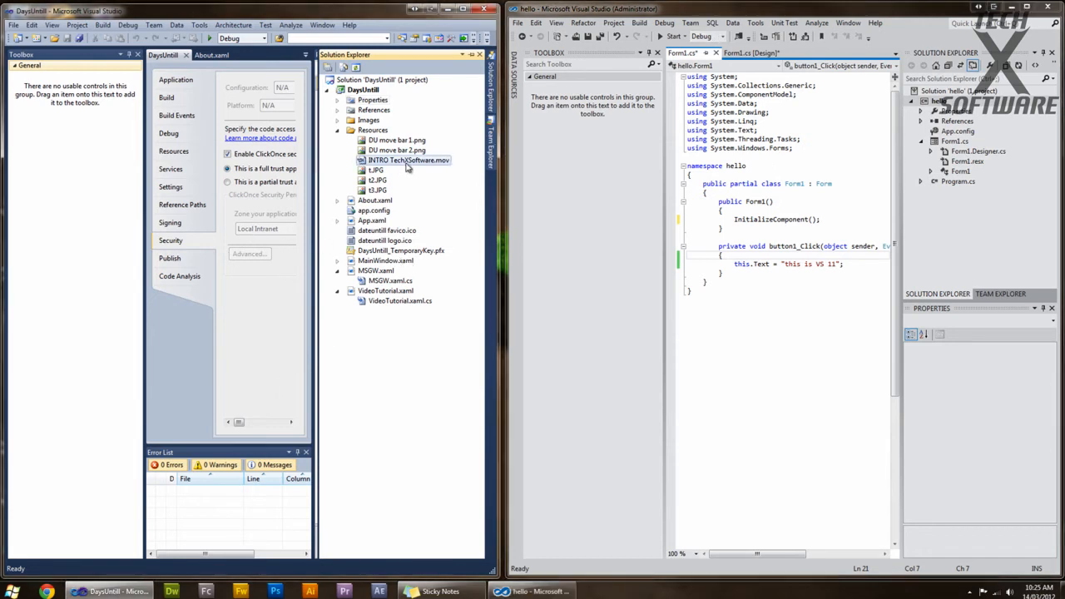
pyautogui.moveTo(339, 100)
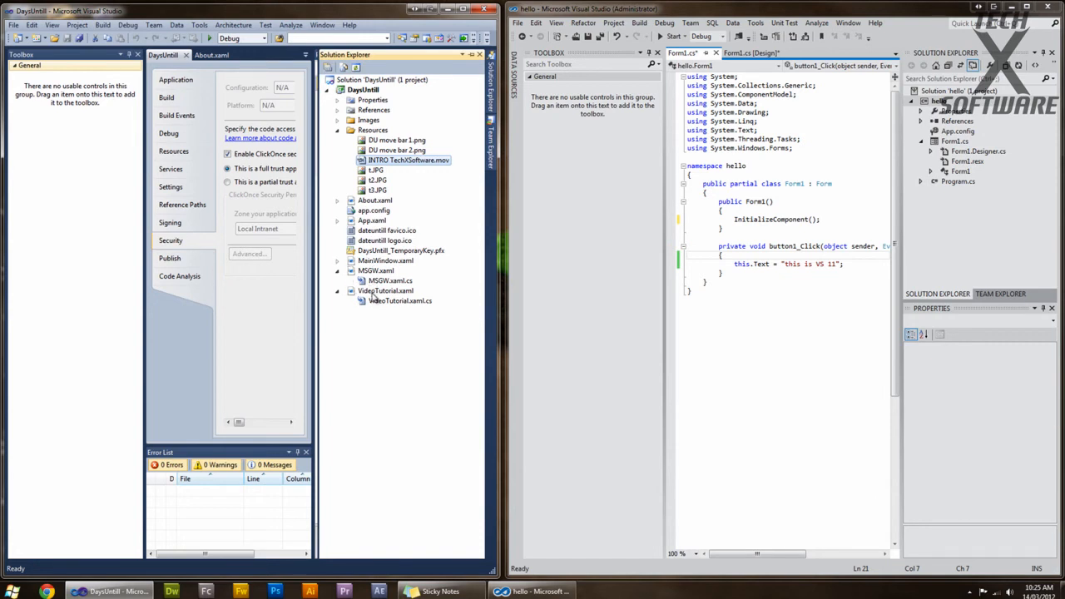
# Step: Open VideoTutorial.xaml.cs from Solution Explorer in Visual Studio 2010
pyautogui.doubleClick(385, 290)
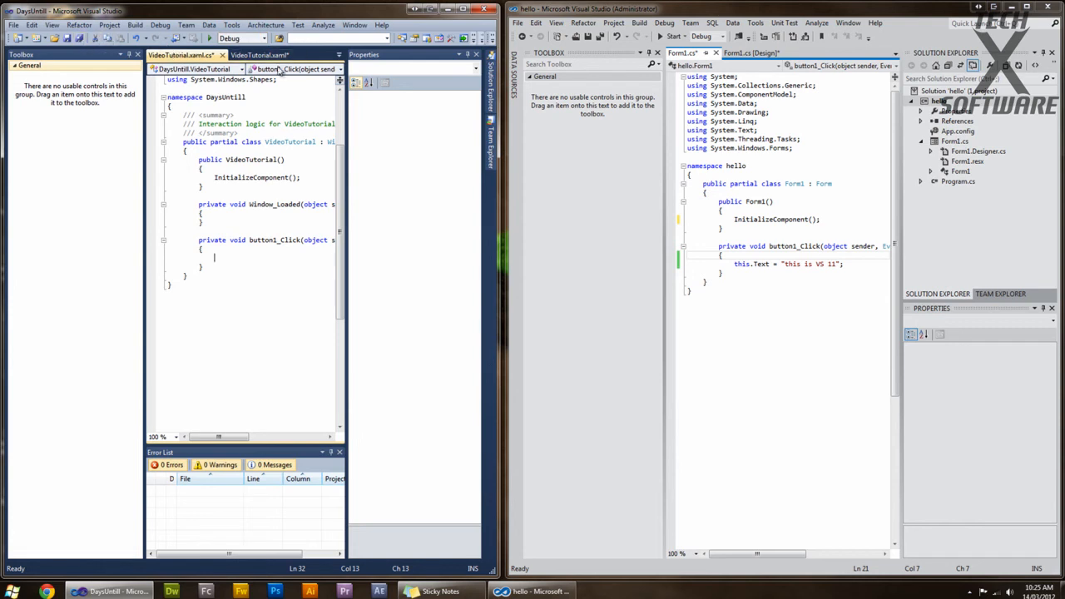
pyautogui.click(493, 43)
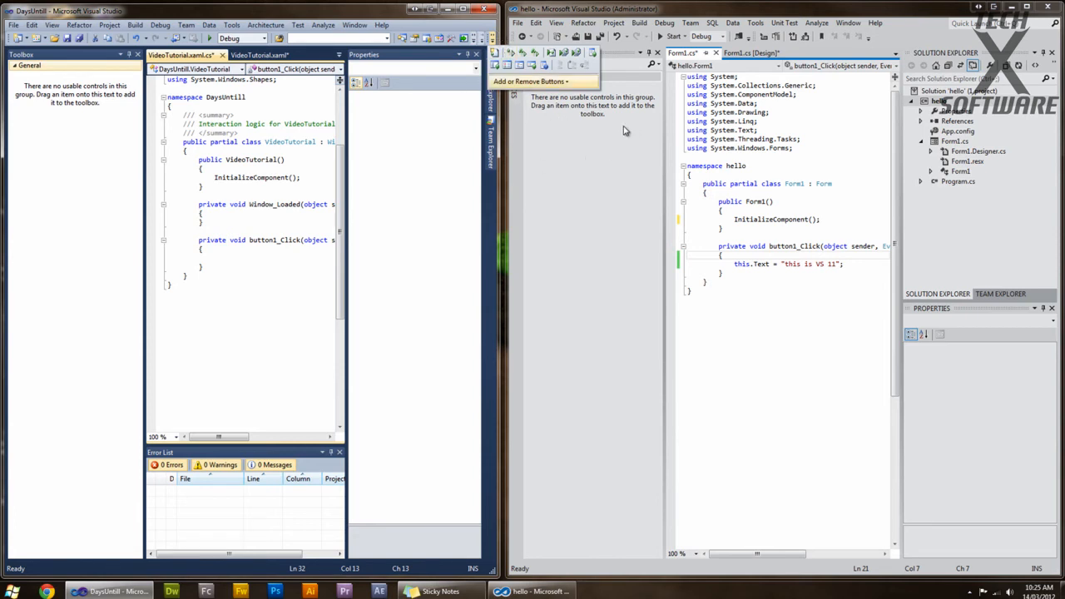
pyautogui.moveTo(481, 43)
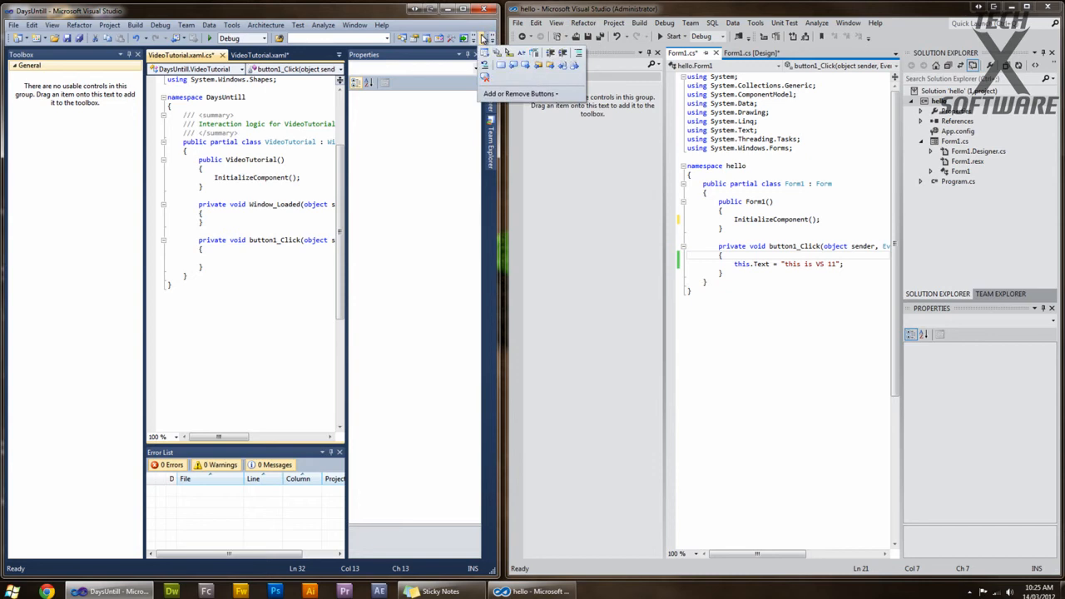
pyautogui.moveTo(533, 77)
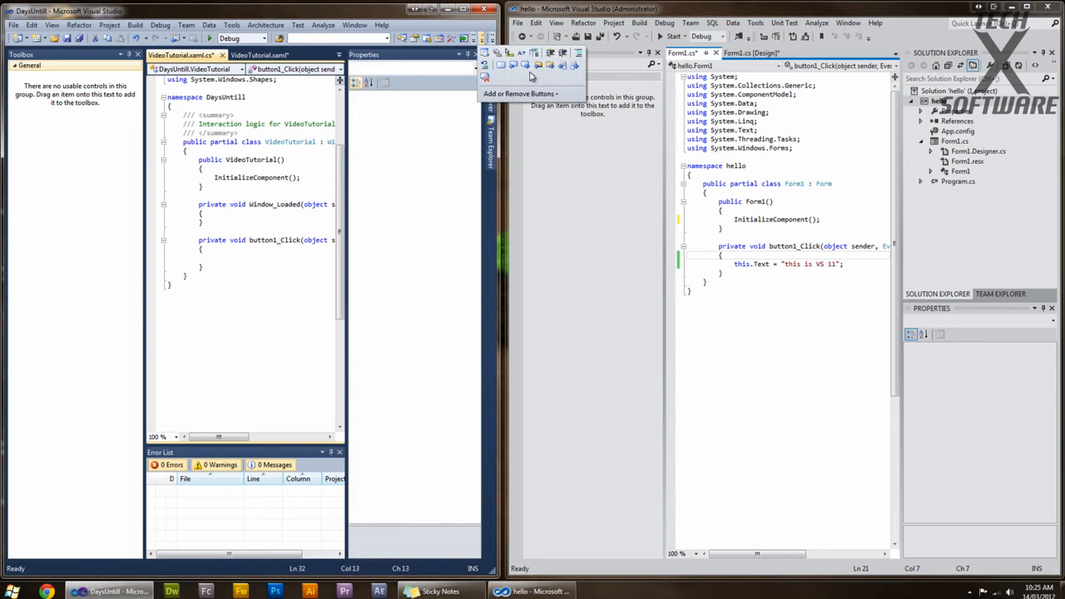
pyautogui.moveTo(502, 66)
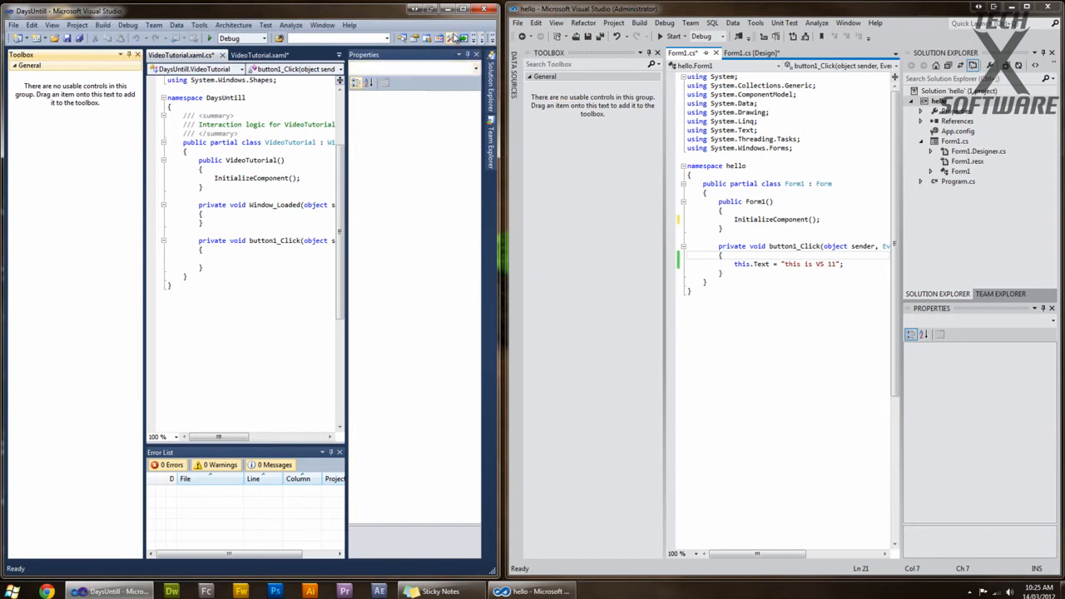
pyautogui.click(770, 112)
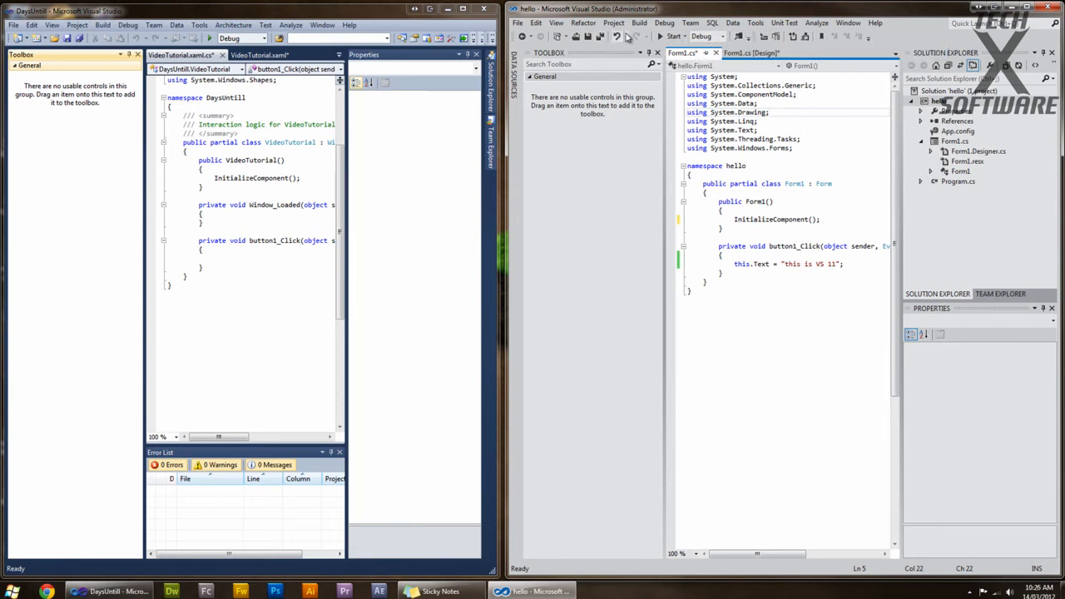
pyautogui.moveTo(558, 37)
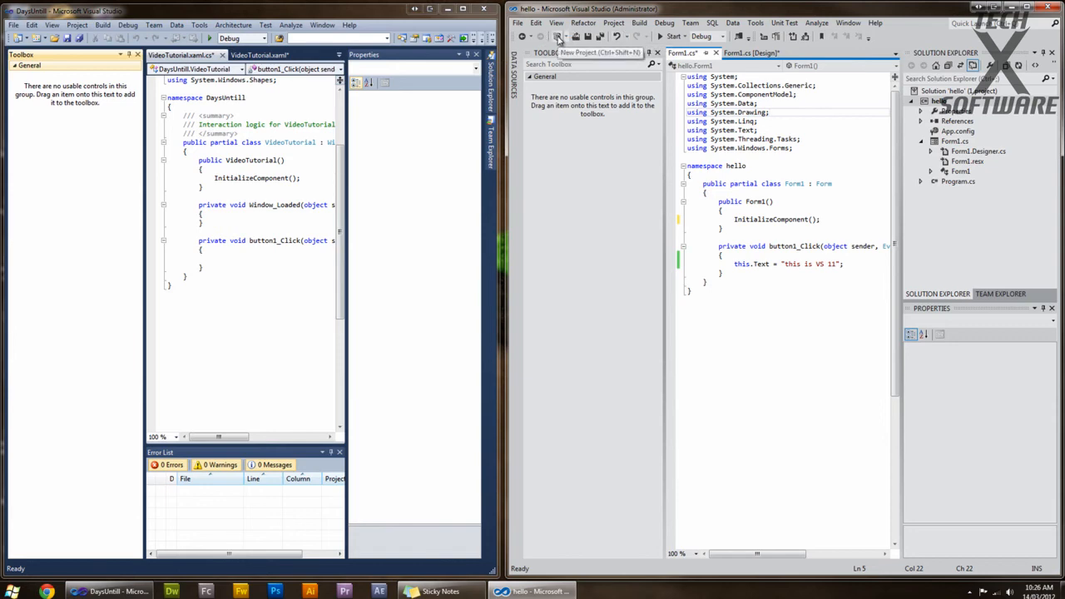
pyautogui.click(558, 36)
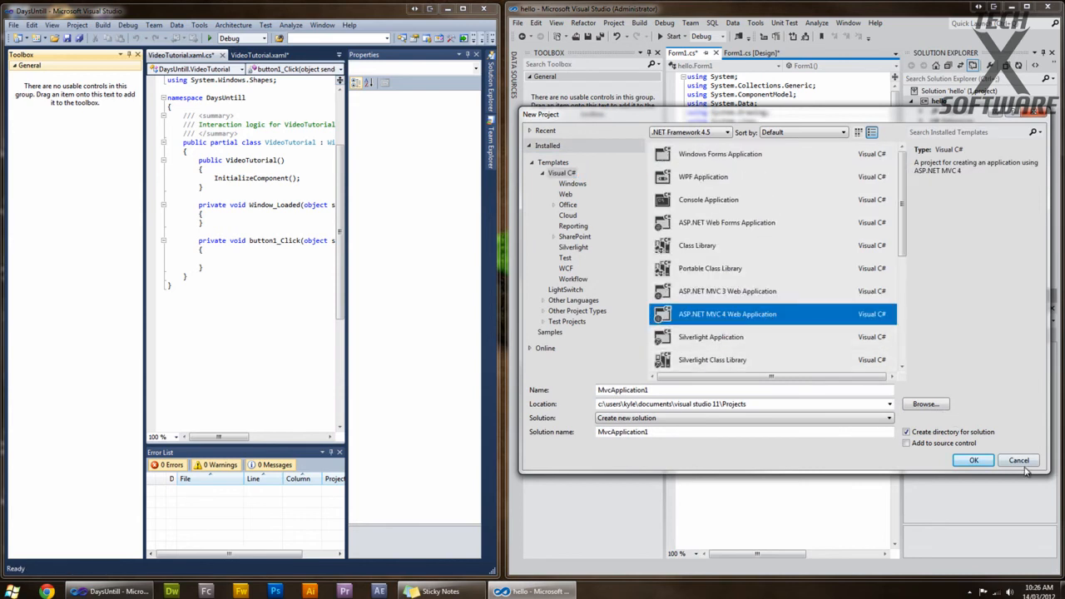
pyautogui.click(566, 268)
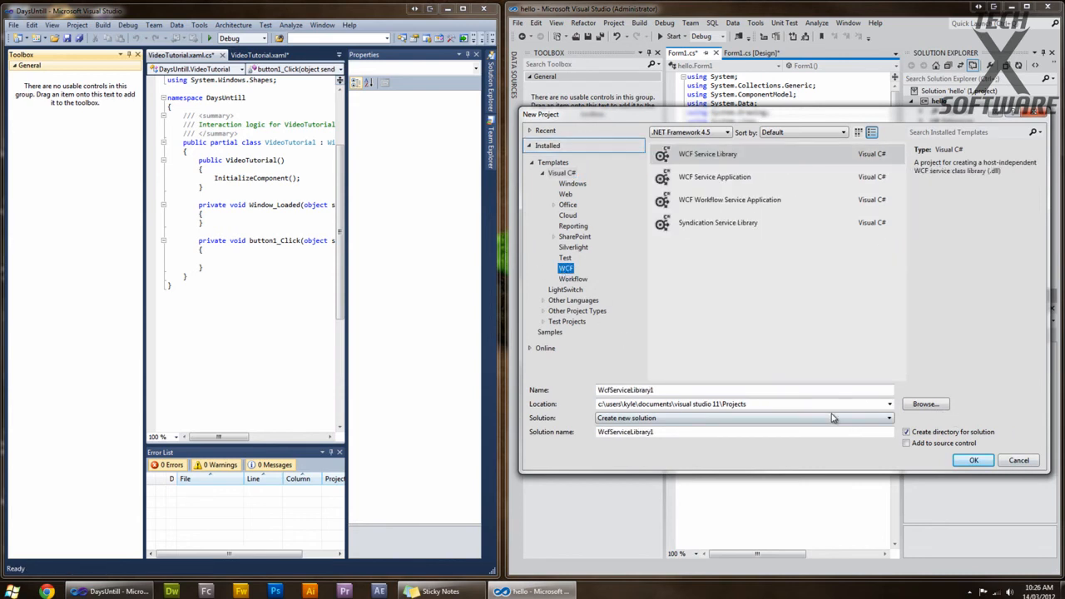
pyautogui.click(1019, 460)
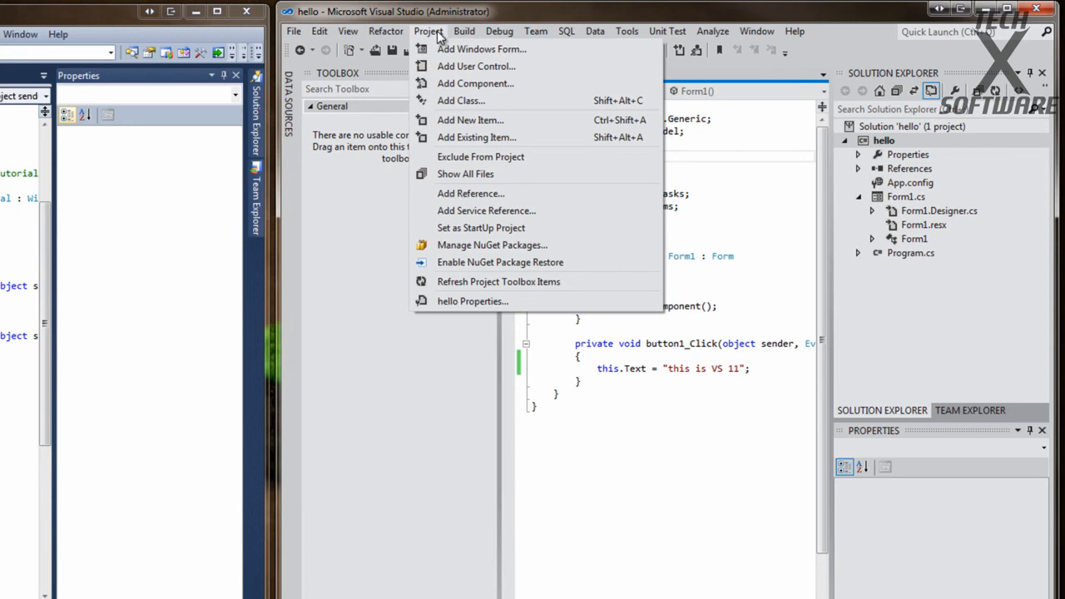
# Step: Open Add New Item for hello and browse the General, Web and WPF template categories
pyautogui.click(429, 31)
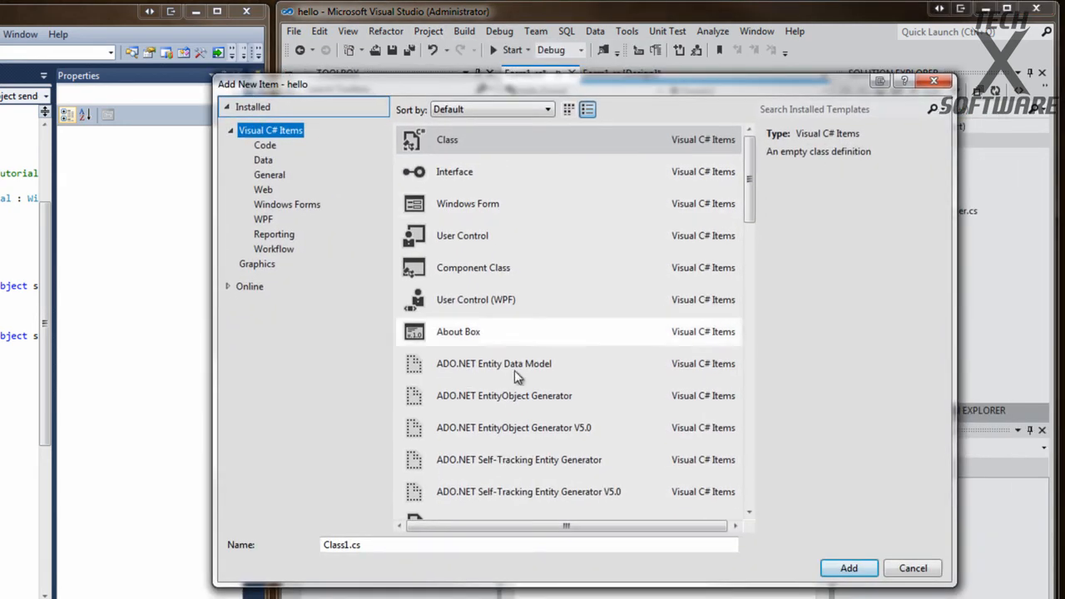
pyautogui.scroll(-3)
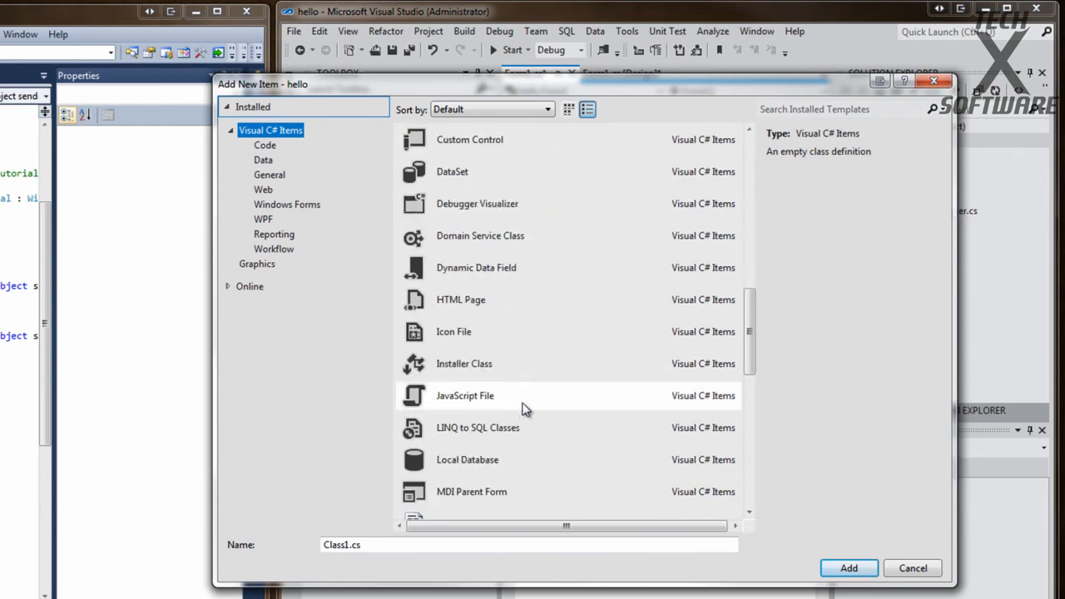
pyautogui.scroll(-3)
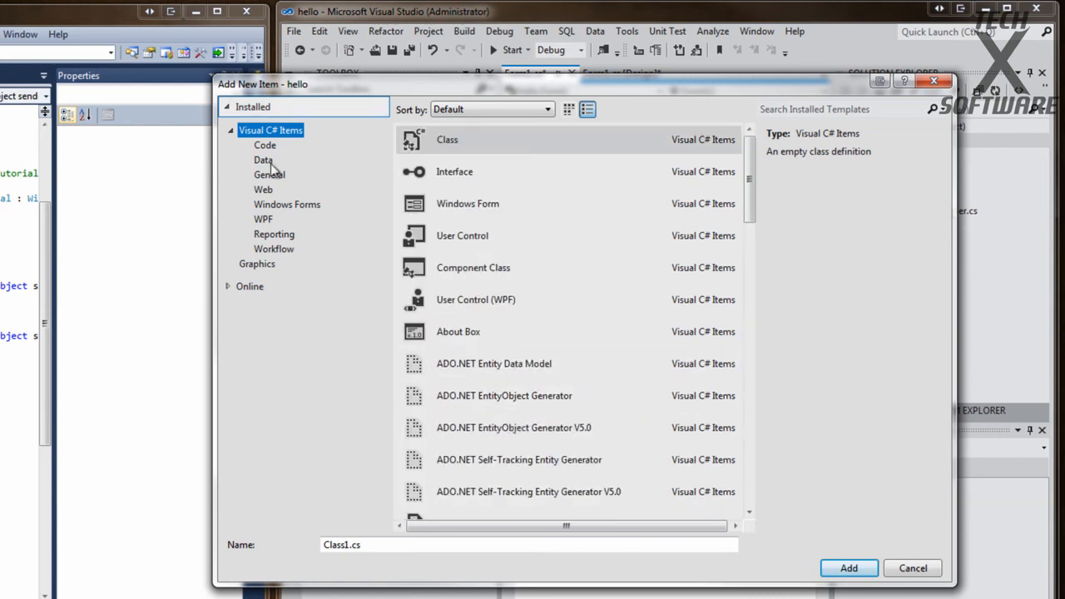
pyautogui.click(269, 174)
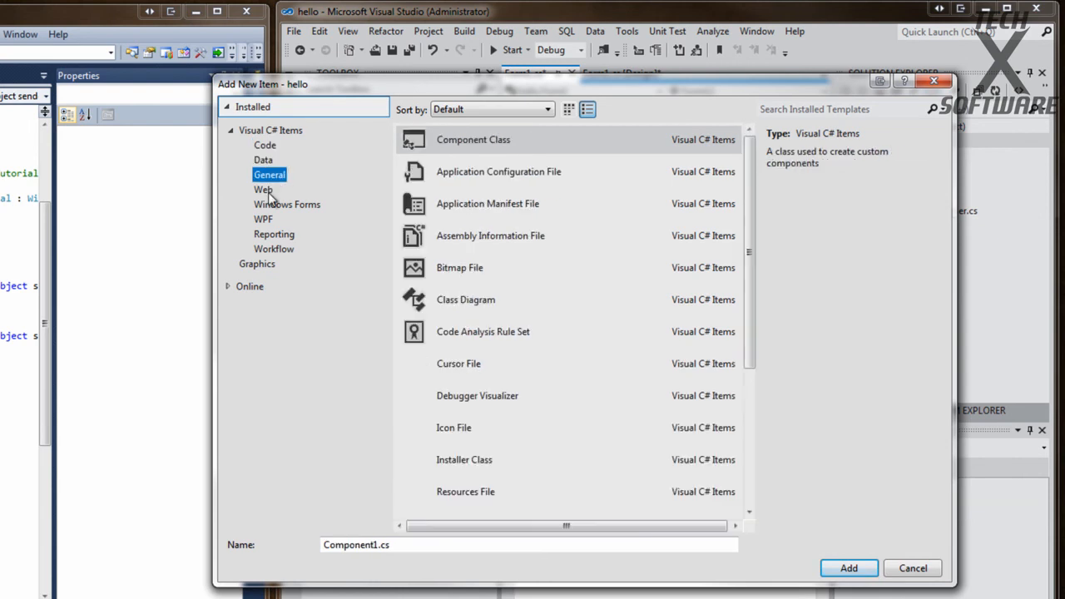
pyautogui.click(263, 189)
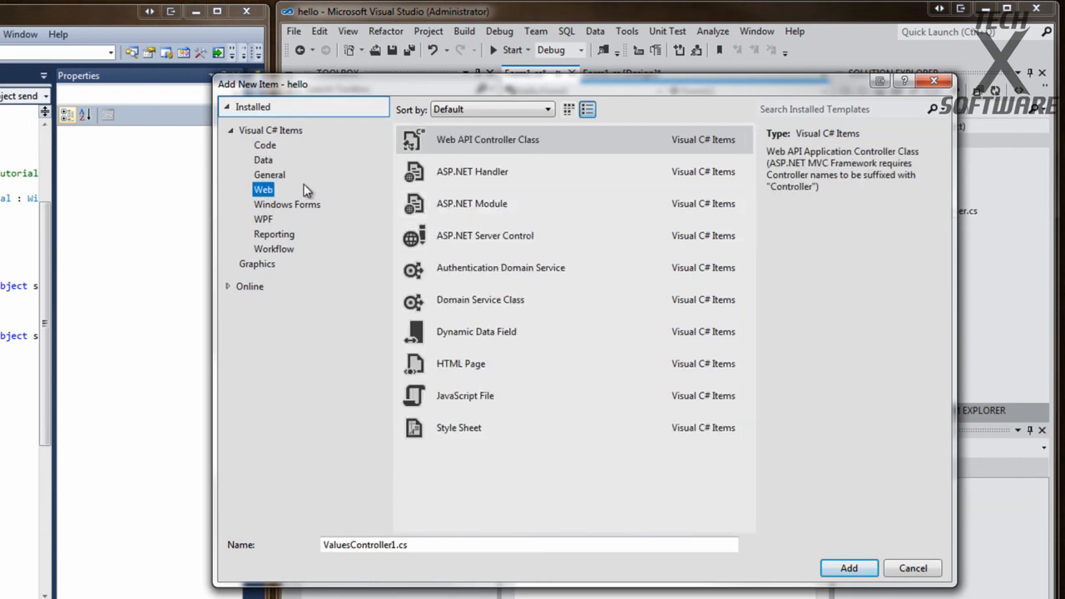
pyautogui.click(263, 219)
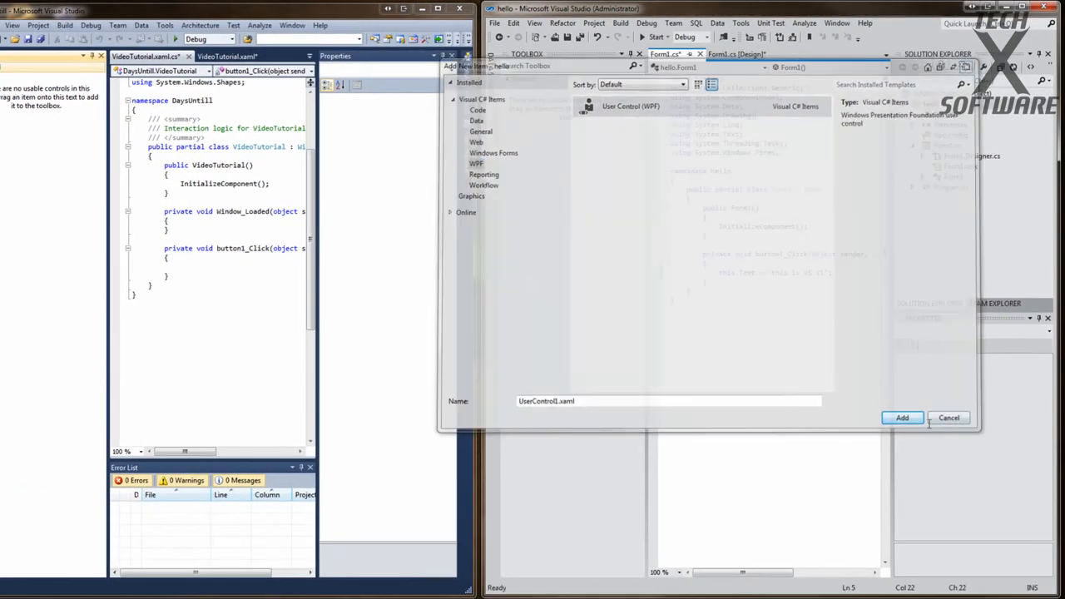
# Step: Cancel the Add New Item dialog and return to Form1.cs code
pyautogui.click(949, 418)
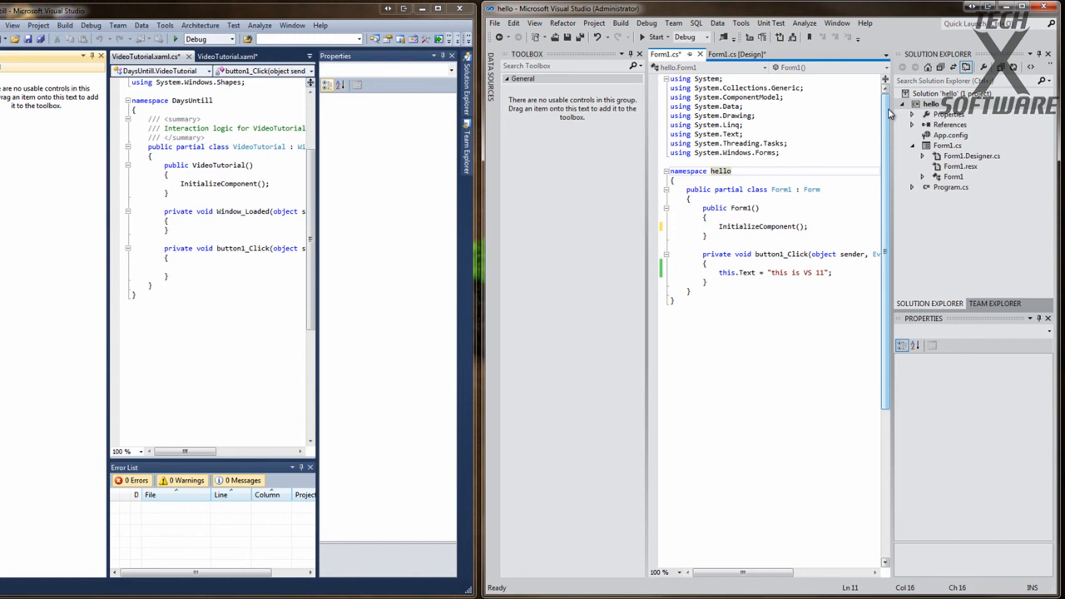
pyautogui.click(732, 171)
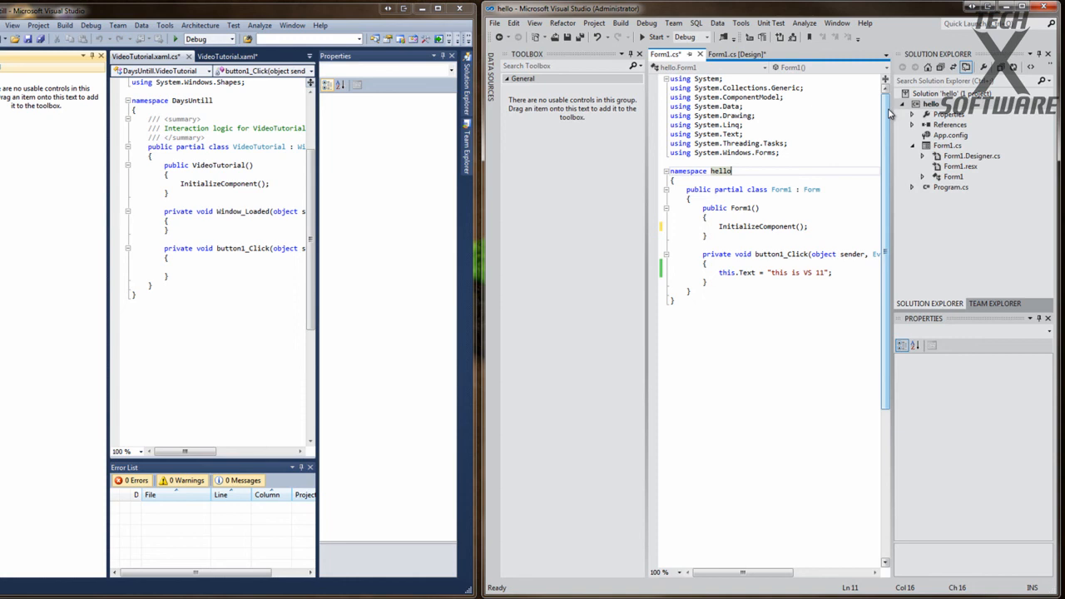